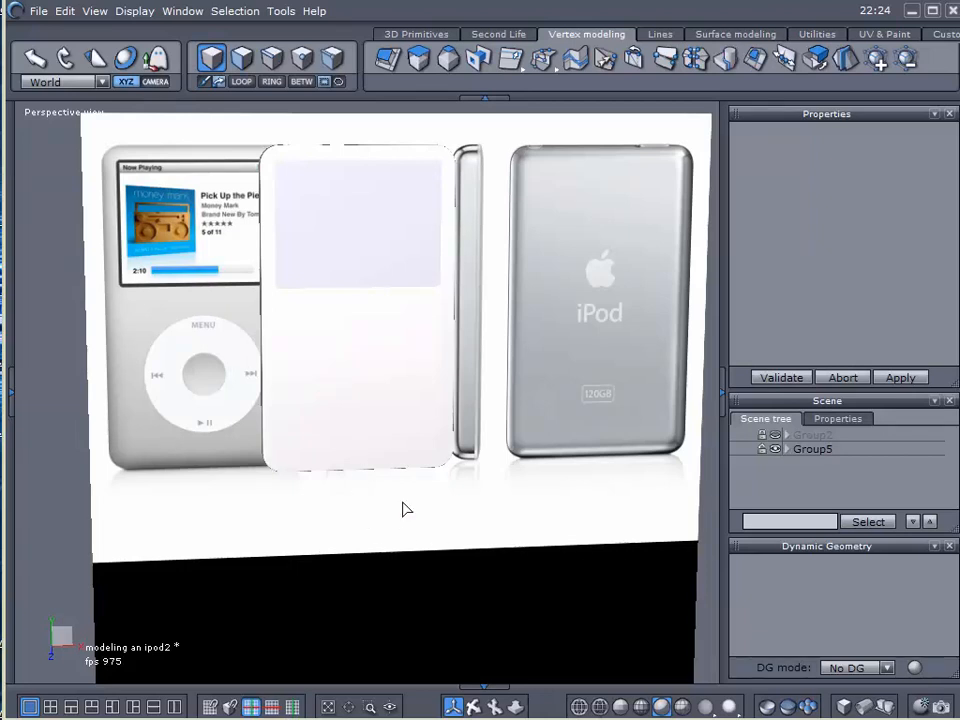
# Zoom the front view in close on the reference iPod's click wheel.
pyautogui.click(813, 448)
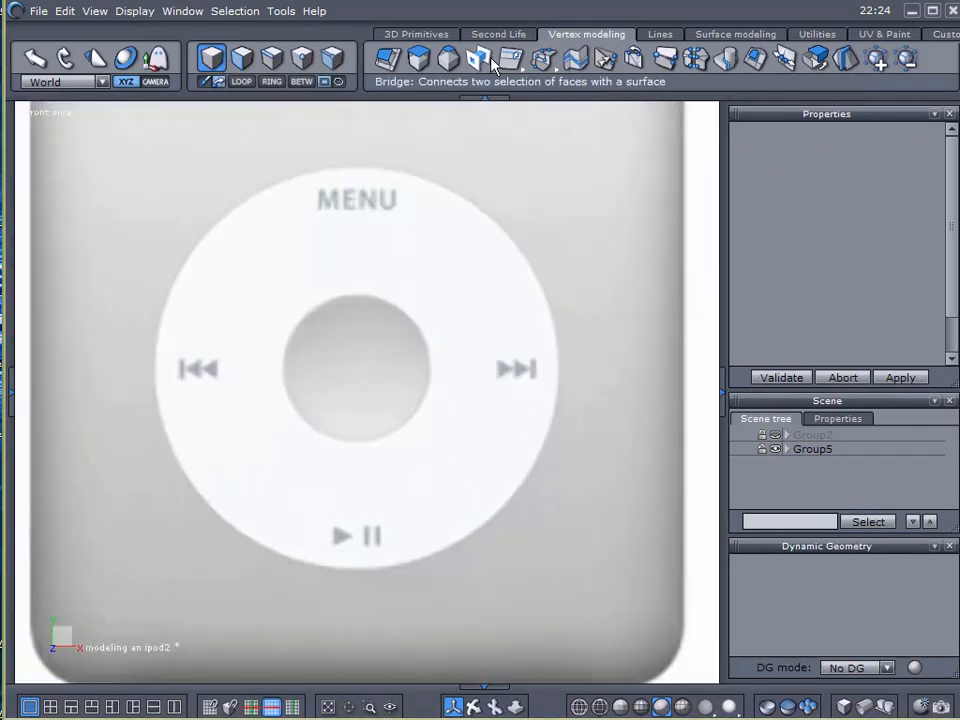
# Trace a 60-point circle curve over the reference click wheel's outer edge.
pyautogui.click(660, 34)
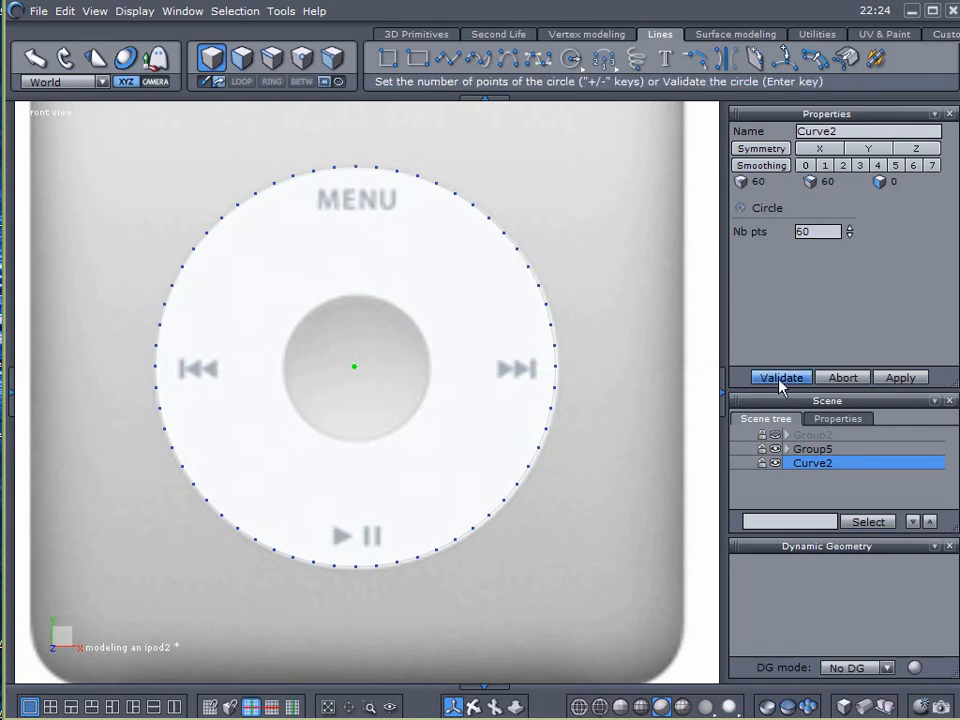
pyautogui.click(781, 377)
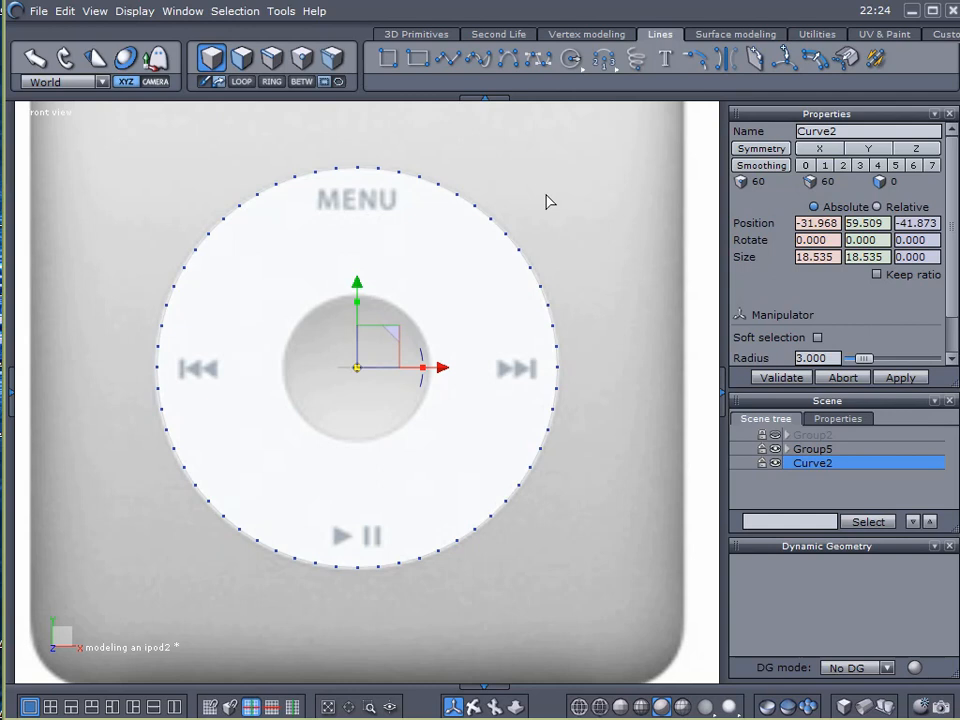
pyautogui.click(587, 33)
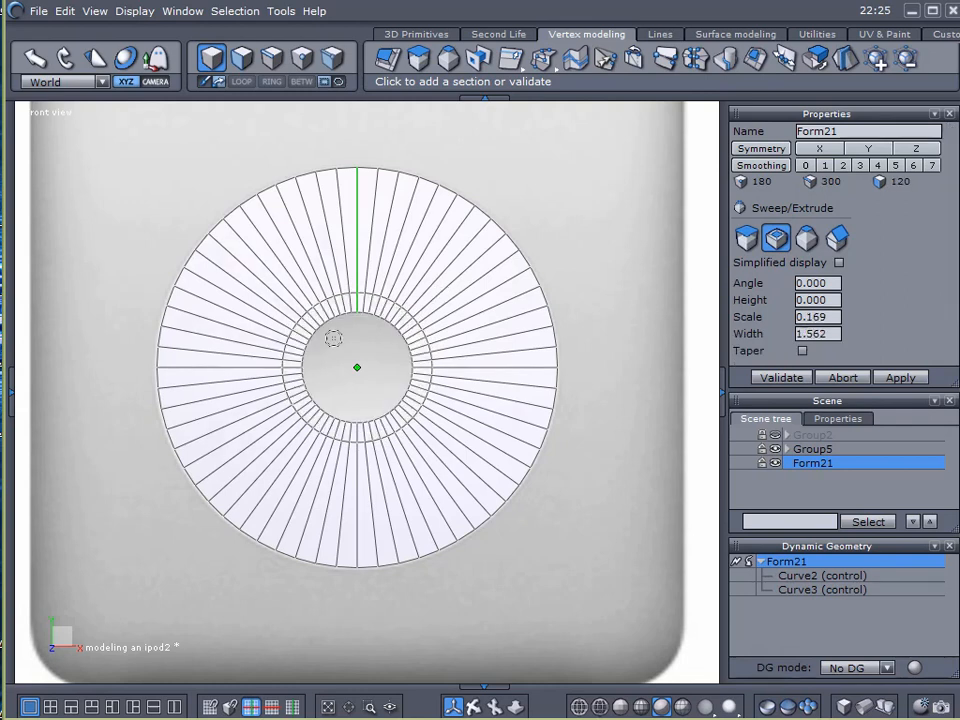
# Sweep a flat ring surface between outer Curve2 and inner Curve3, and validate.
pyautogui.click(781, 377)
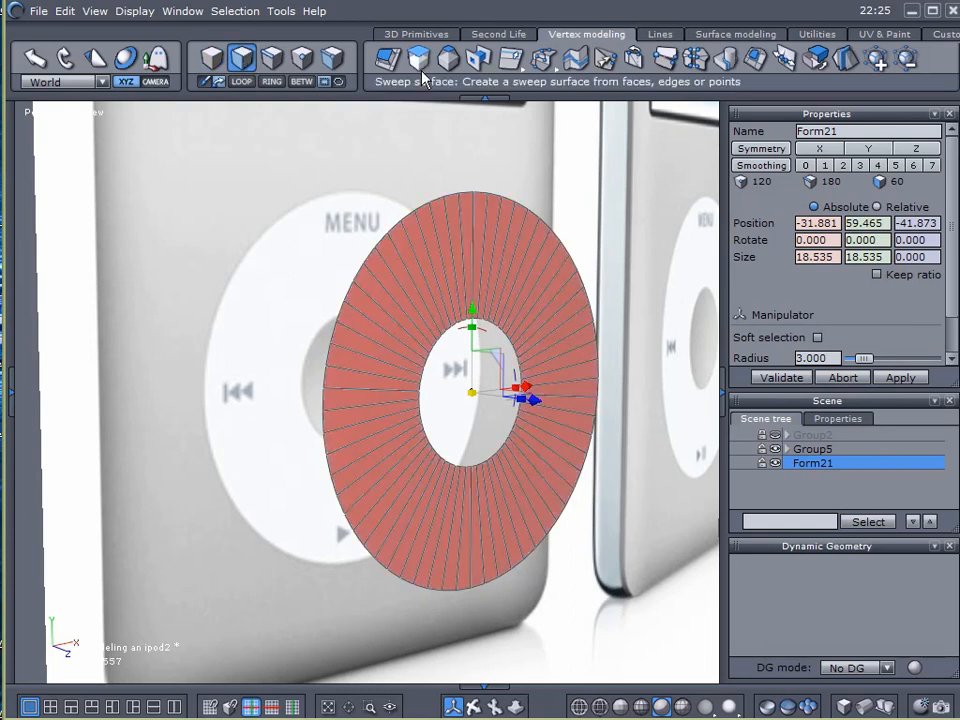
# Extrude the ring faces into a solid washer-shaped wheel with depth.
pyautogui.click(418, 58)
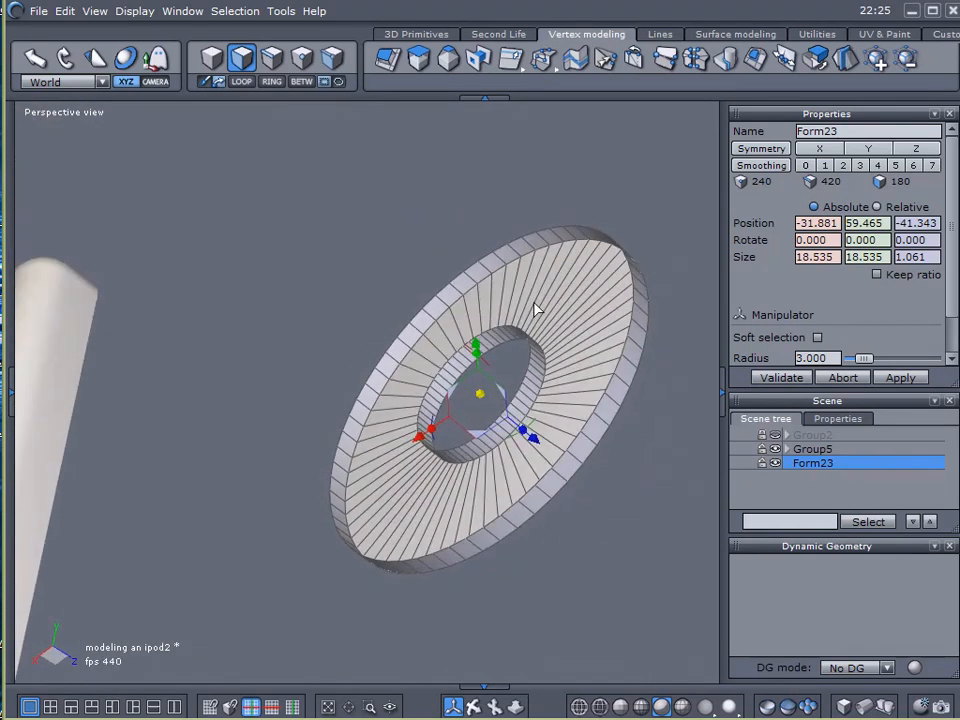
pyautogui.moveTo(447, 57)
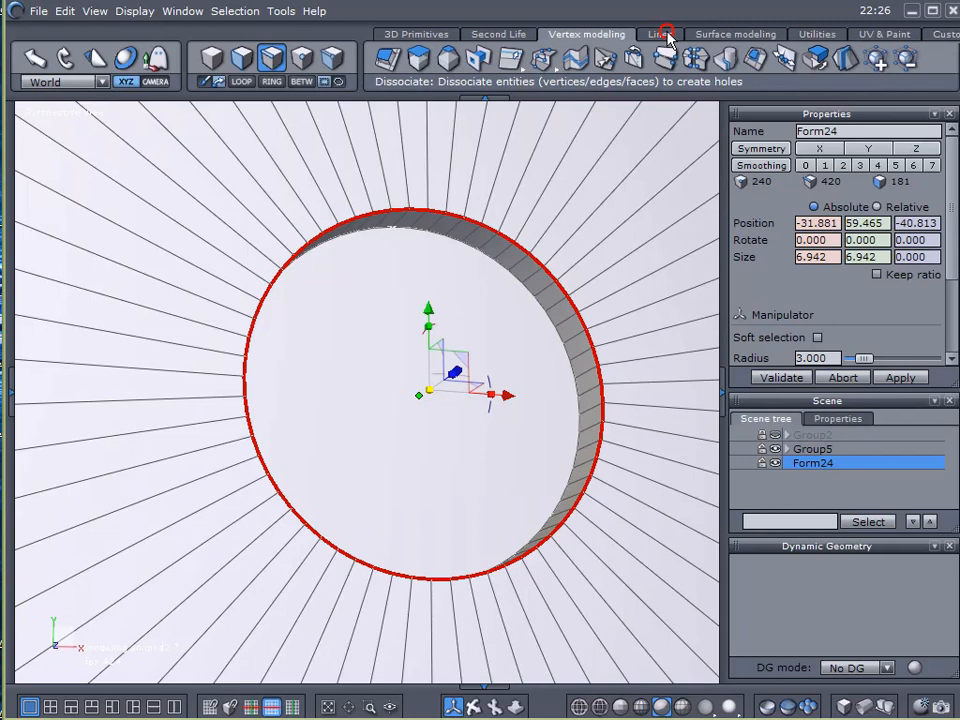
# Extract a curve from the hole's edges and scale it to 6.900 with Keep ratio.
pyautogui.click(659, 33)
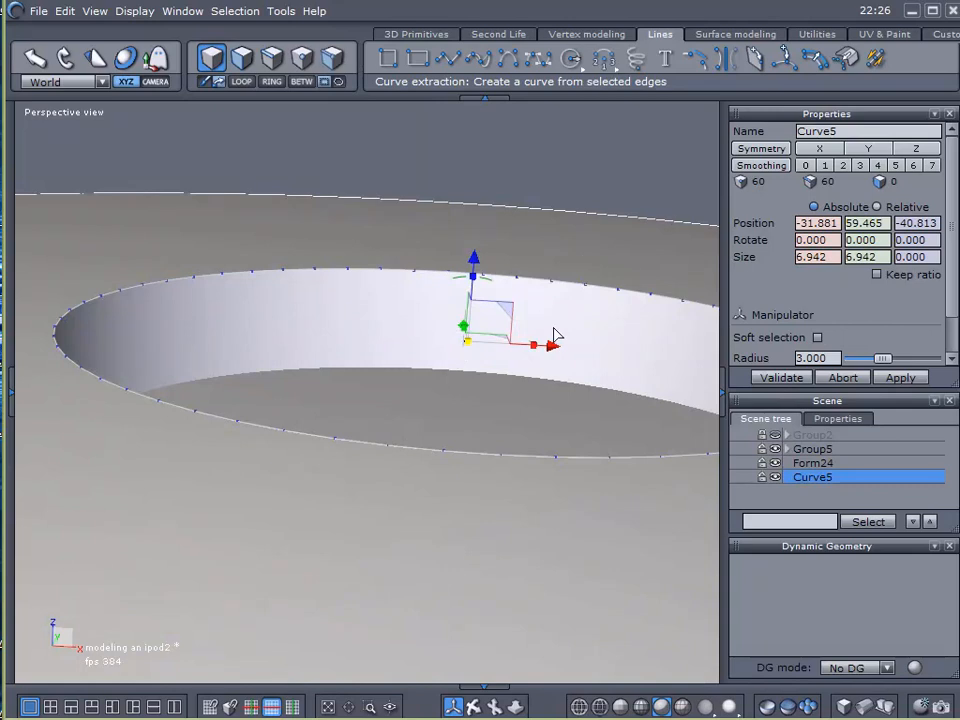
pyautogui.click(876, 274)
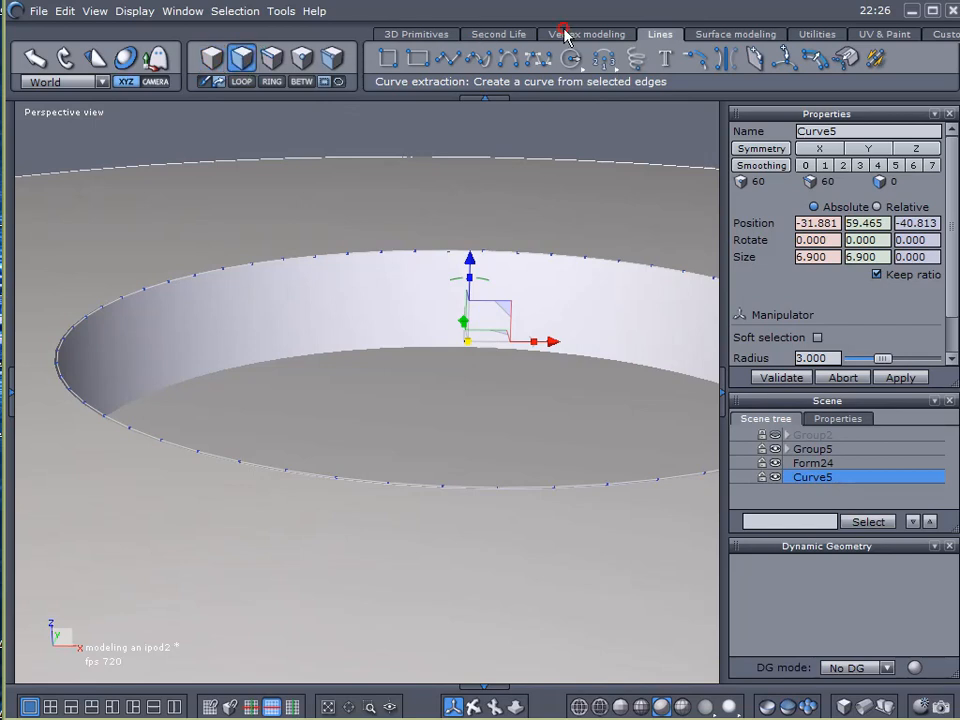
# Extrude Curve5 into a short center-button cylinder and cap both ends.
pyautogui.click(587, 33)
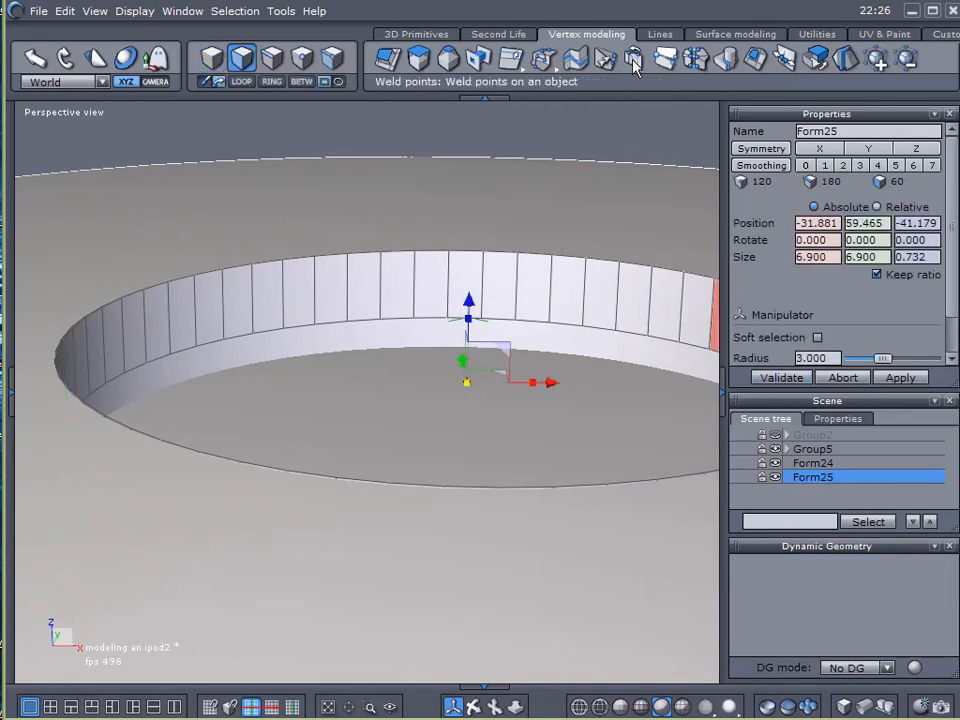
pyautogui.click(633, 58)
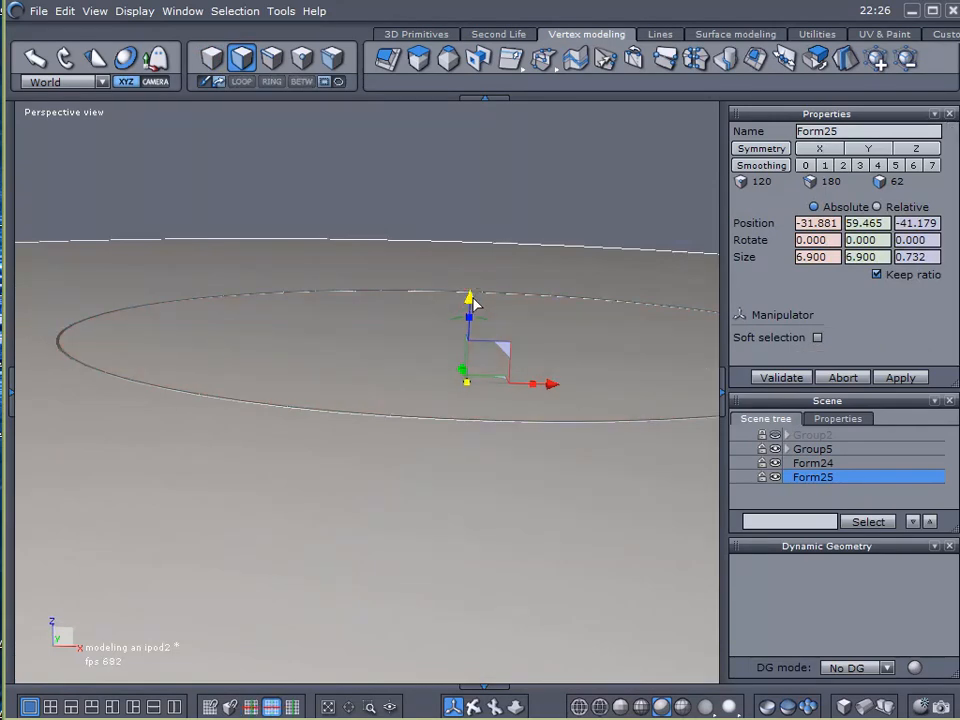
pyautogui.click(817, 337)
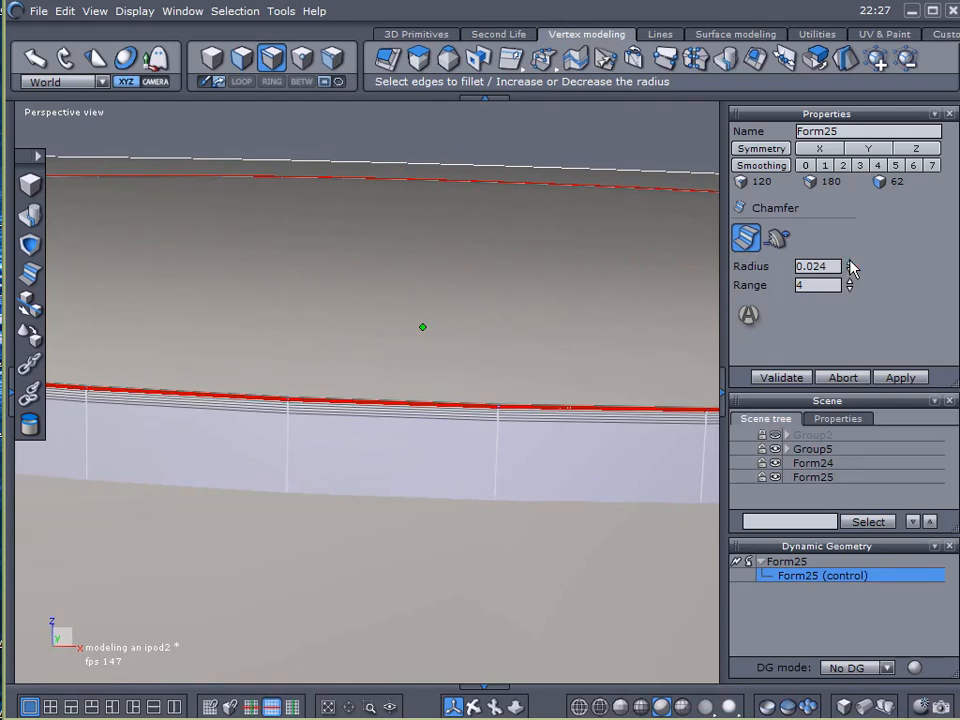
# Chamfer the button's rim edges with radius 0.024 and range 4.
pyautogui.click(781, 377)
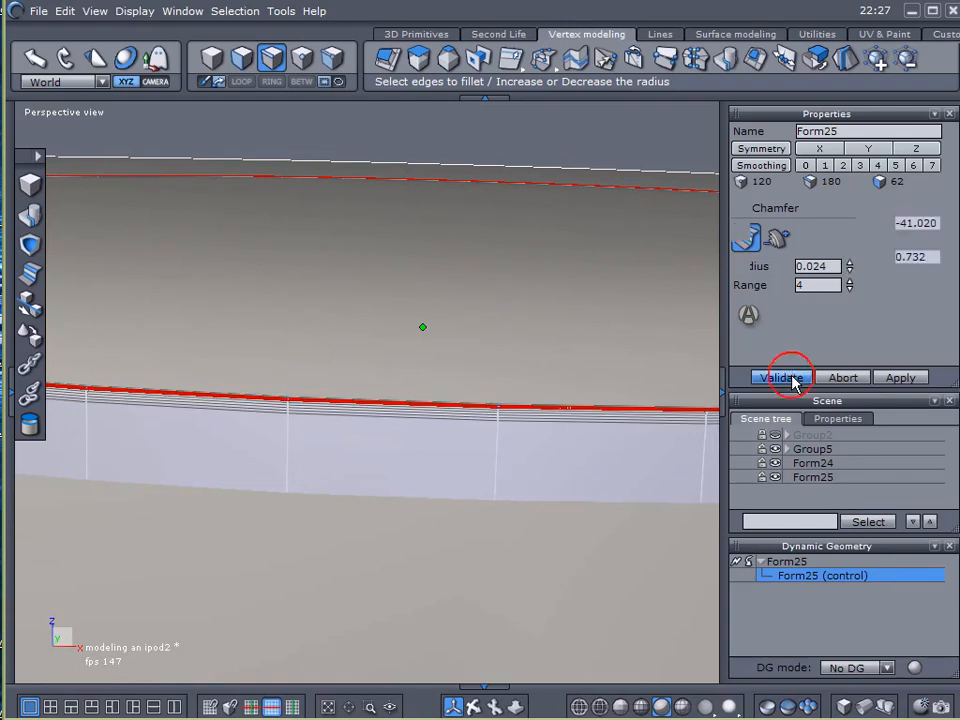
pyautogui.click(781, 377)
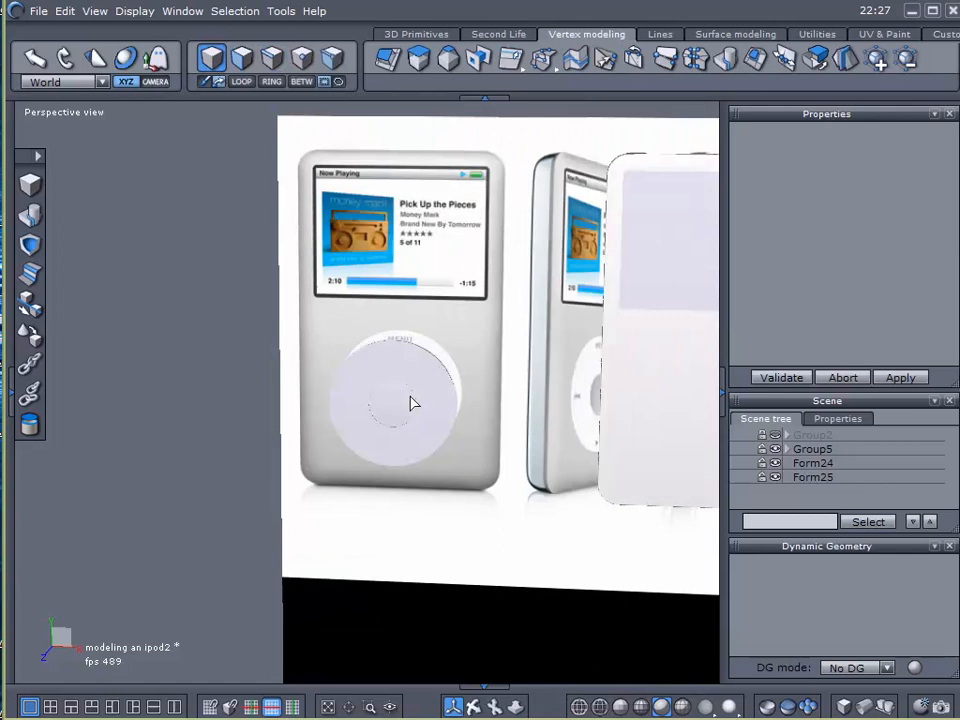
# Weld Form24 and Form25 into an object named Wheel, then ungroup Group5.
pyautogui.click(813, 462)
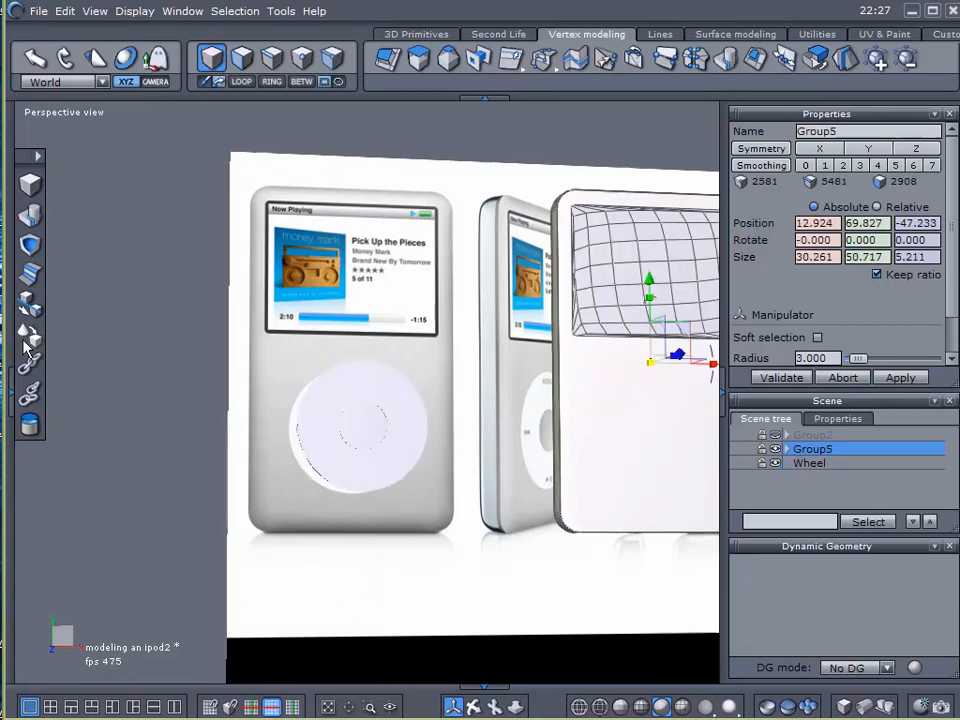
pyautogui.click(812, 448)
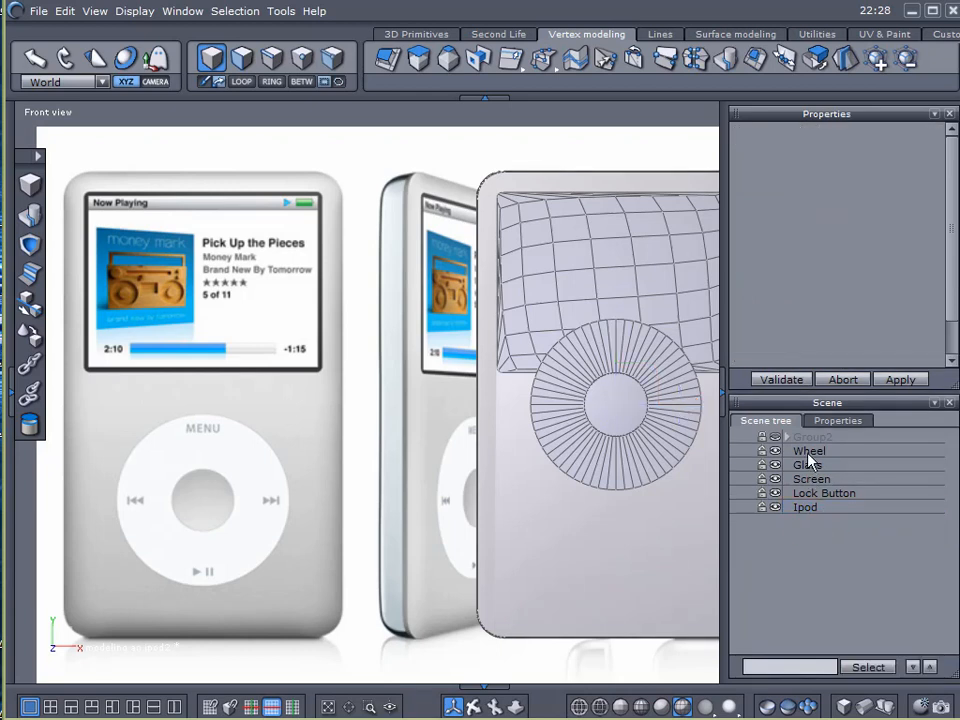
# Select Wheel and drag its Y arrow up to centre it below the screen.
pyautogui.click(809, 450)
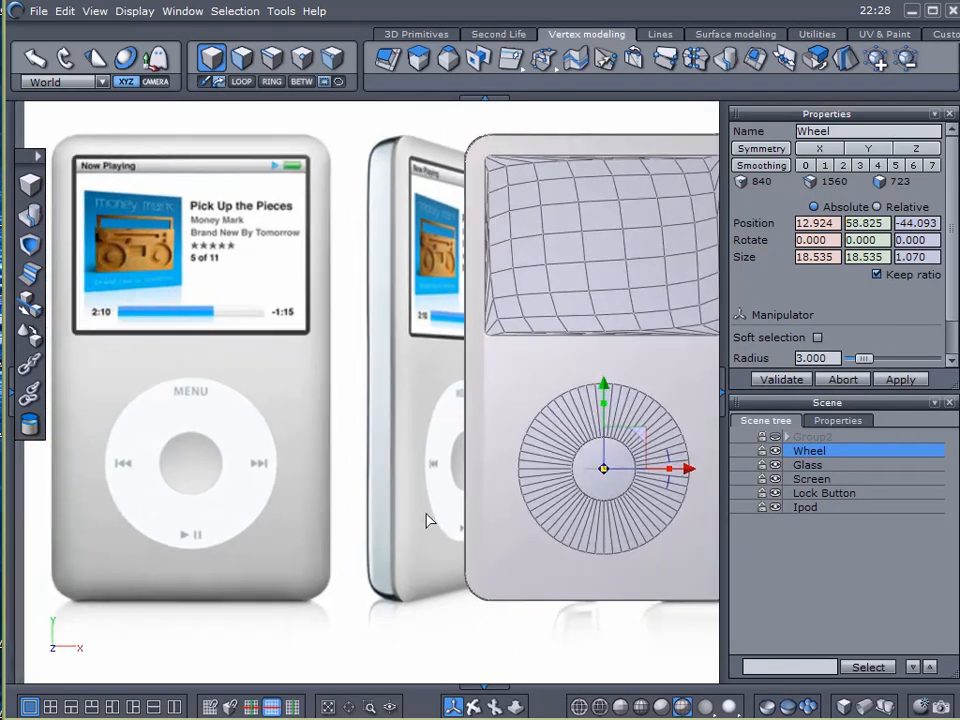
pyautogui.moveTo(603, 470); pyautogui.dragTo(197, 470)
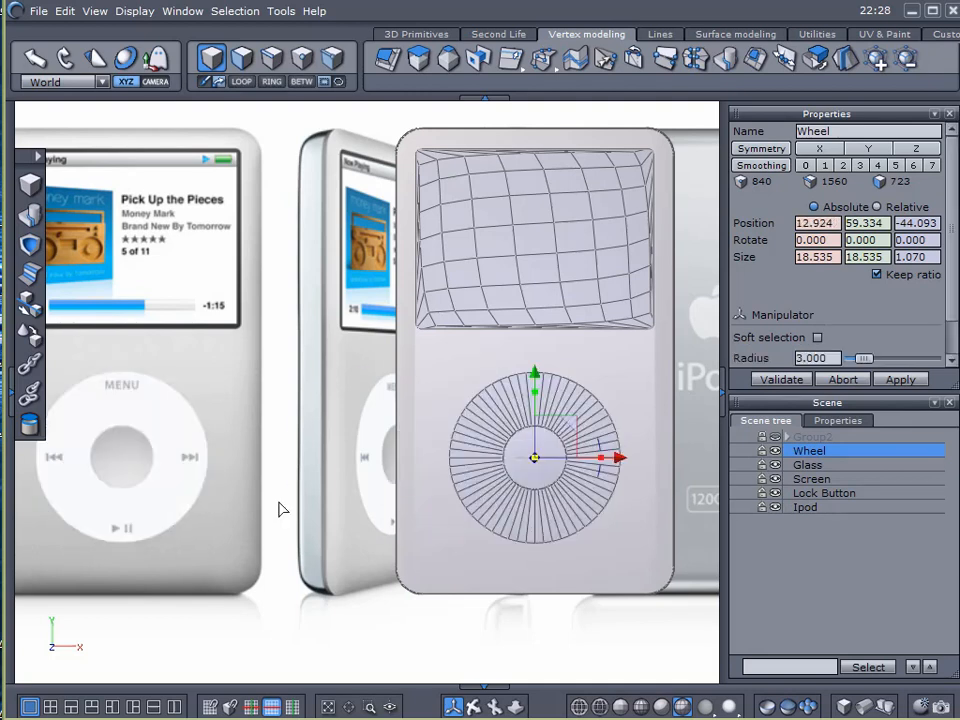
pyautogui.moveTo(57, 142)
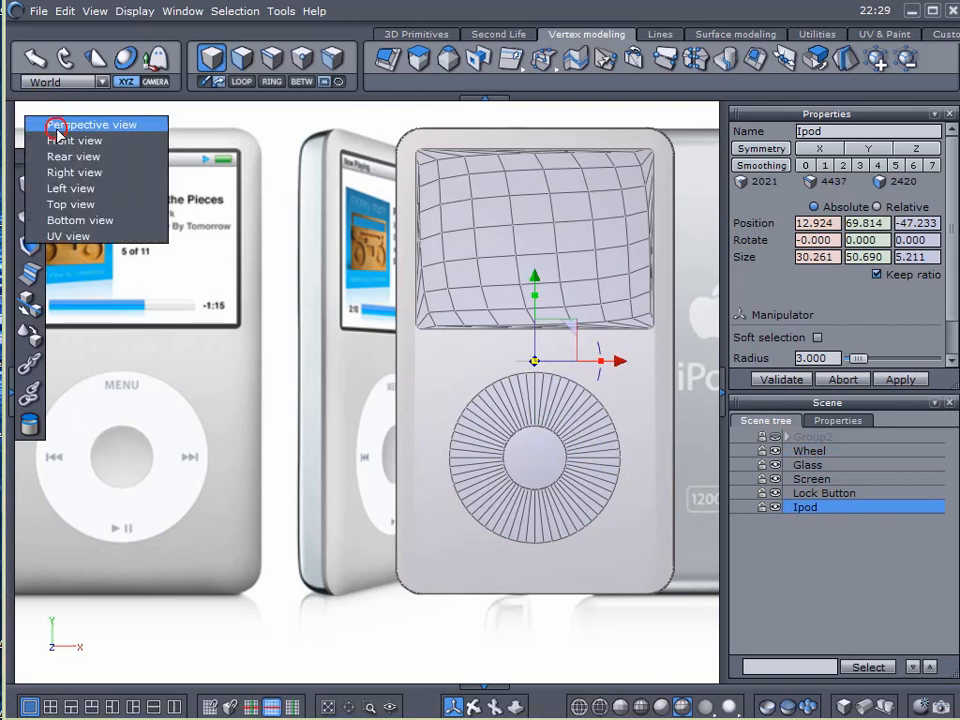
pyautogui.click(91, 124)
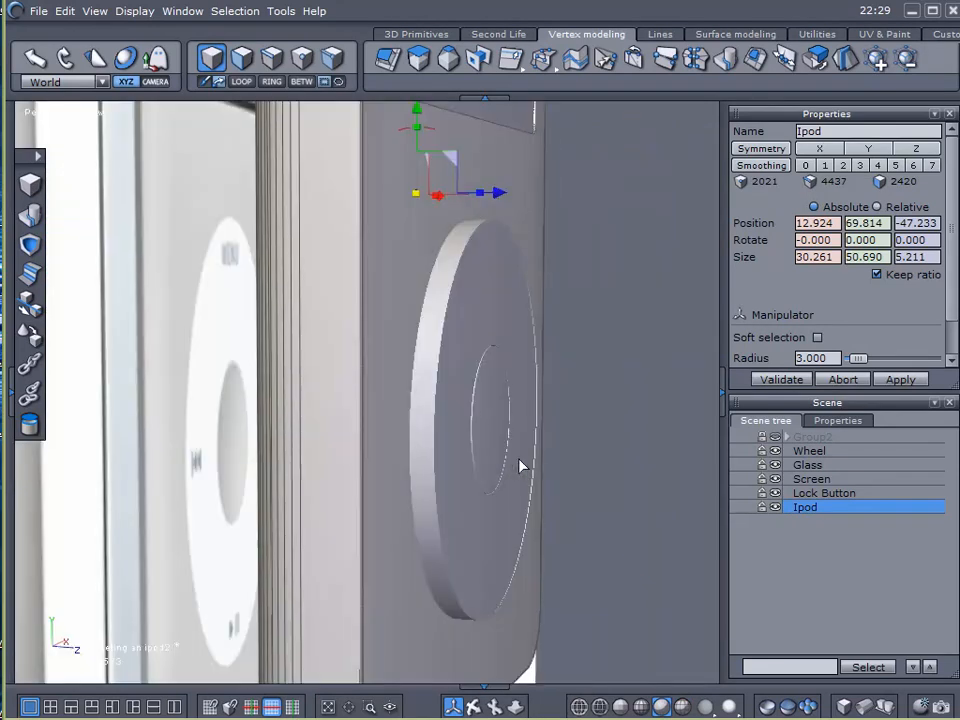
pyautogui.click(809, 450)
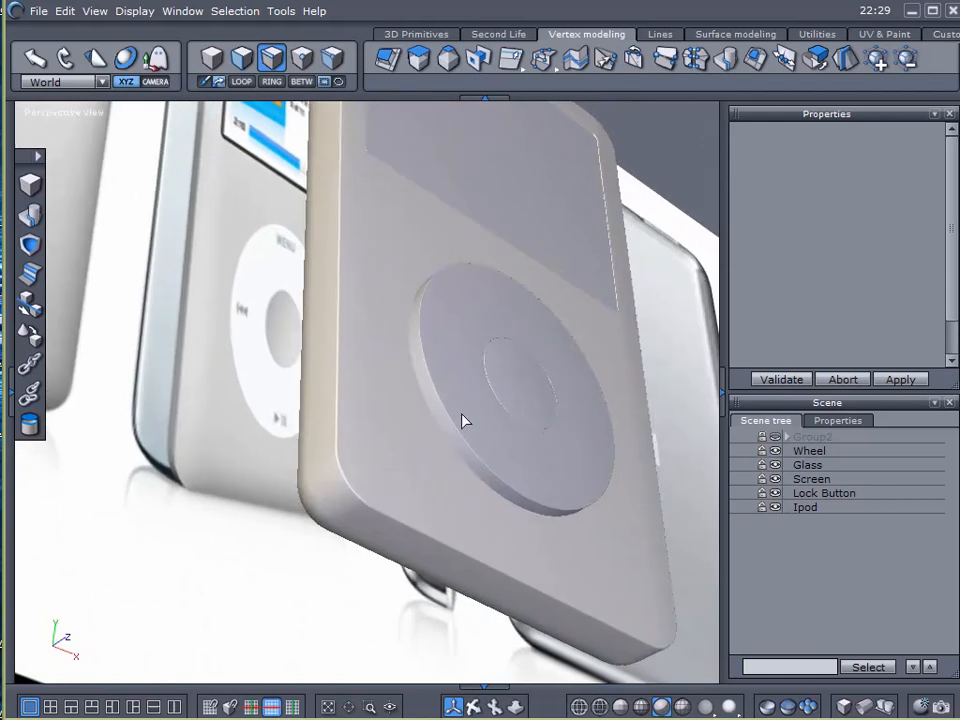
pyautogui.click(805, 507)
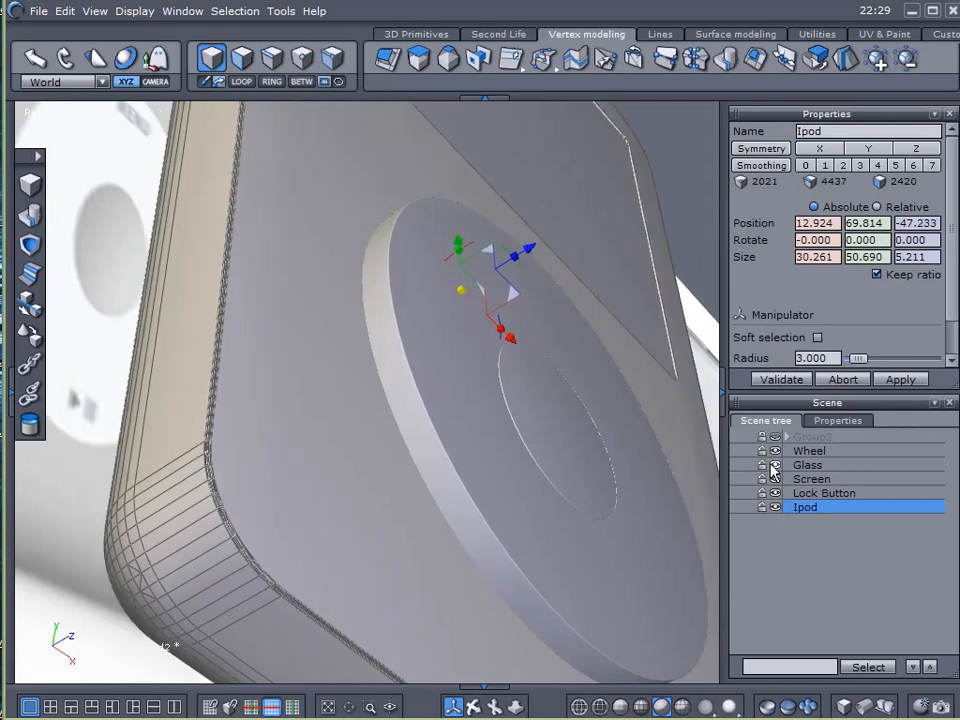
pyautogui.click(809, 450)
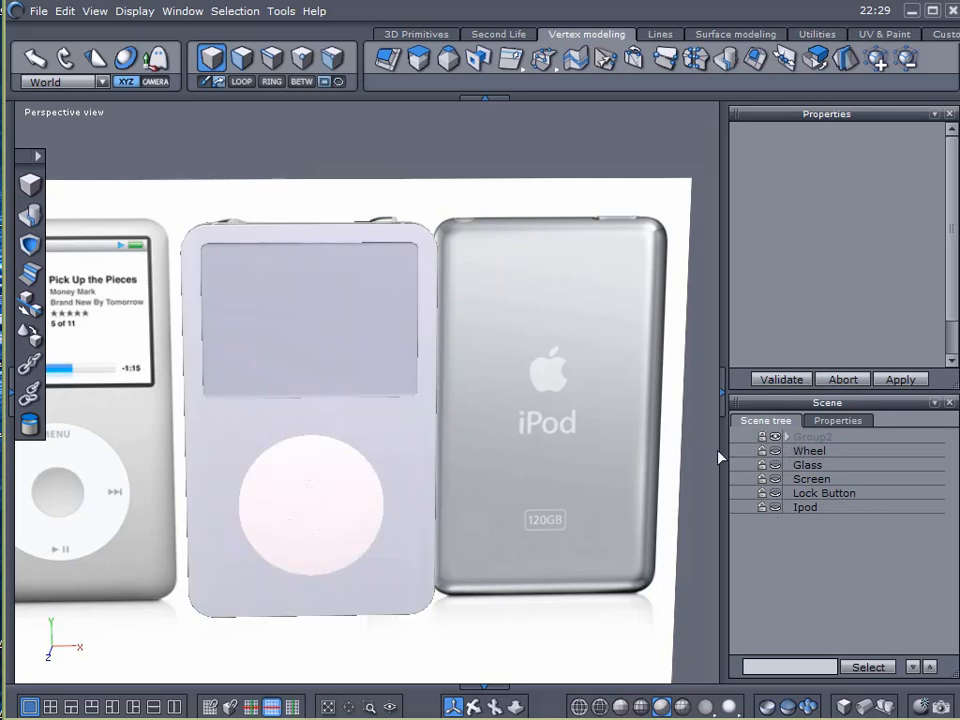
# Unhide Group6 so two iPod models show side by side.
pyautogui.click(775, 436)
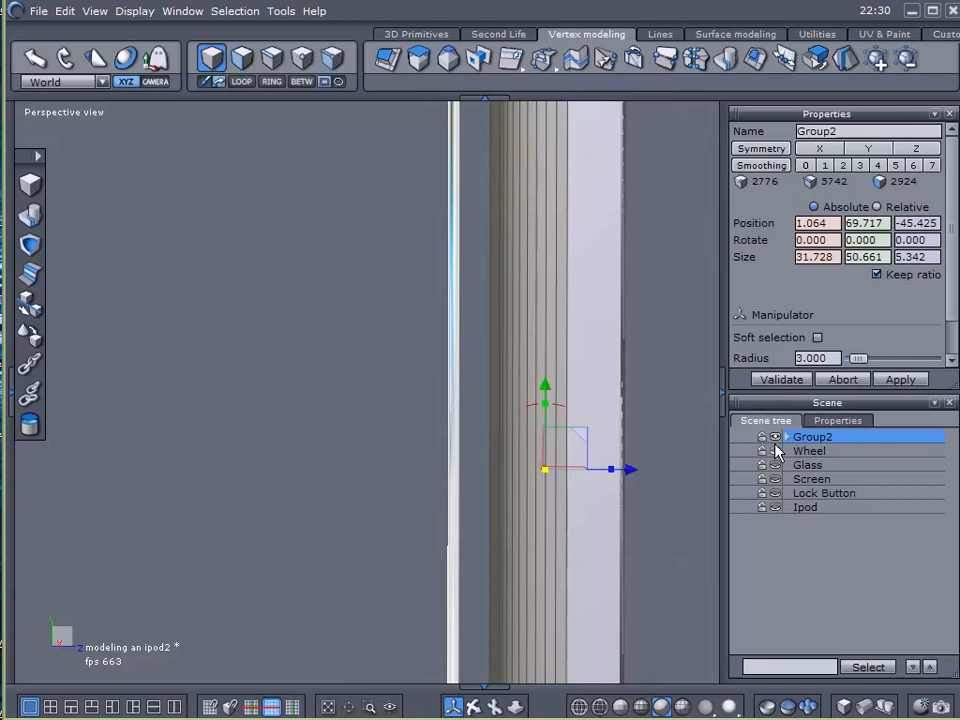
pyautogui.click(761, 437)
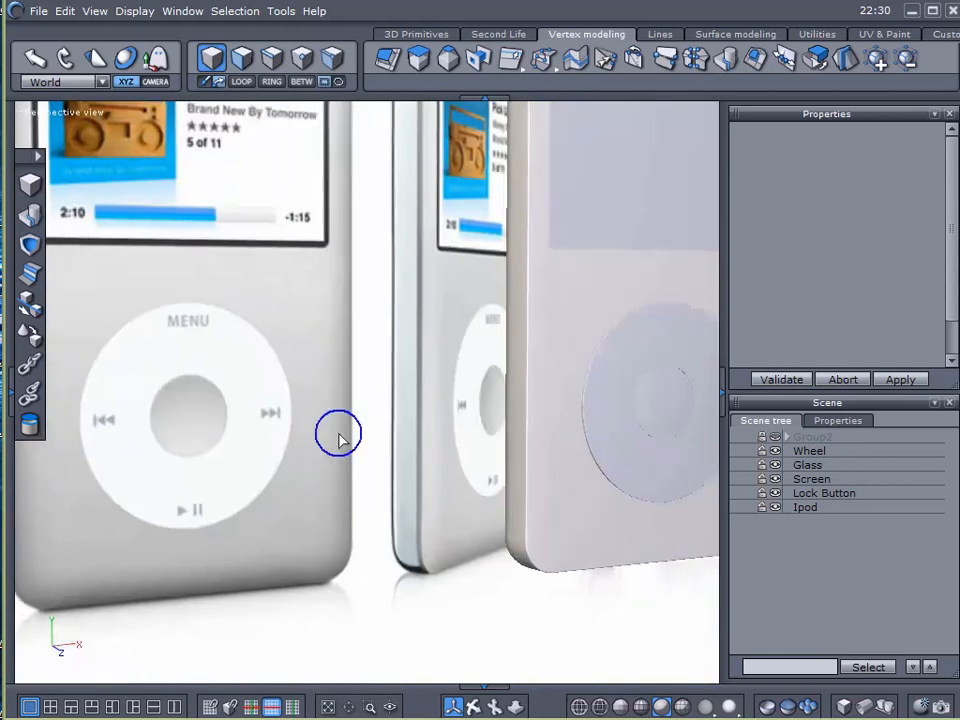
pyautogui.click(809, 450)
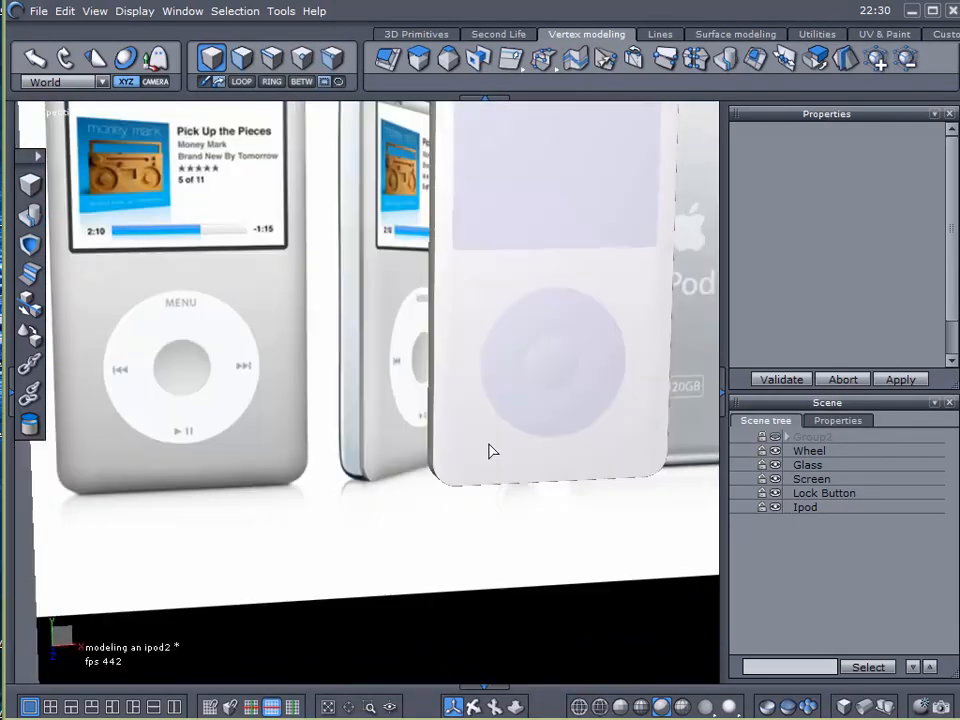
pyautogui.click(38, 11)
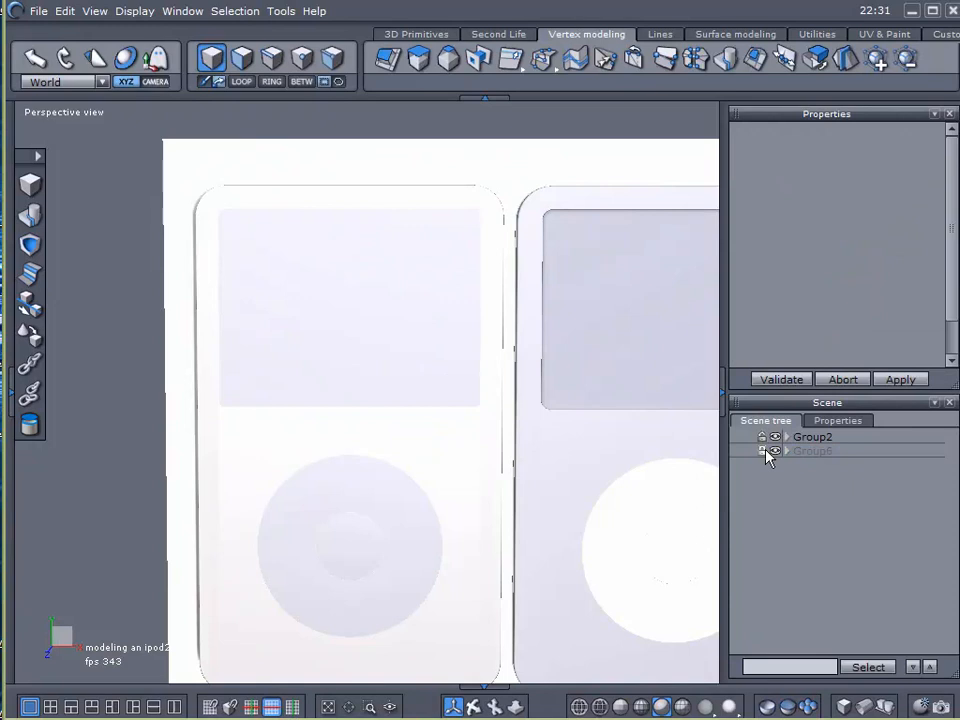
pyautogui.click(812, 450)
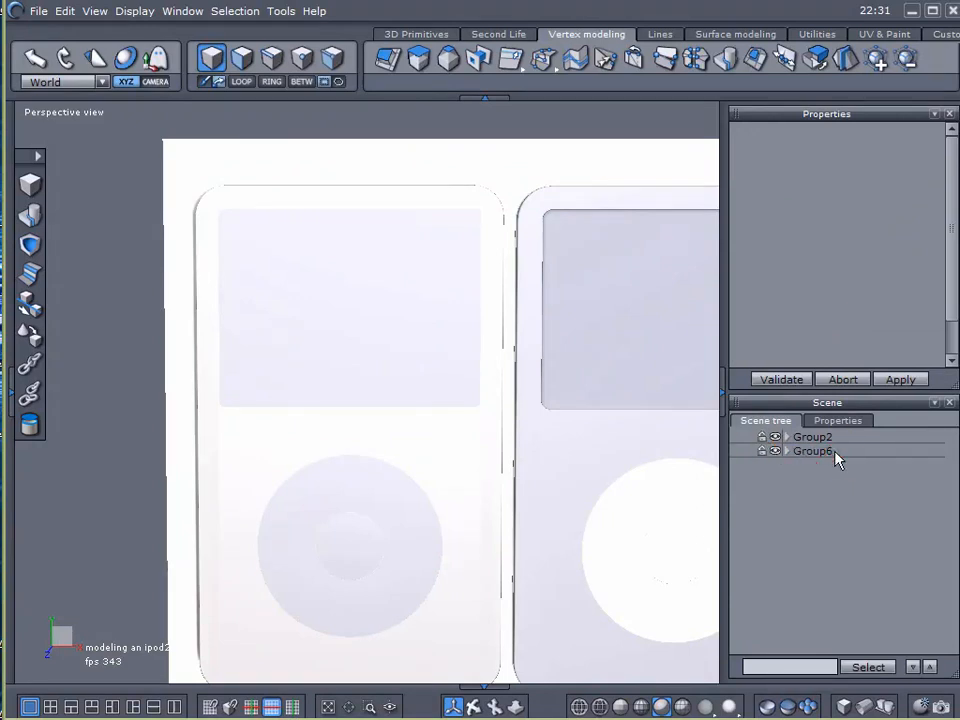
pyautogui.click(812, 437)
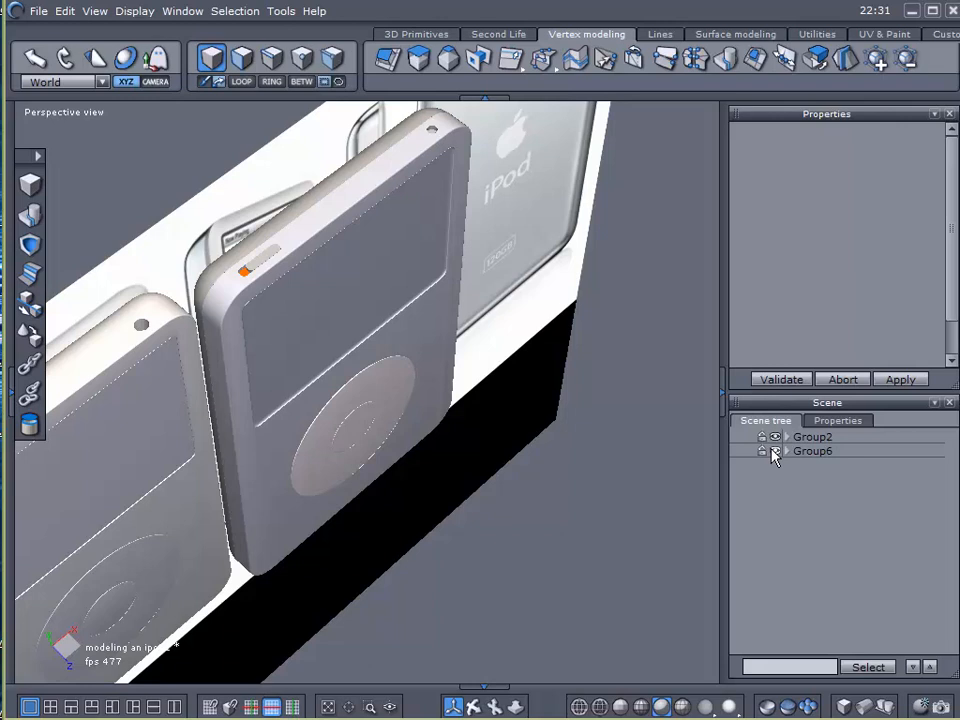
# Inspect the ungrouped Wheel and Ipod body, zooming on the body's corner, then add the Form11 primitive.
pyautogui.click(812, 436)
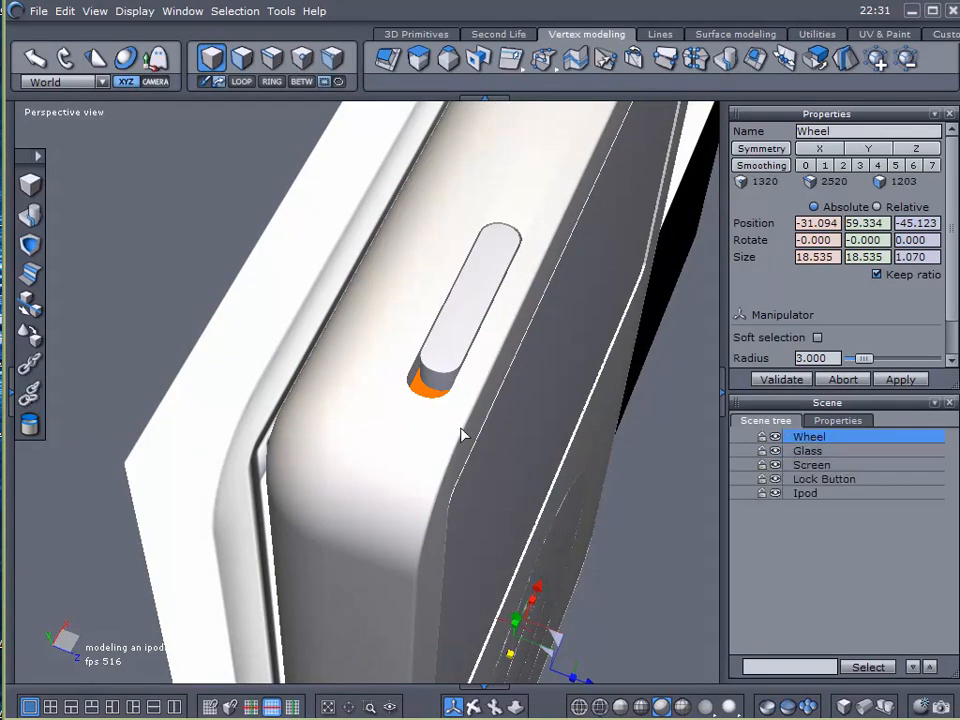
pyautogui.moveTo(792, 502)
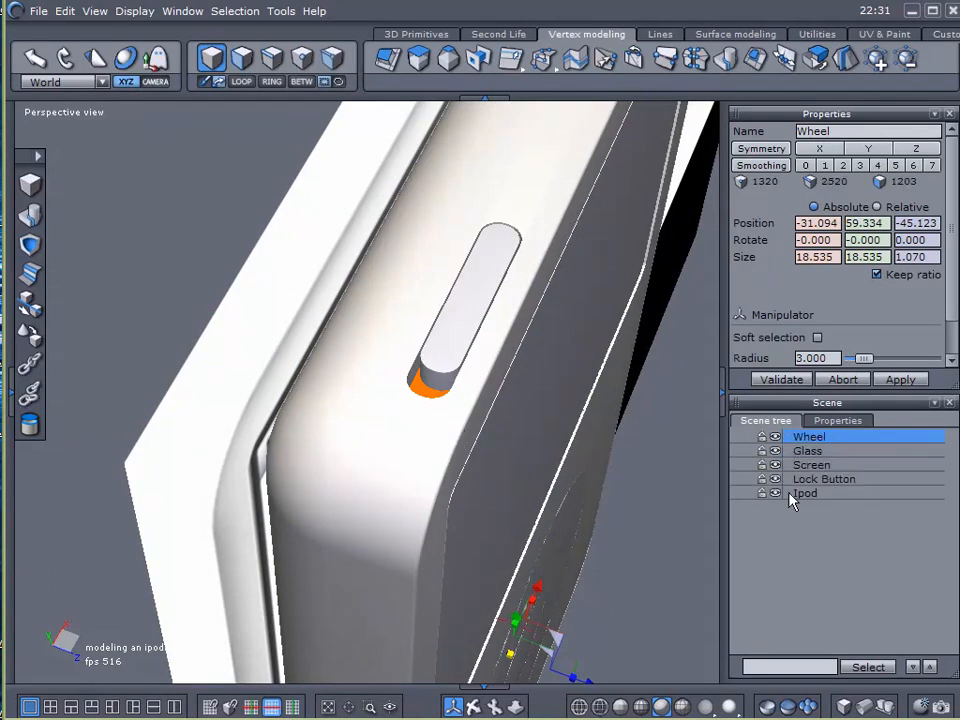
pyautogui.click(805, 493)
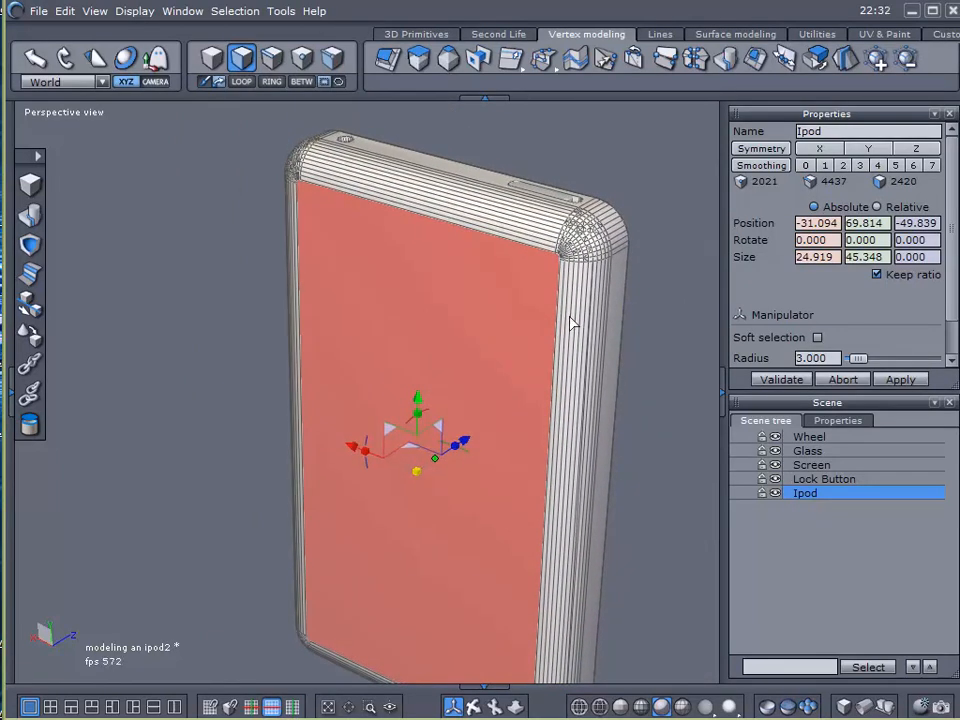
pyautogui.moveTo(570, 320); pyautogui.dragTo(540, 337)
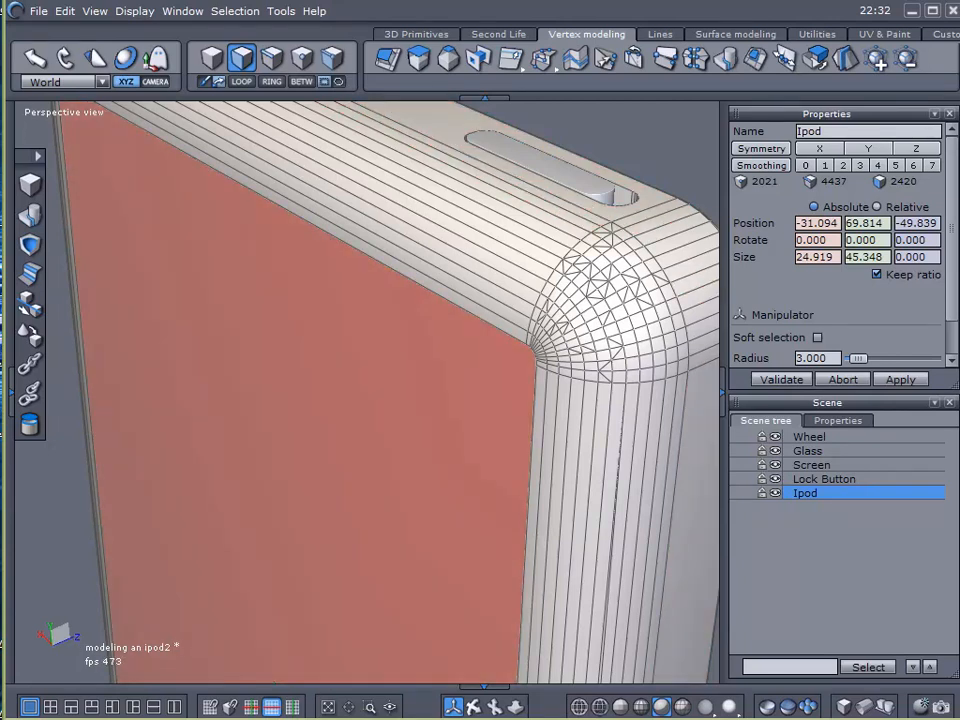
pyautogui.click(416, 34)
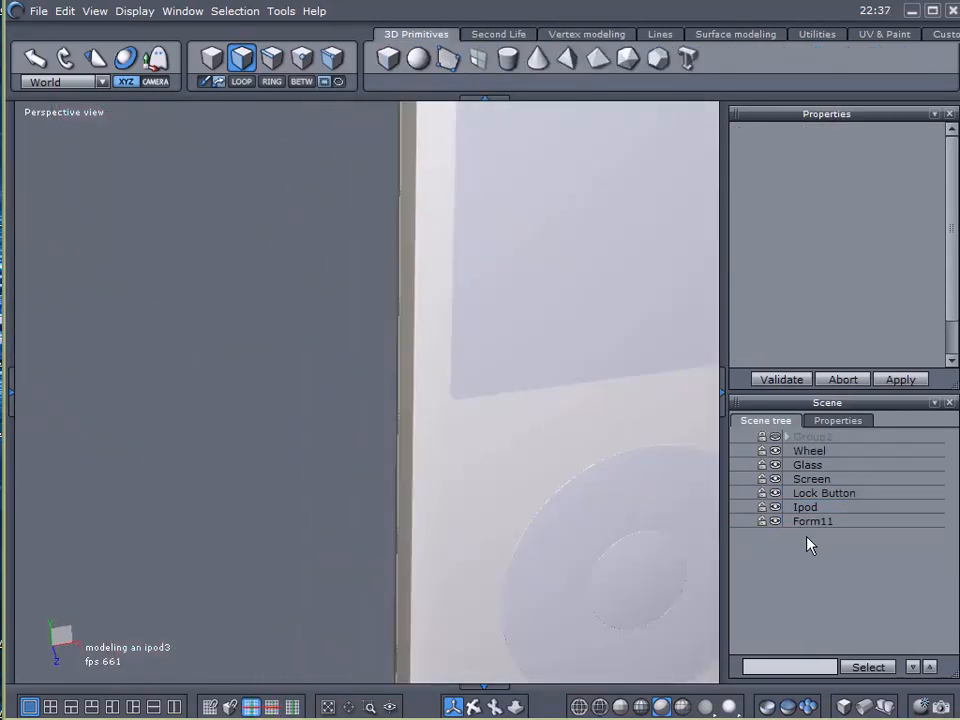
# Rename Form11 to Back, then reselect the Ipod body and the Wheel part.
pyautogui.click(813, 521)
pyautogui.write('Back')
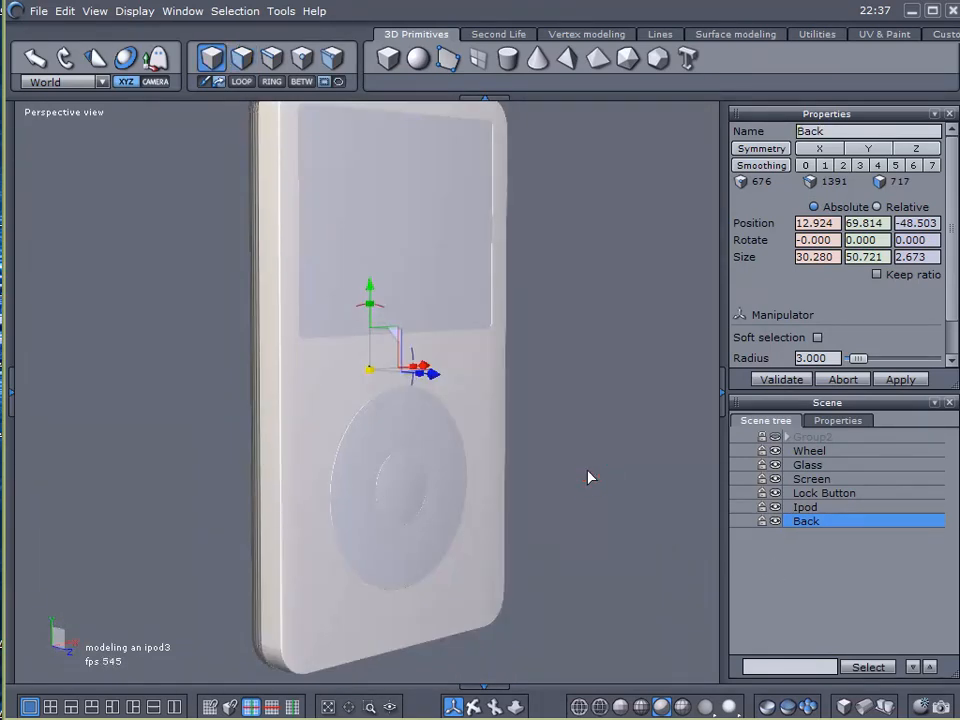
pyautogui.click(805, 507)
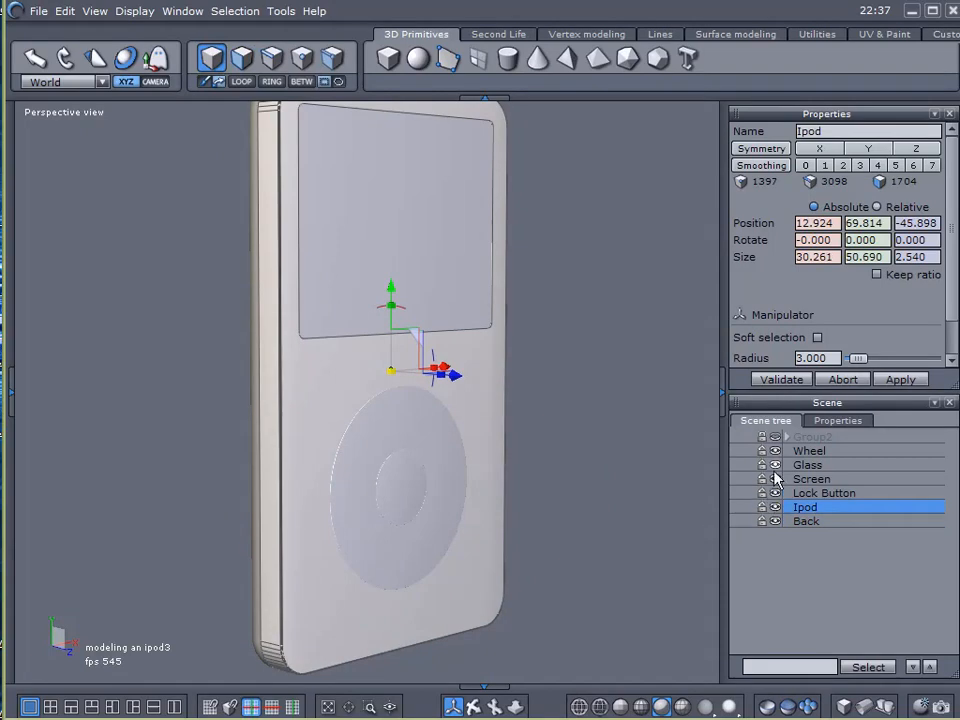
pyautogui.click(809, 450)
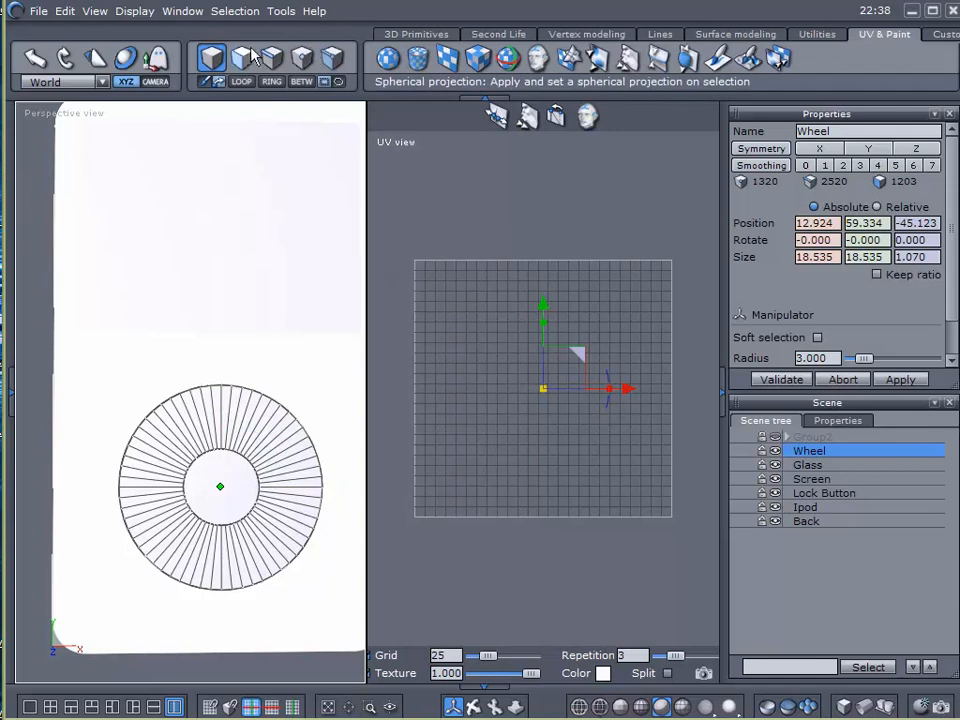
# Apply a flat UV projection to the Wheel and hide the Lock Button part.
pyautogui.click(448, 57)
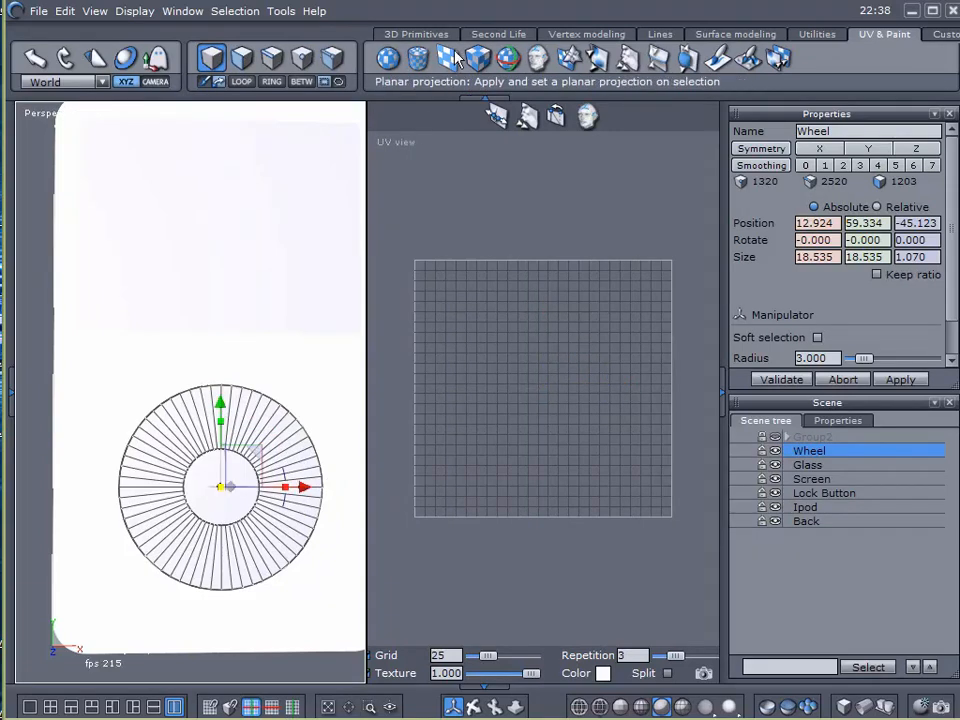
pyautogui.click(448, 57)
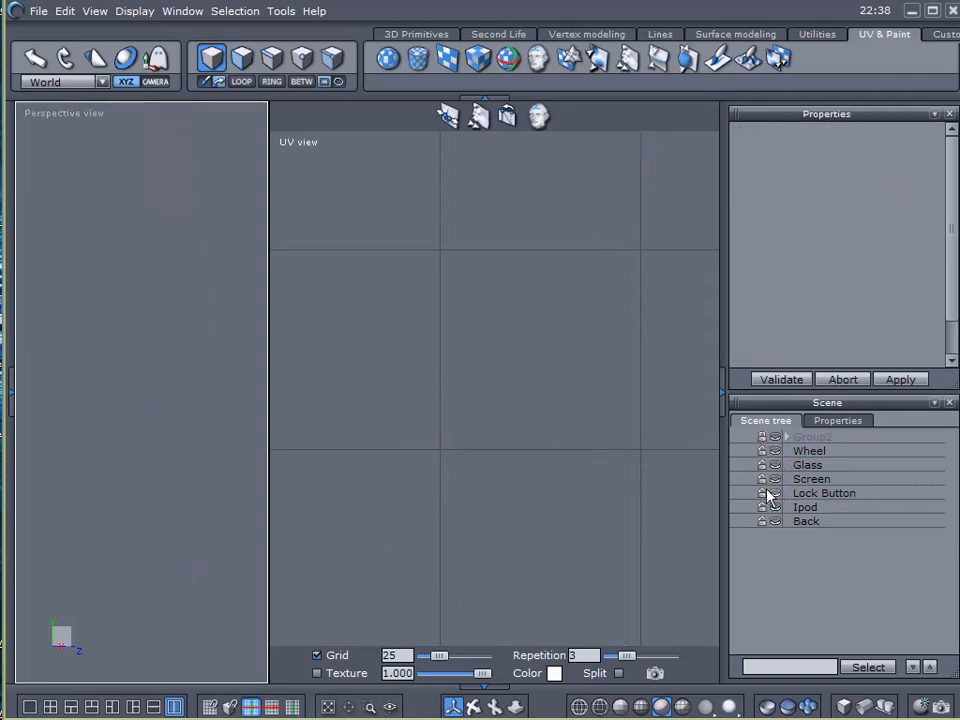
pyautogui.click(271, 57)
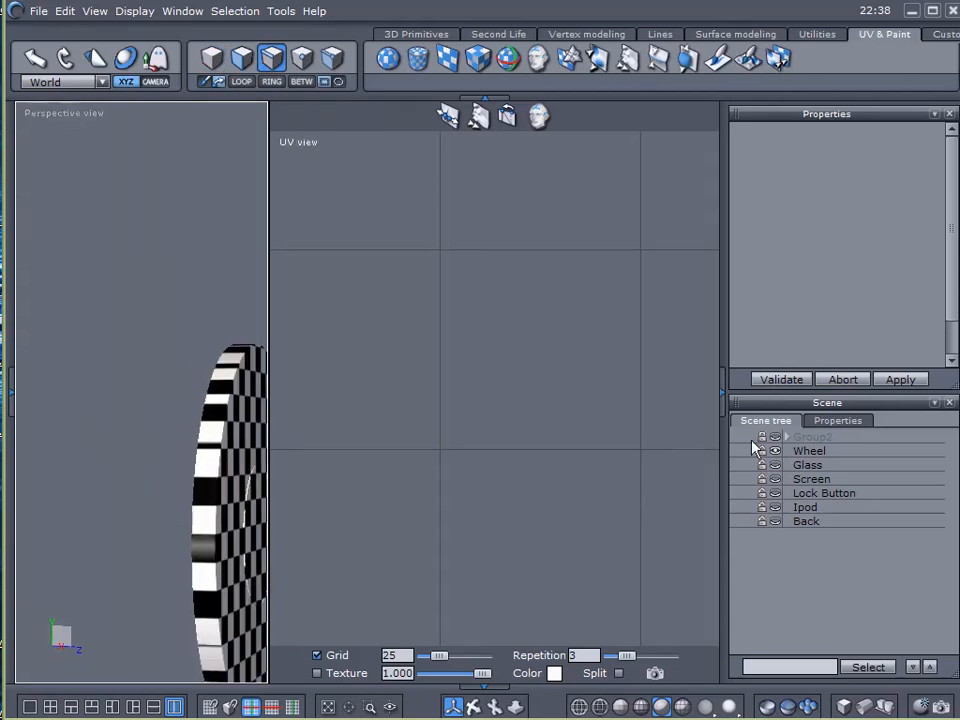
# Reselect the Wheel and scale its ring-shaped UV layout to fill the UV grid.
pyautogui.click(809, 450)
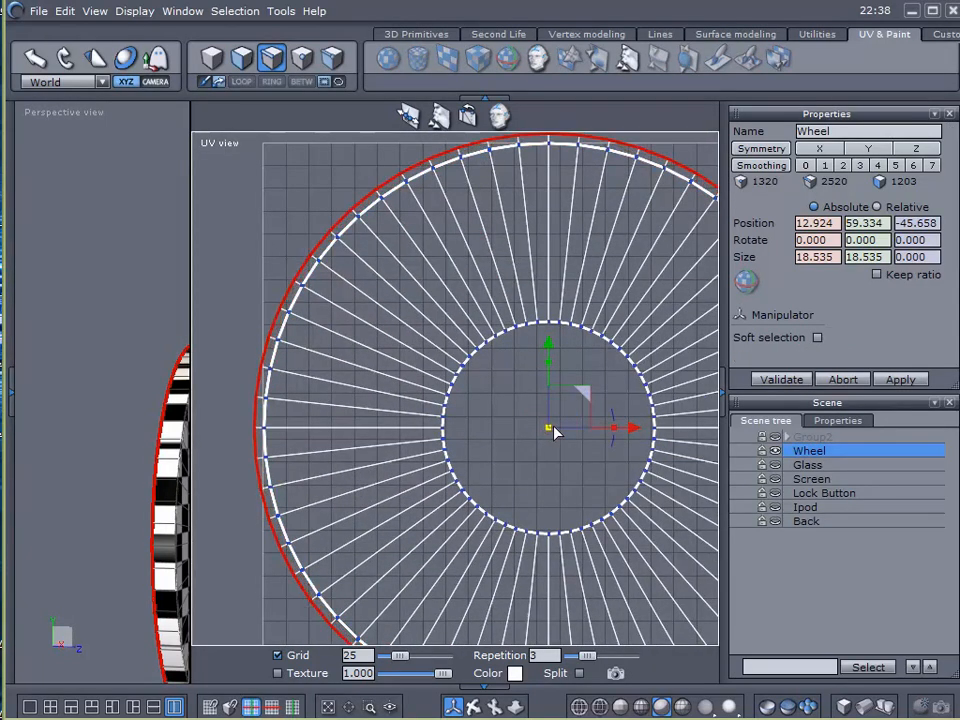
pyautogui.click(817, 337)
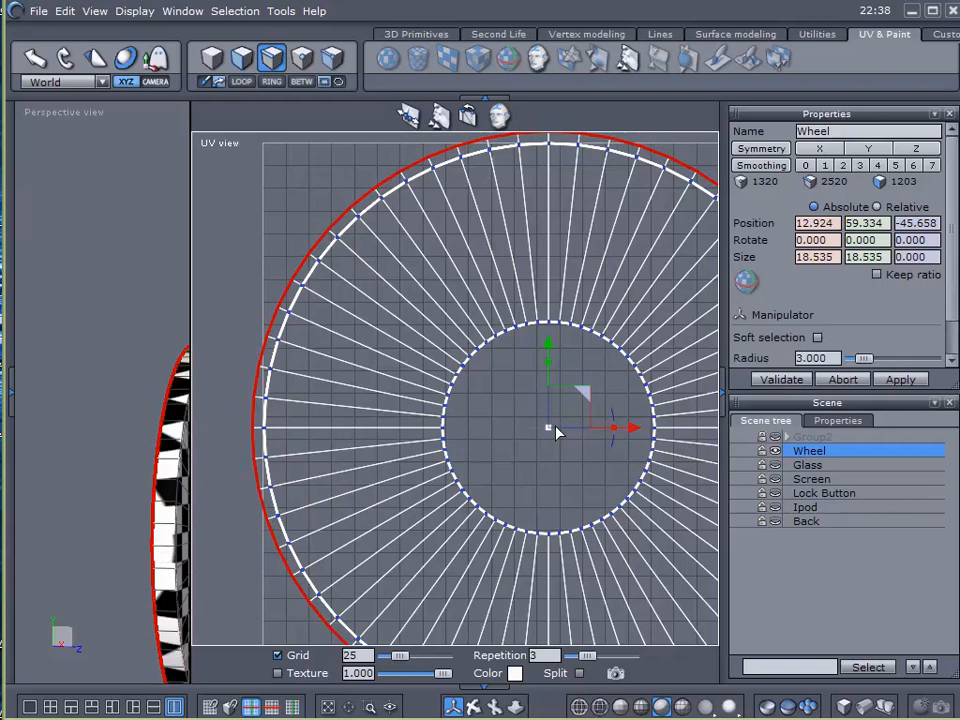
pyautogui.moveTo(242, 253)
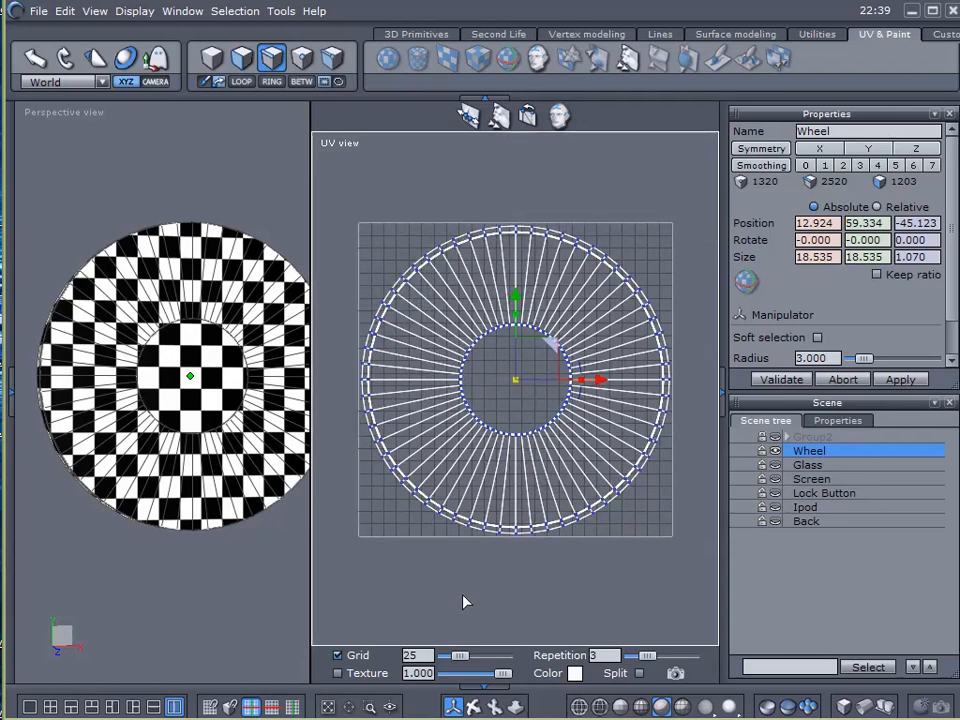
pyautogui.moveTo(389, 504)
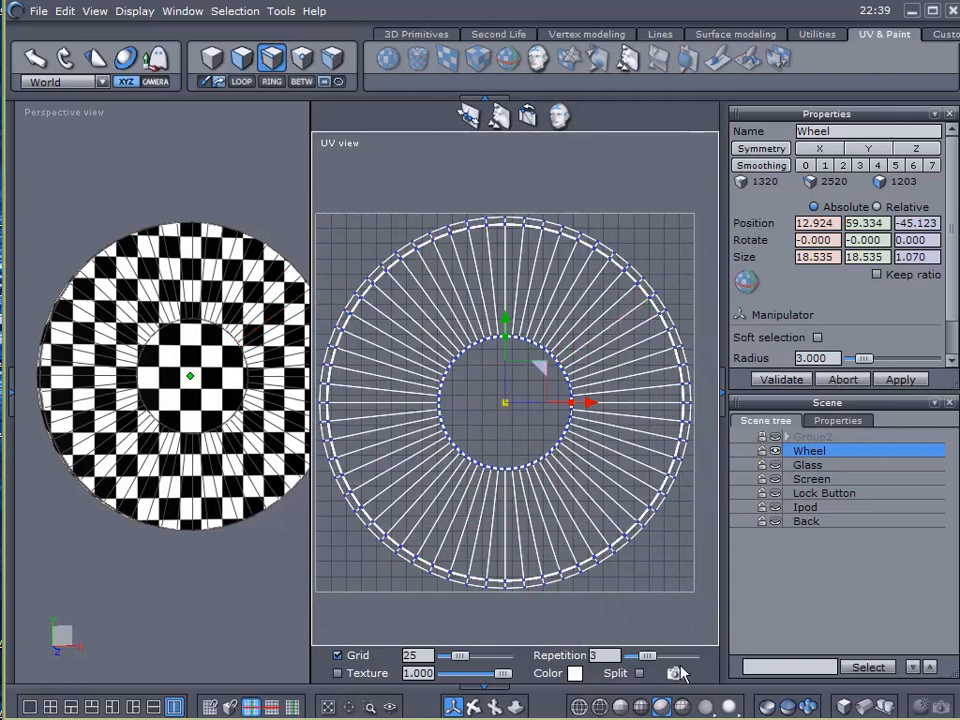
# Save a WHEEL UV snapshot of the Wheel's layout and unhide Glass and the other parts.
pyautogui.click(676, 673)
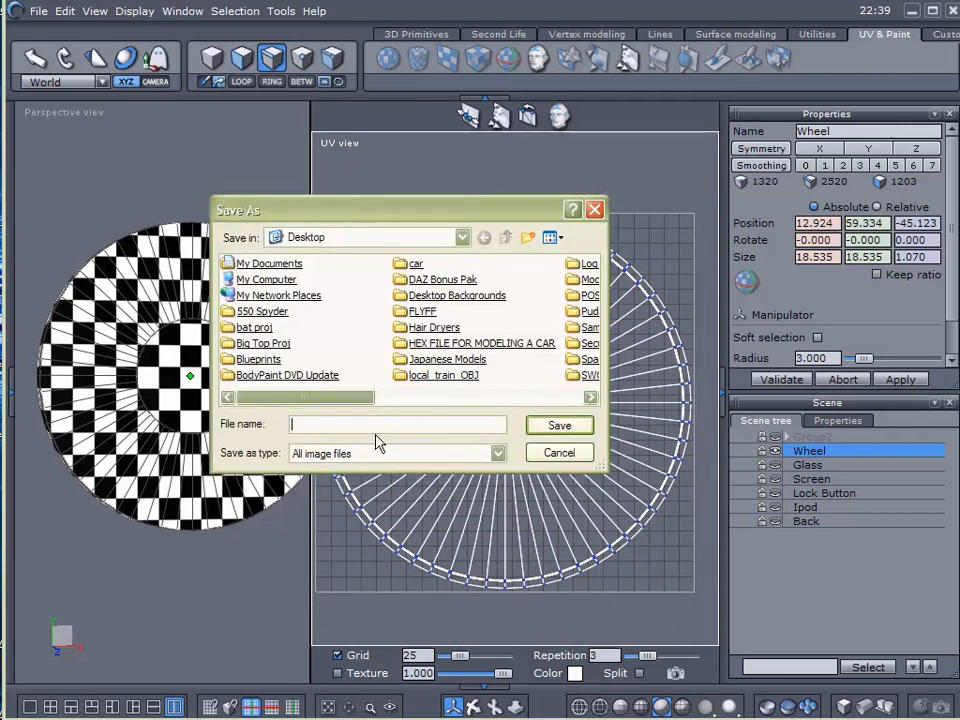
pyautogui.write('UV')
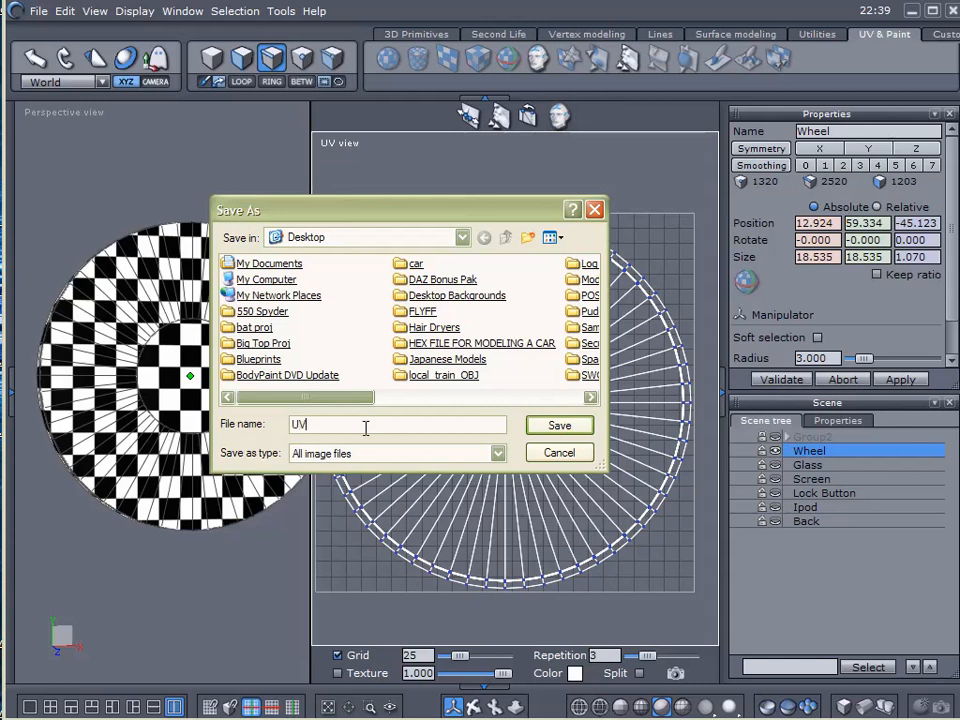
pyautogui.write('WHEEL')
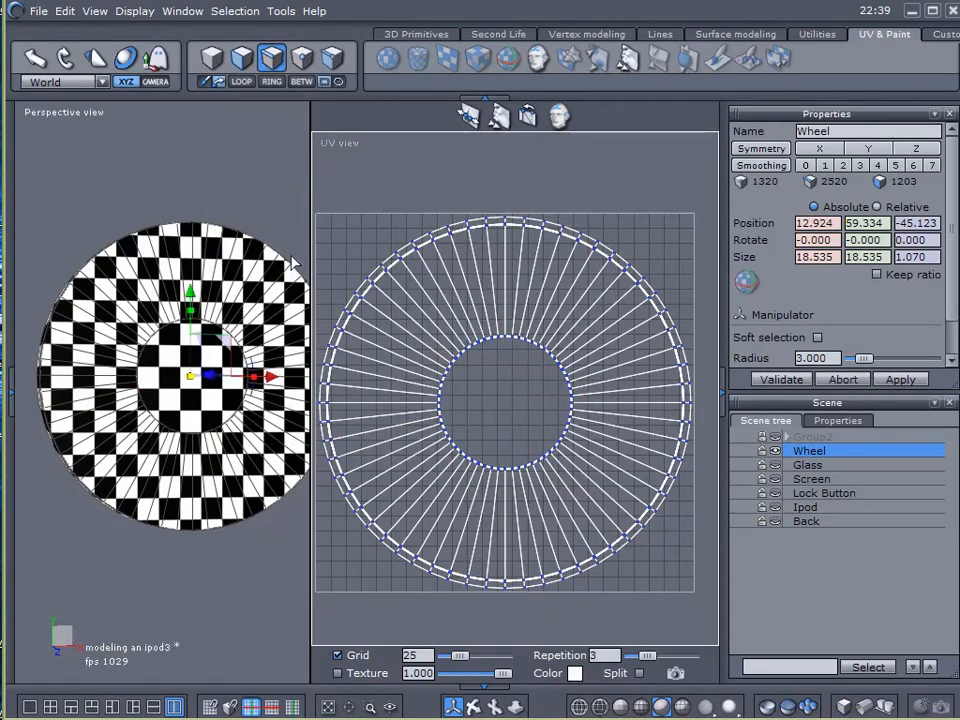
pyautogui.click(775, 465)
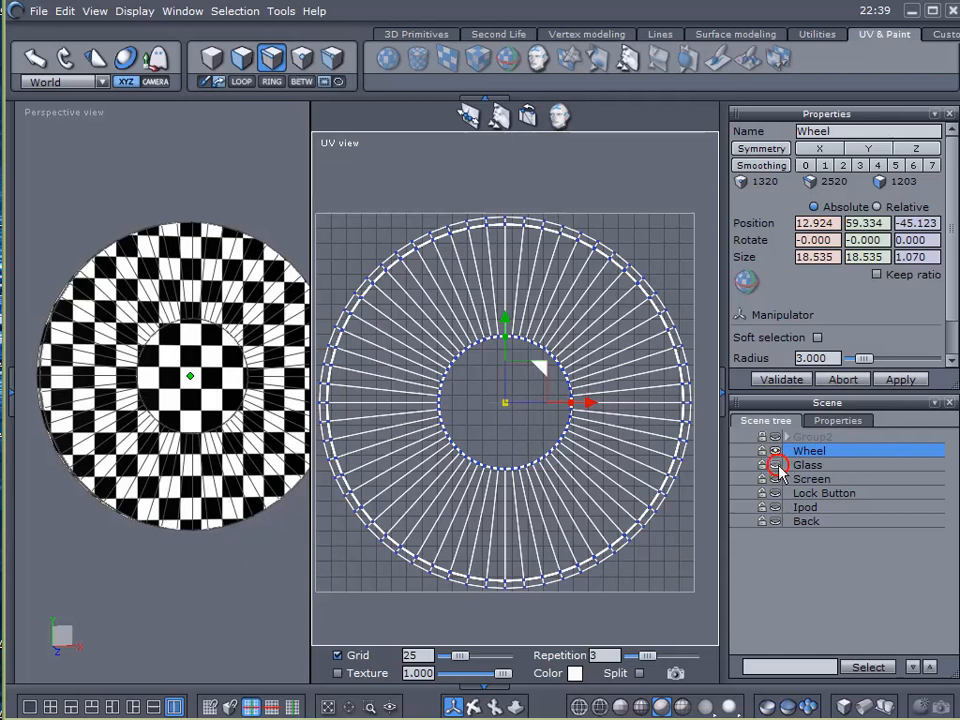
pyautogui.click(775, 465)
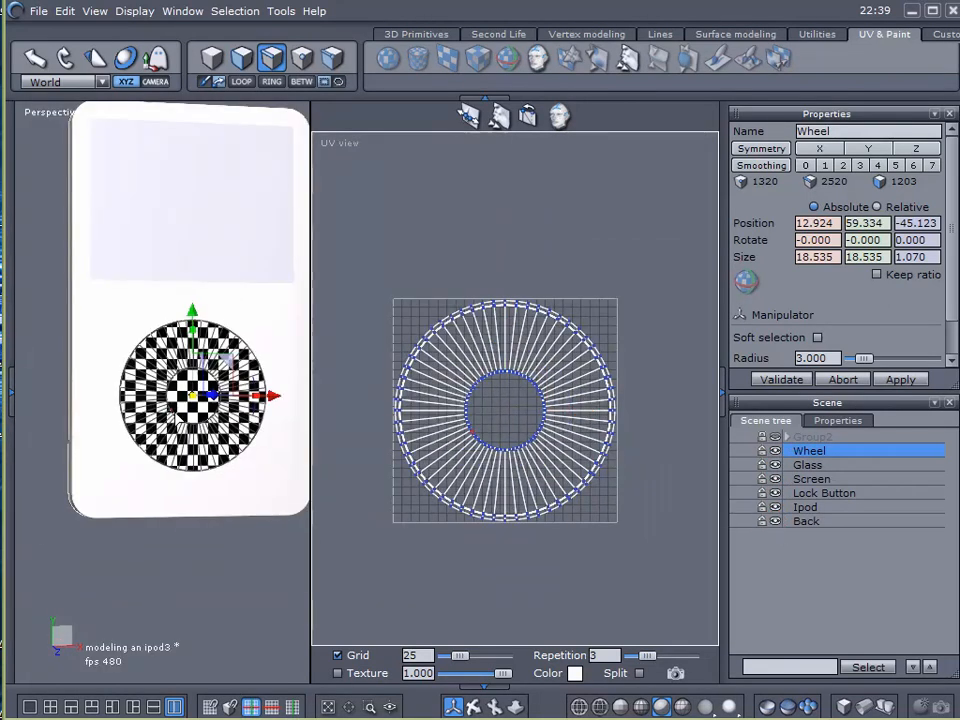
# Export the iPod model as Wavefront OBJ file Ipod.obj, including UVs and normals.
pyautogui.click(39, 11)
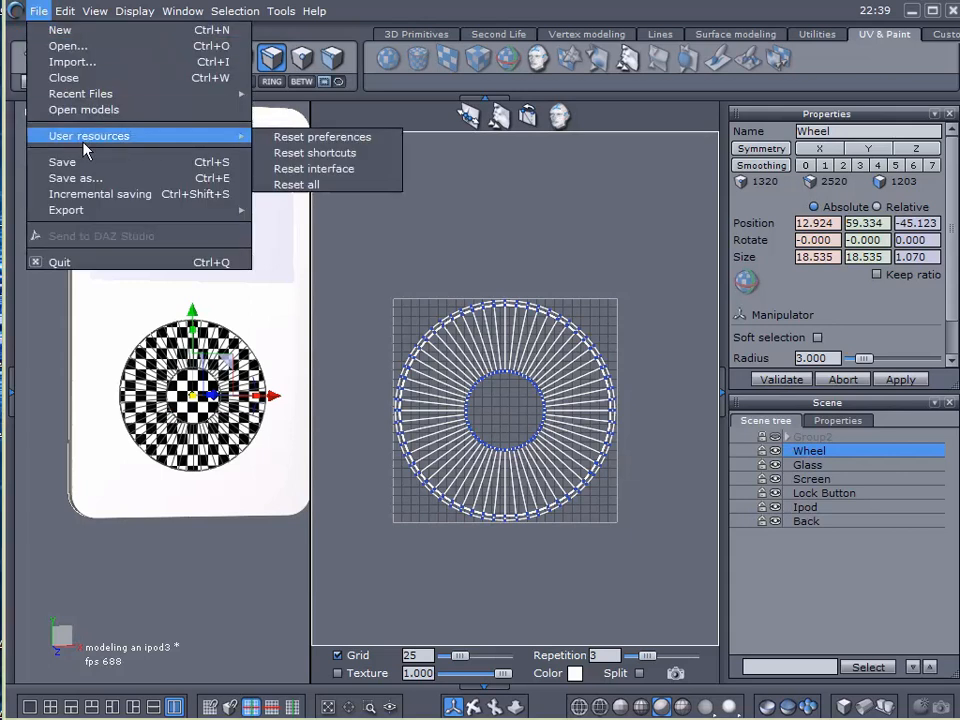
pyautogui.moveTo(66, 210)
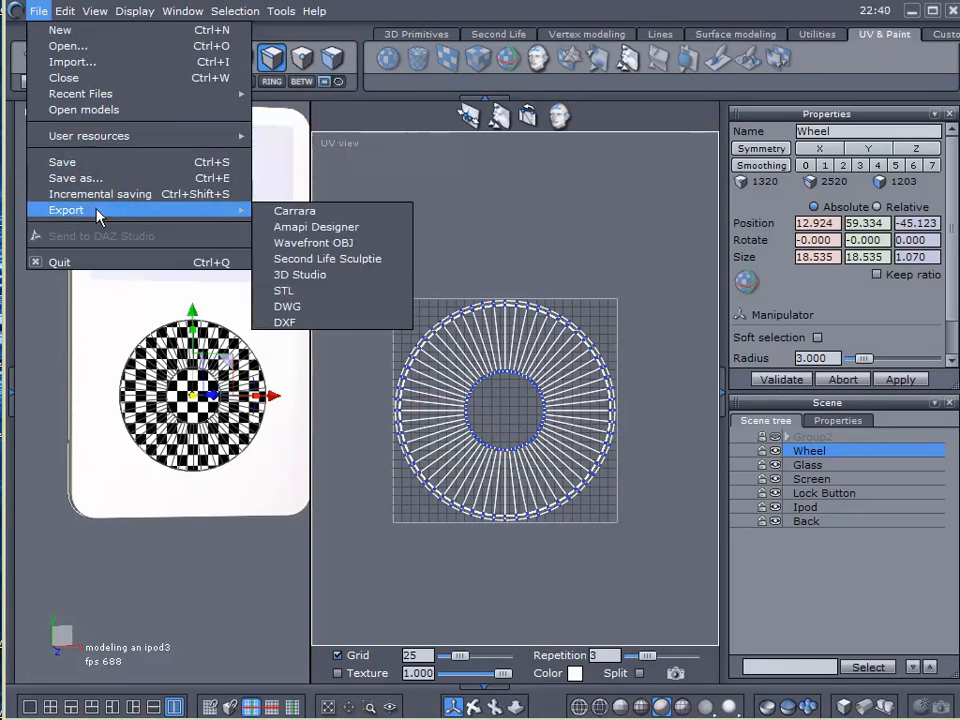
pyautogui.click(313, 242)
pyautogui.write('Ipod')
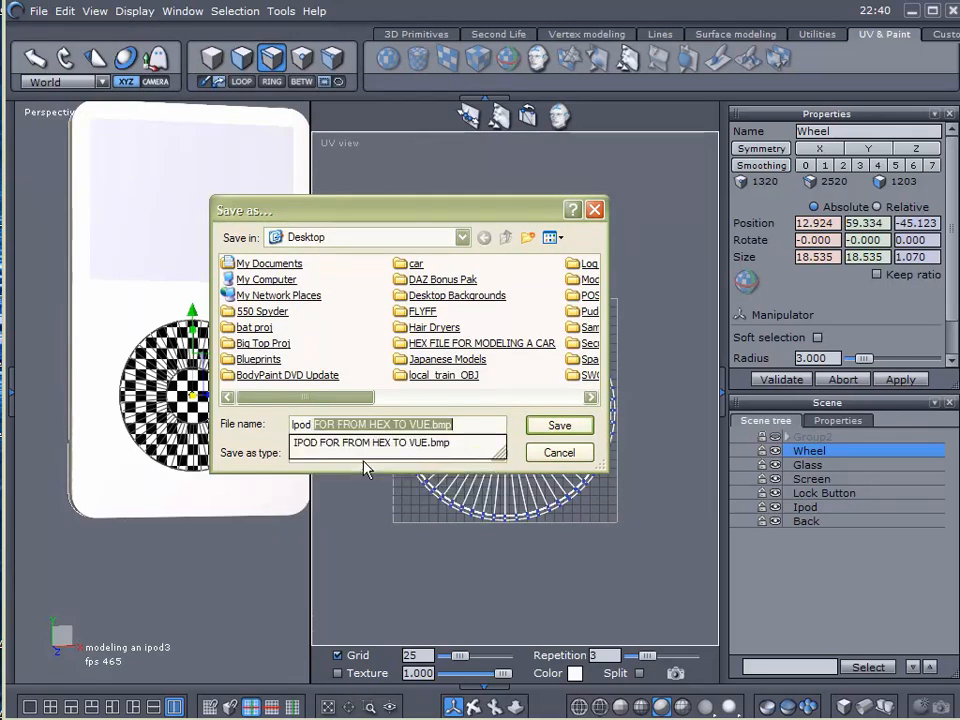
pyautogui.click(559, 425)
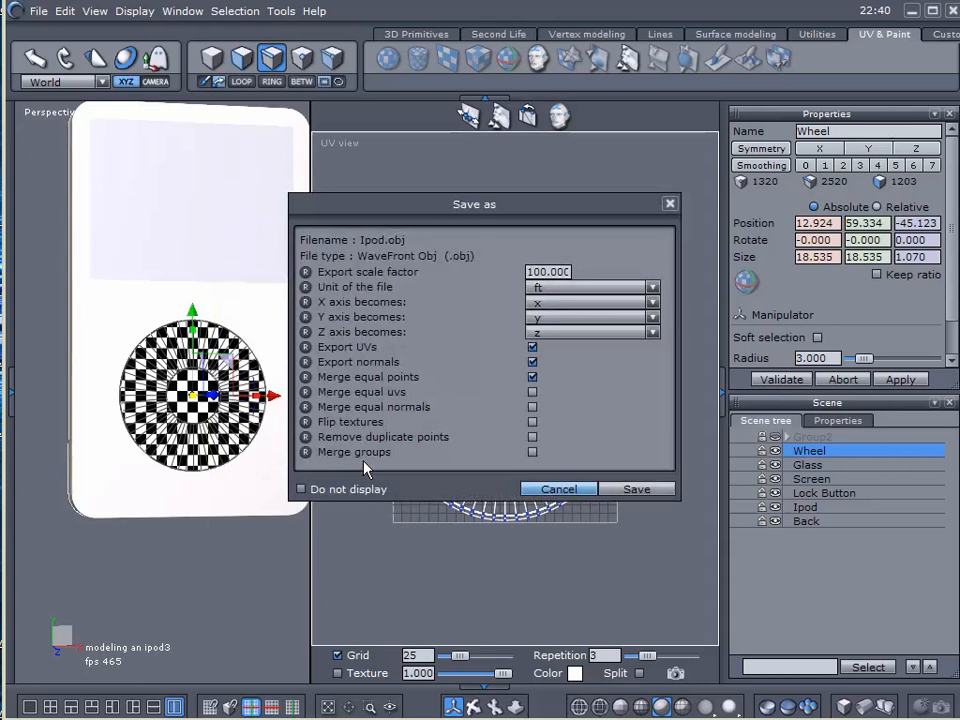
pyautogui.click(636, 489)
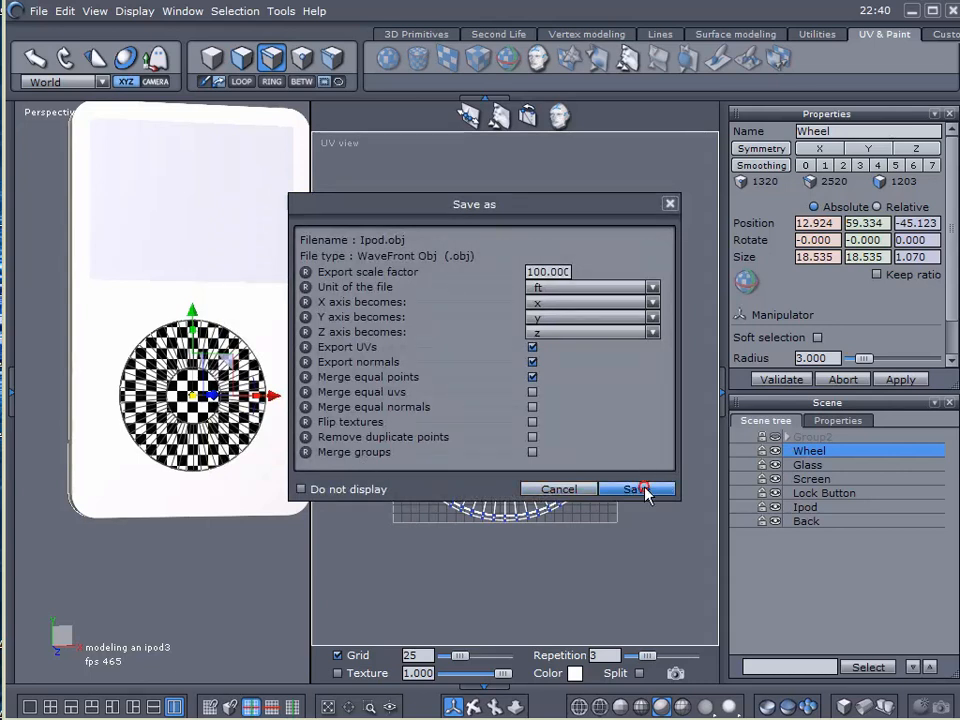
pyautogui.click(637, 489)
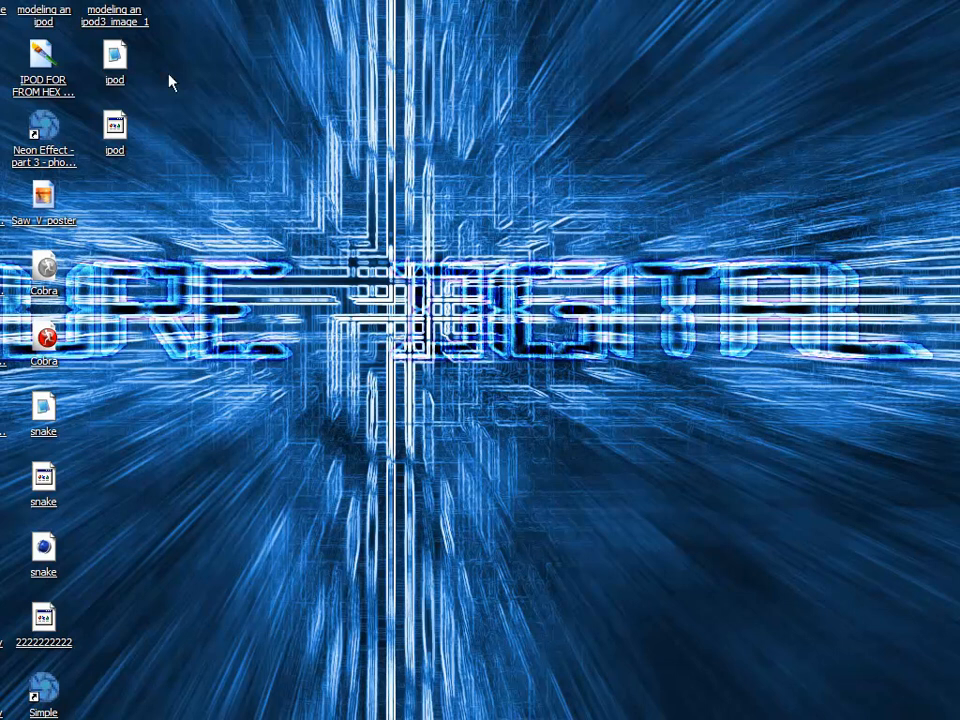
pyautogui.moveTo(156, 521)
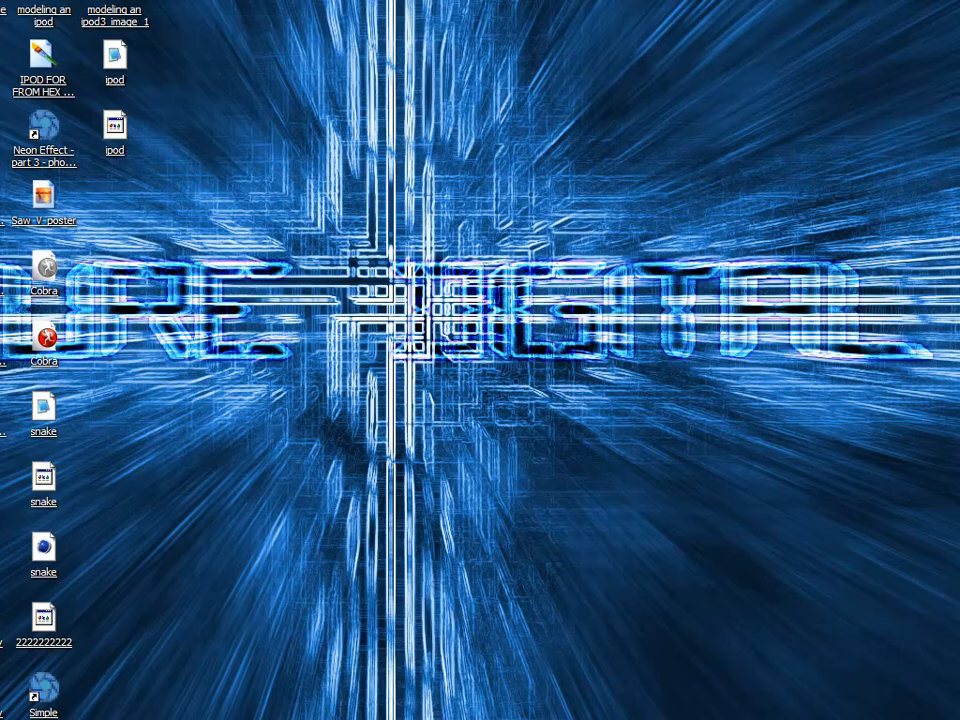
# Open the IPOD FOR FROM HEX TO VUE render image from the desktop.
pyautogui.doubleClick(44, 65)
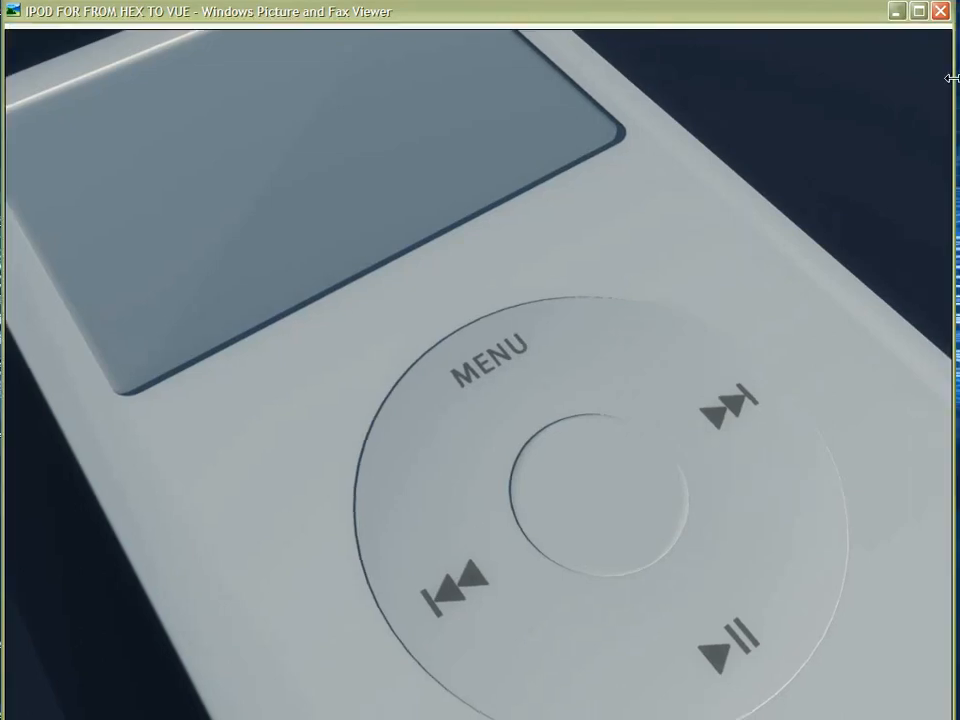
pyautogui.moveTo(508, 175)
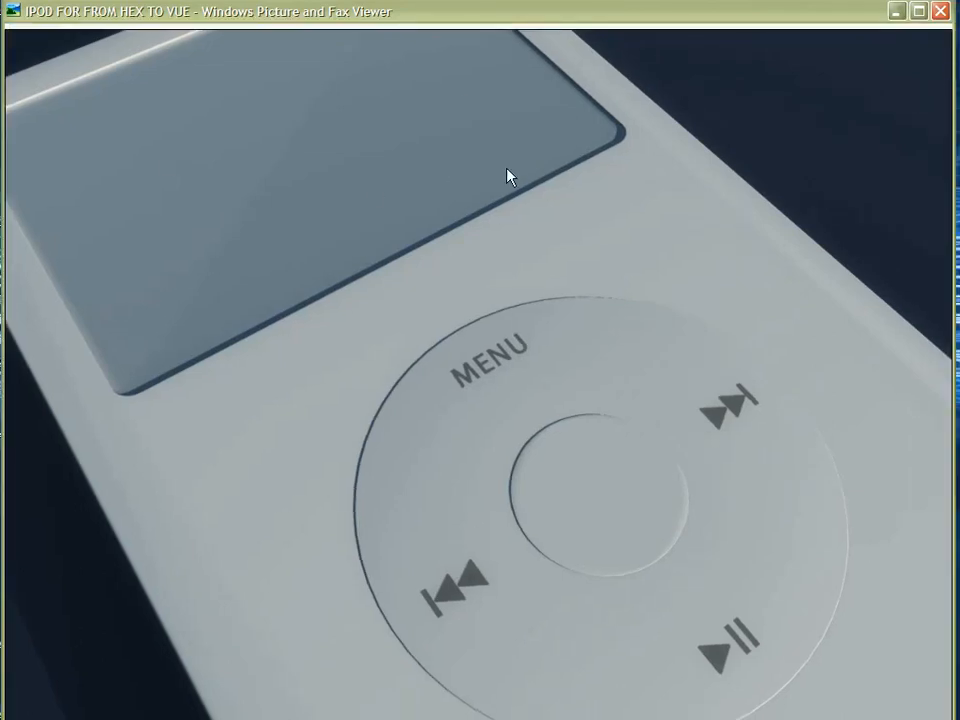
pyautogui.moveTo(413, 446)
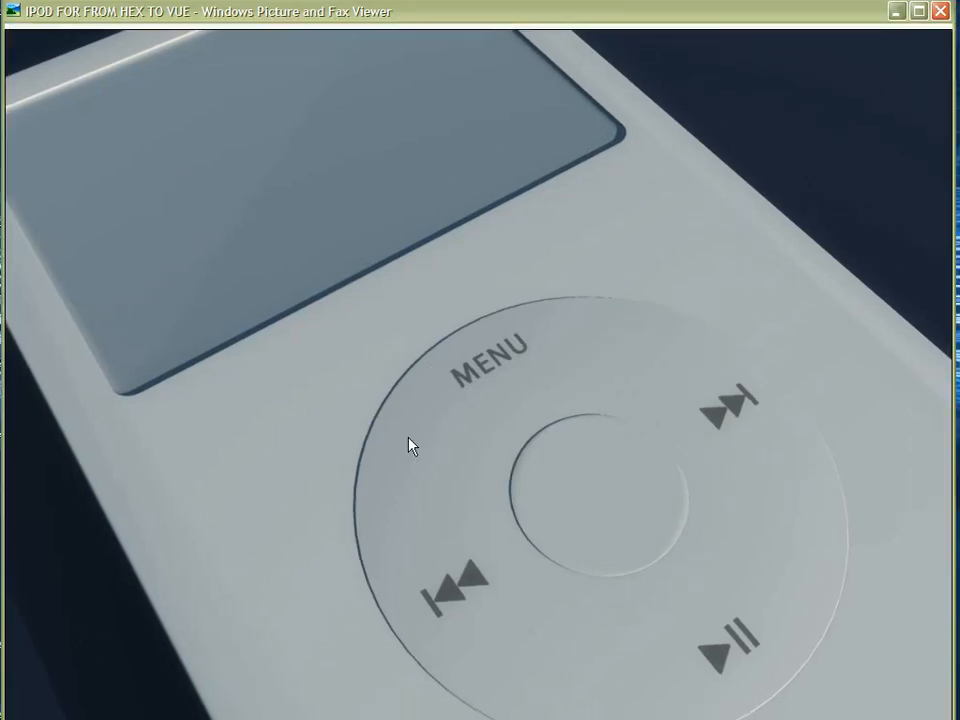
pyautogui.moveTo(443, 429)
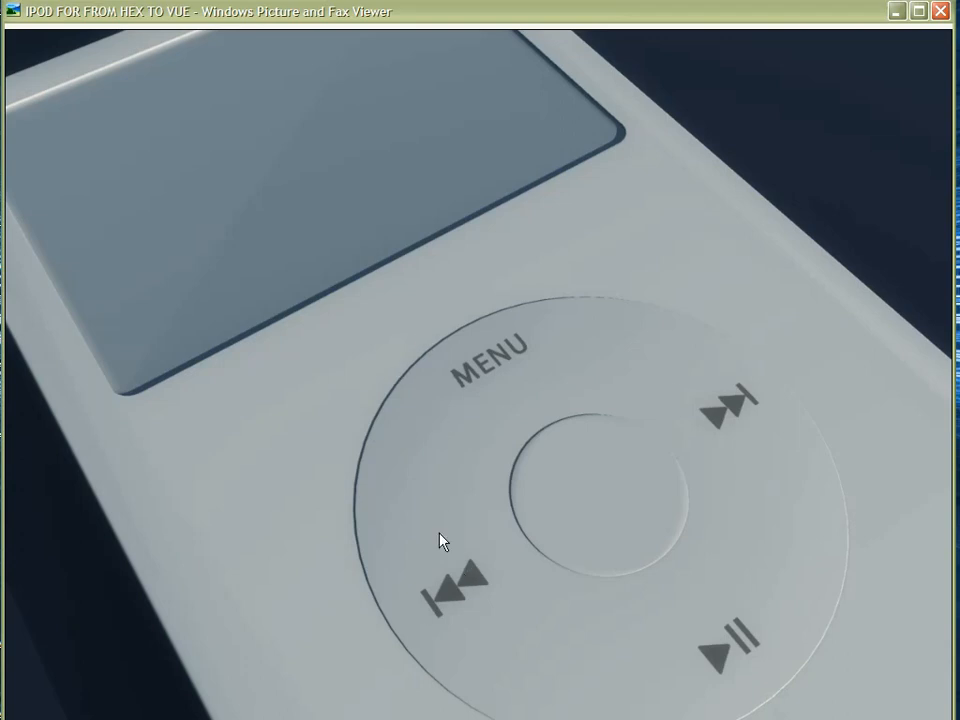
pyautogui.moveTo(417, 463)
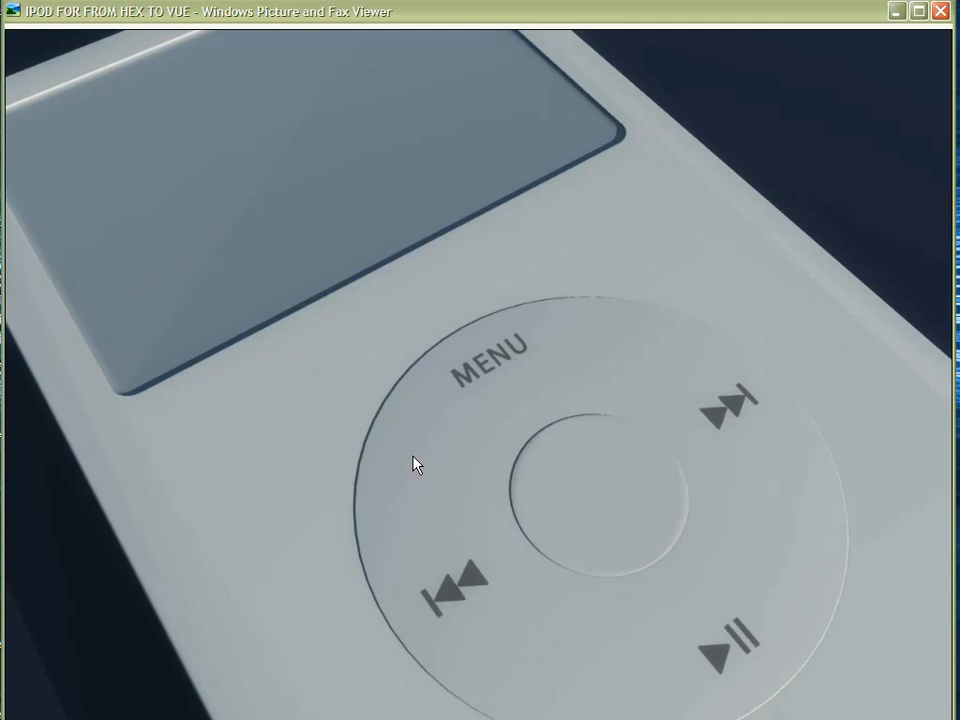
pyautogui.moveTo(291, 285)
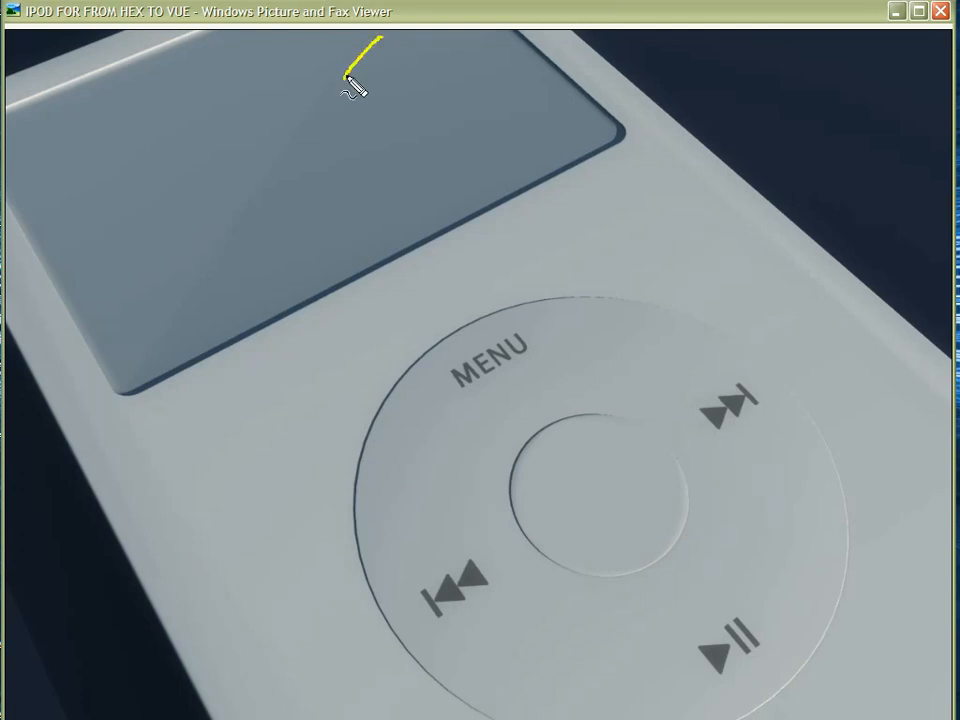
# Examine the IPOD FOR FROM HEX TO VUE render, then close Windows Picture and Fax Viewer.
pyautogui.moveTo(355, 75); pyautogui.dragTo(125, 380)
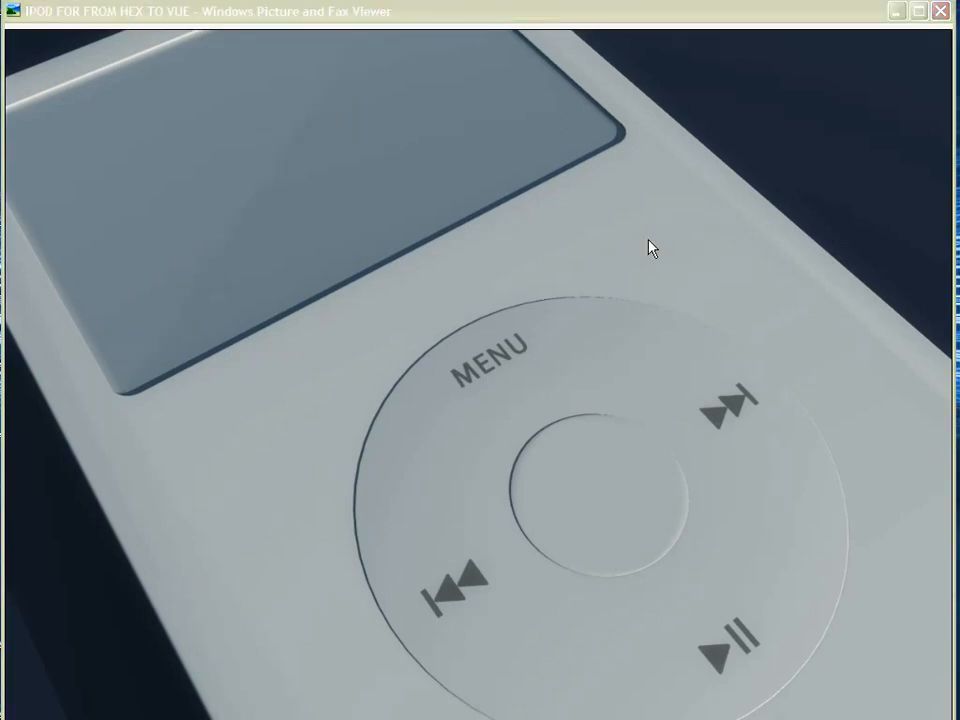
pyautogui.moveTo(485, 285)
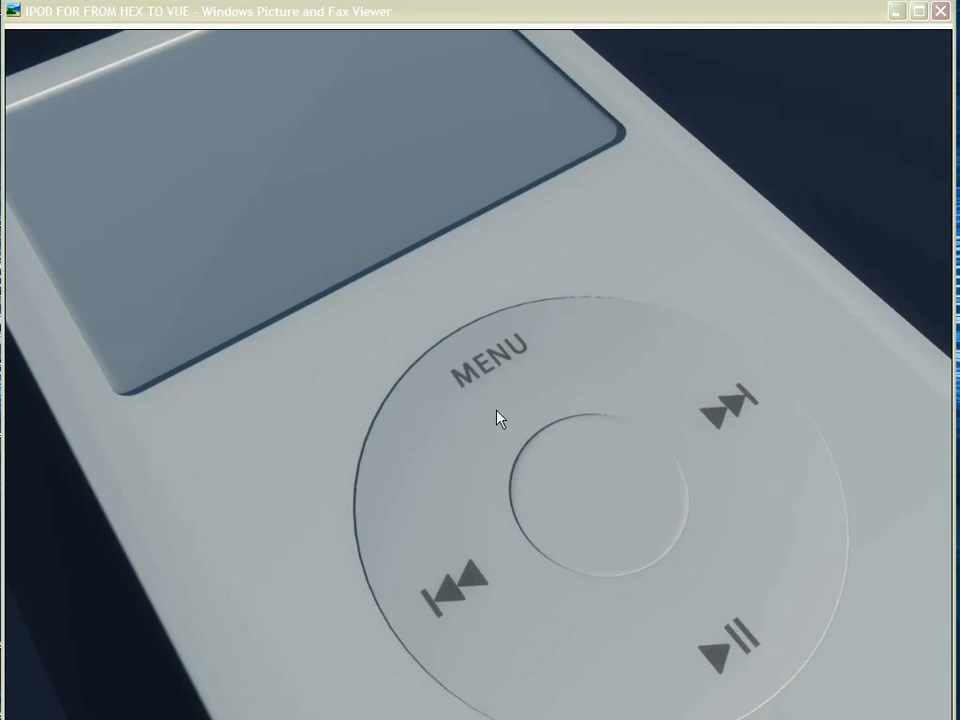
pyautogui.moveTo(375, 55)
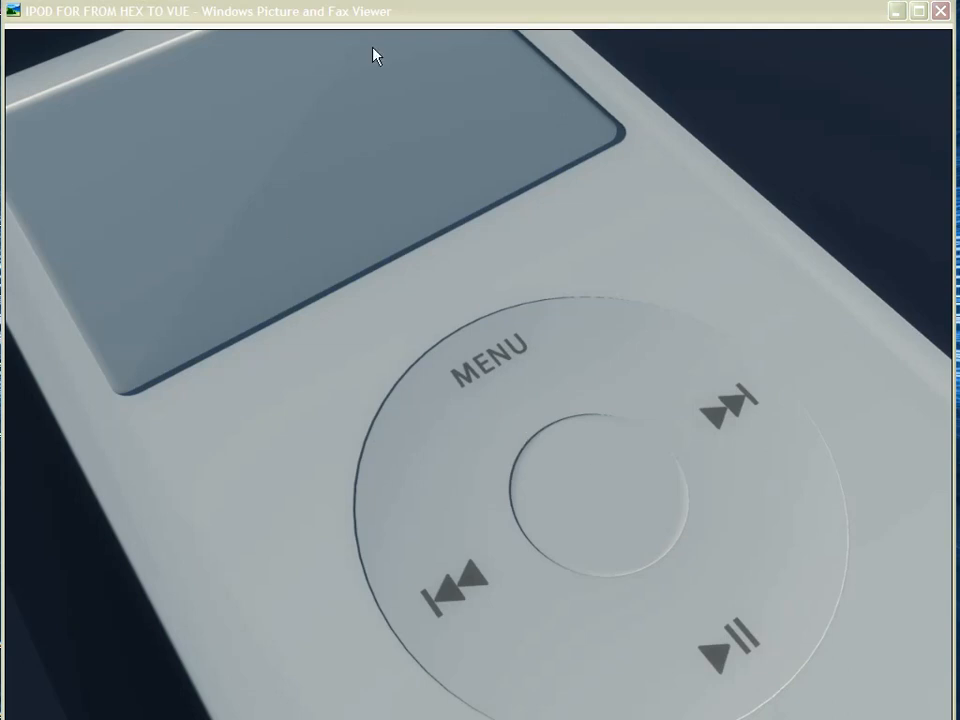
pyautogui.moveTo(860, 130)
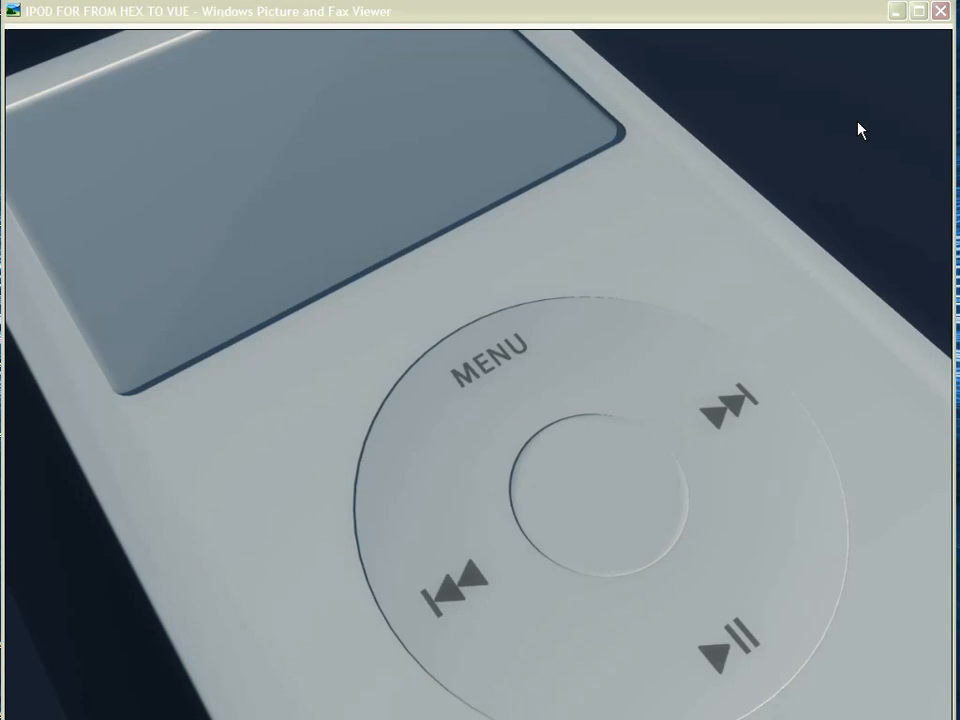
pyautogui.click(939, 11)
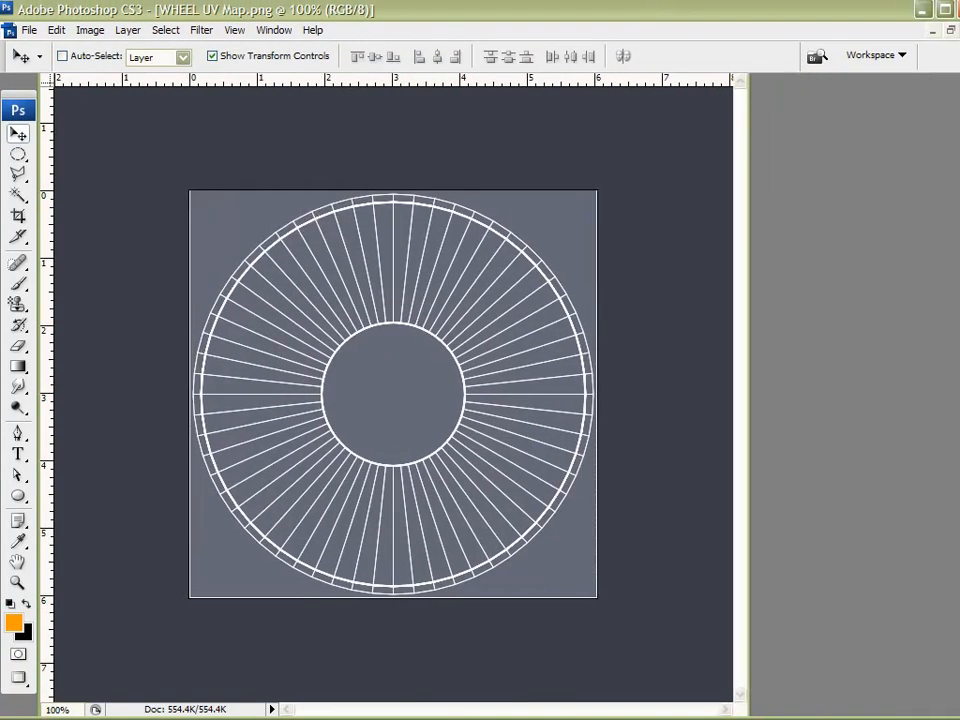
# Check the WHEEL UV Map image size is 435 × 435 pixels, then cancel without changes.
pyautogui.click(90, 29)
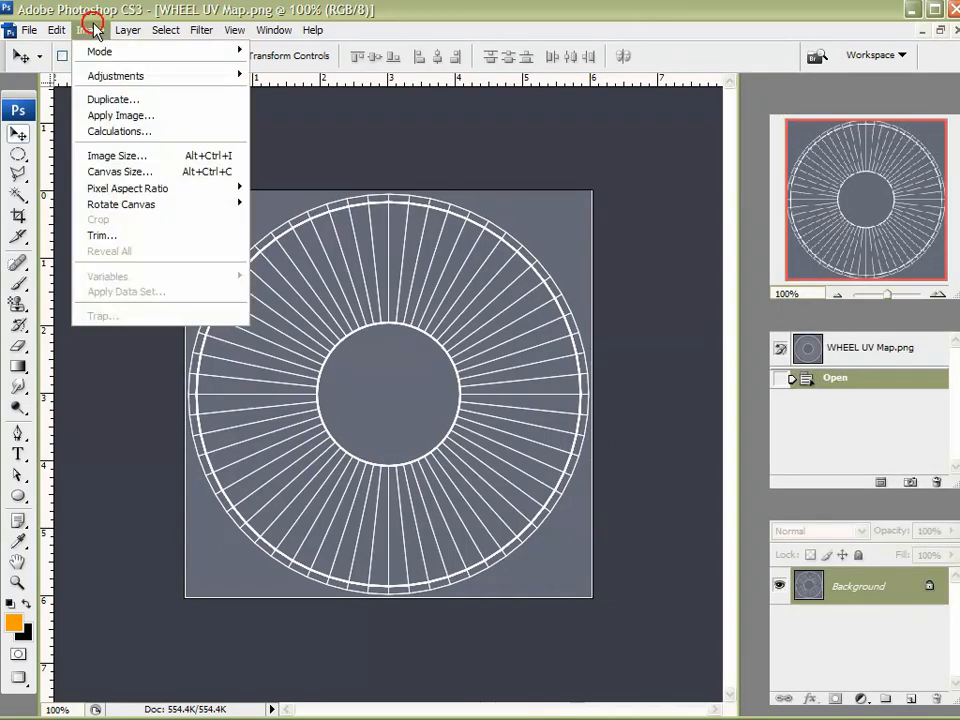
pyautogui.click(116, 155)
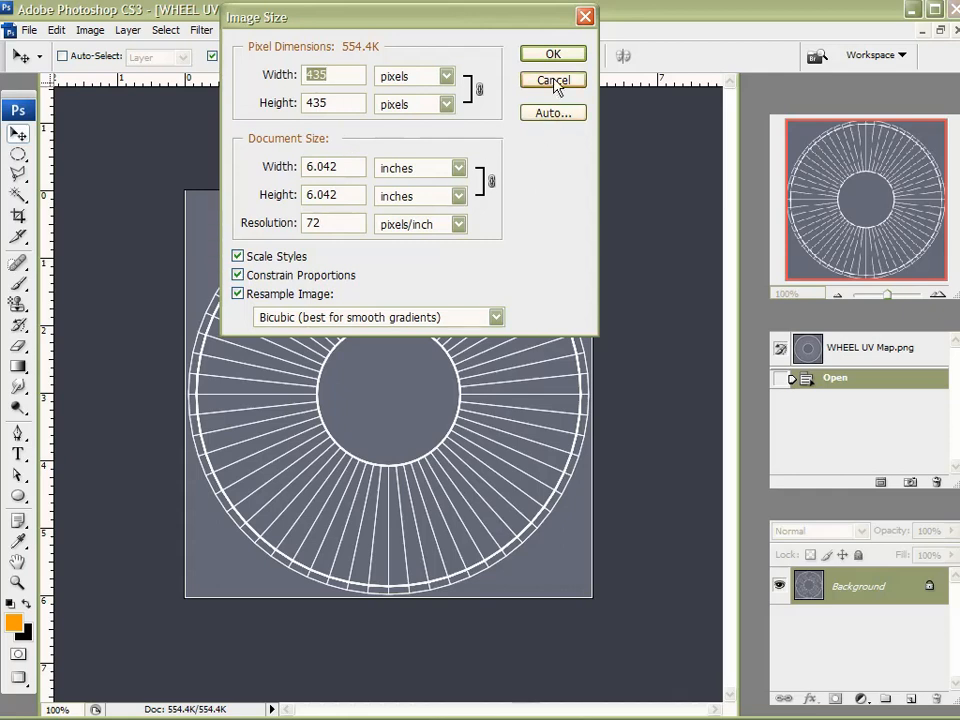
pyautogui.click(552, 80)
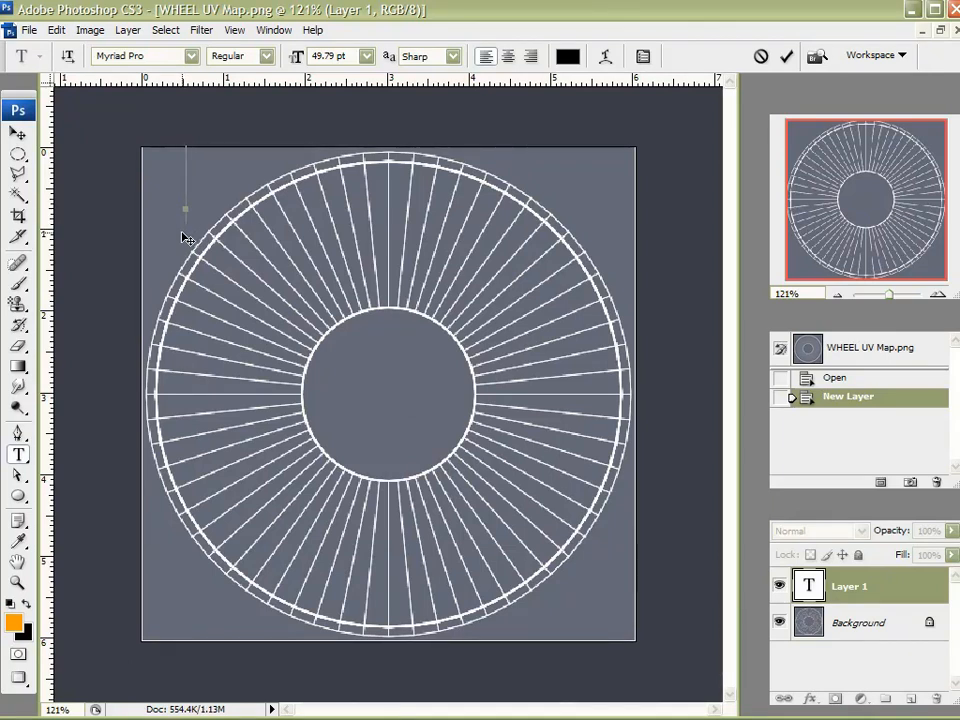
# Set the foreground to black, type MENU, and scale the text to fit the wheel.
pyautogui.write('MENU')
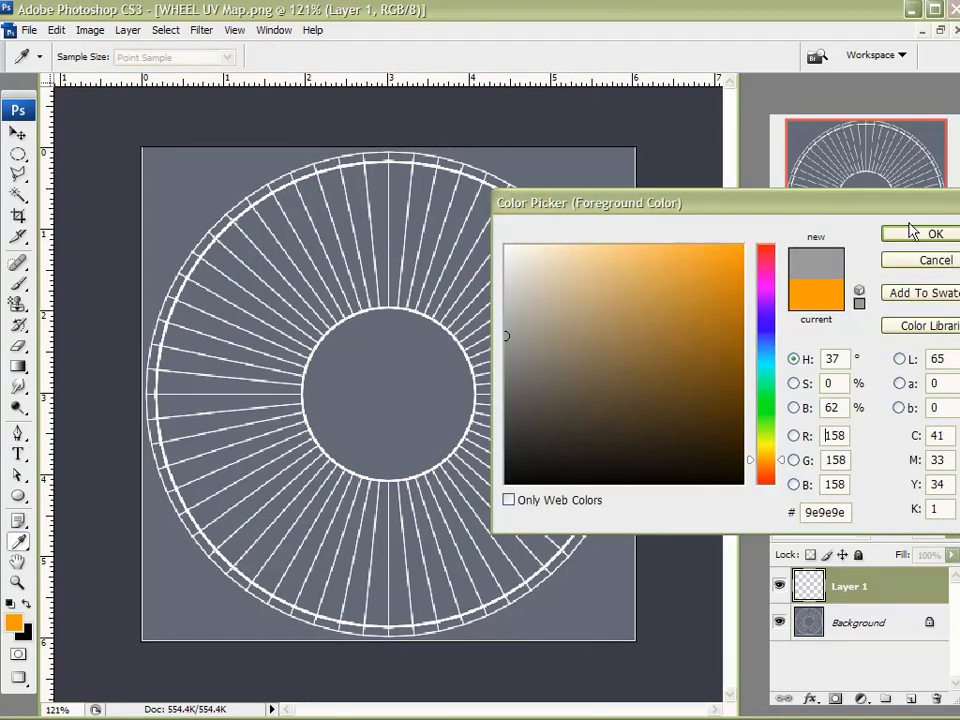
pyautogui.click(935, 233)
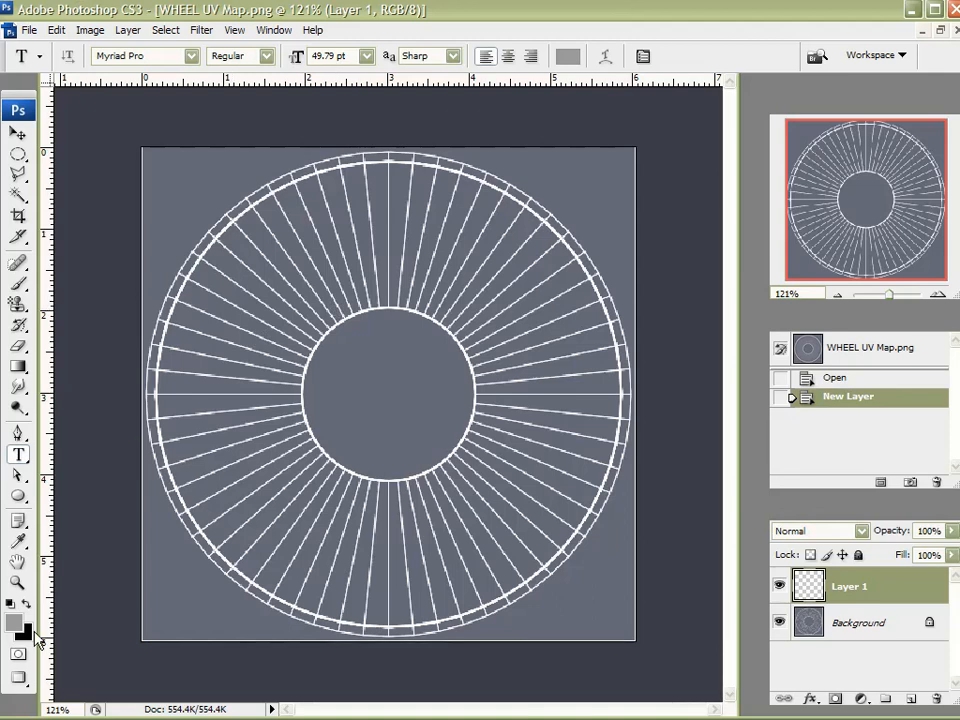
pyautogui.click(23, 632)
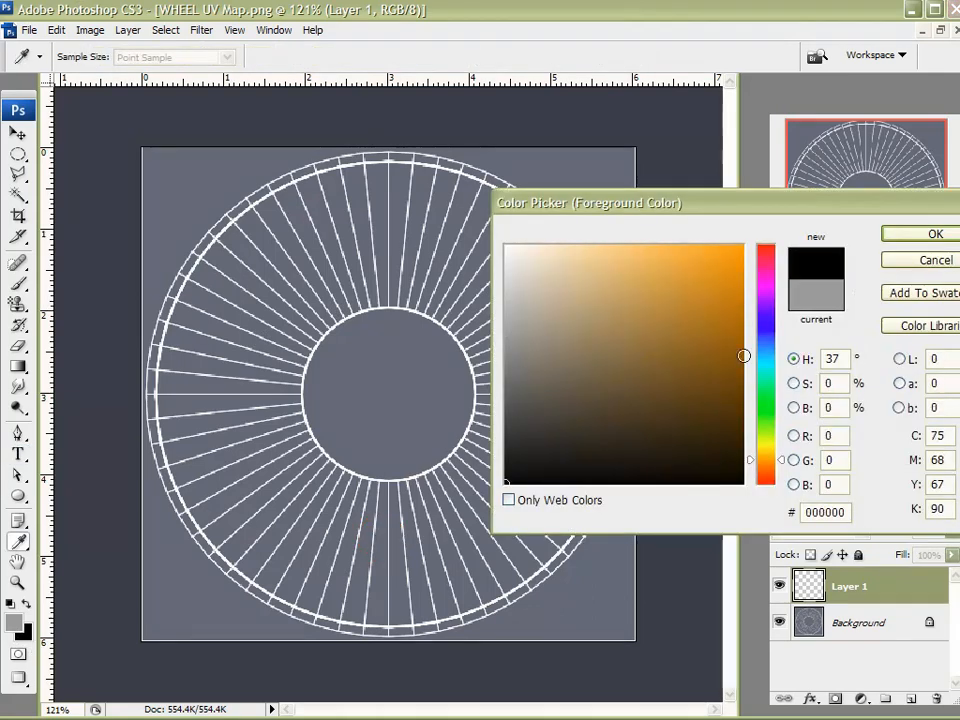
pyautogui.click(935, 233)
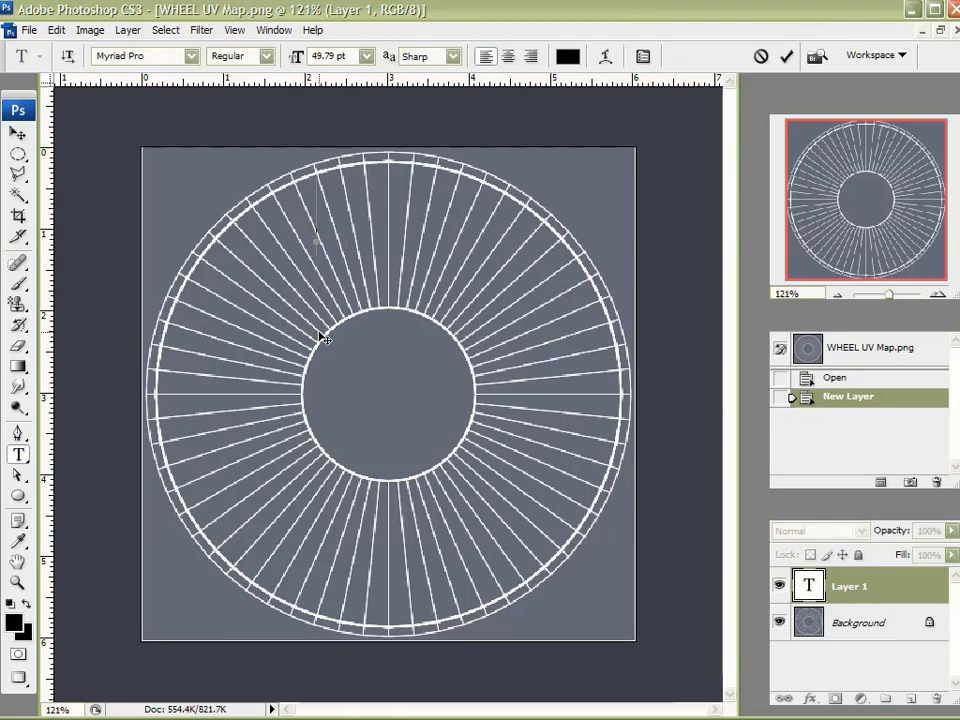
pyautogui.write('MEN')
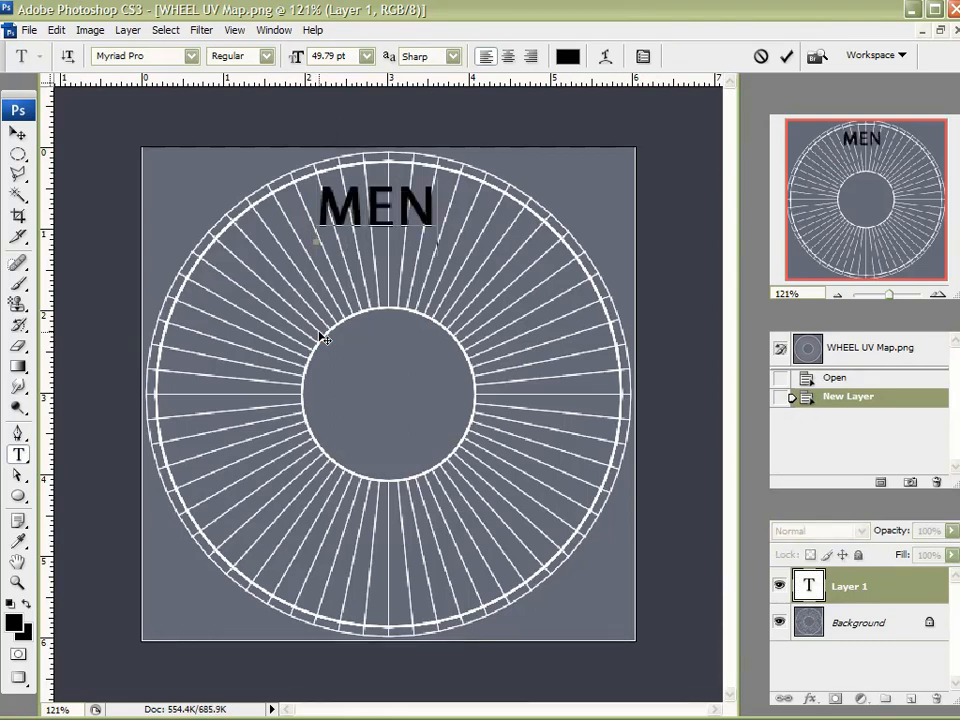
pyautogui.write('U')
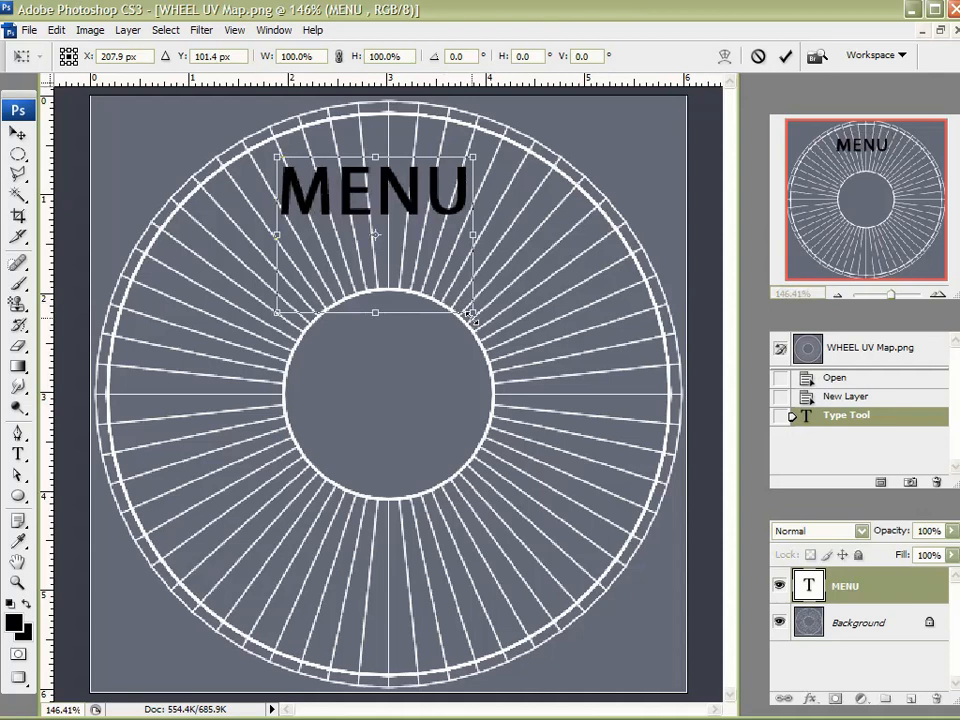
pyautogui.moveTo(474, 315); pyautogui.dragTo(381, 245)
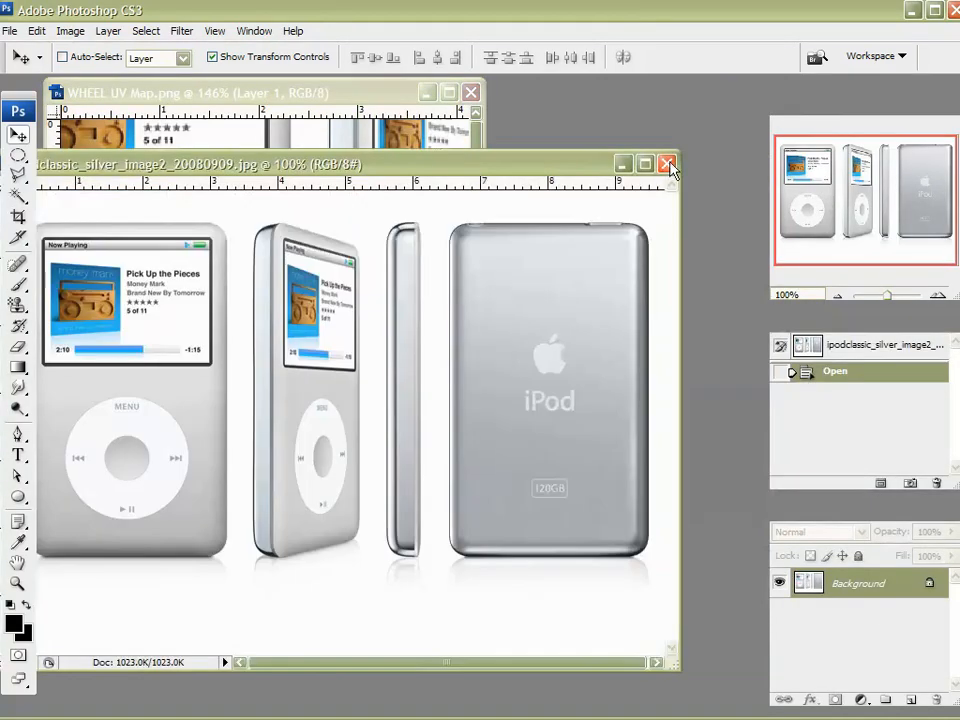
# Close the product photo and scale Layer 1's wheel over the UV wireframe at 82% opacity.
pyautogui.click(668, 164)
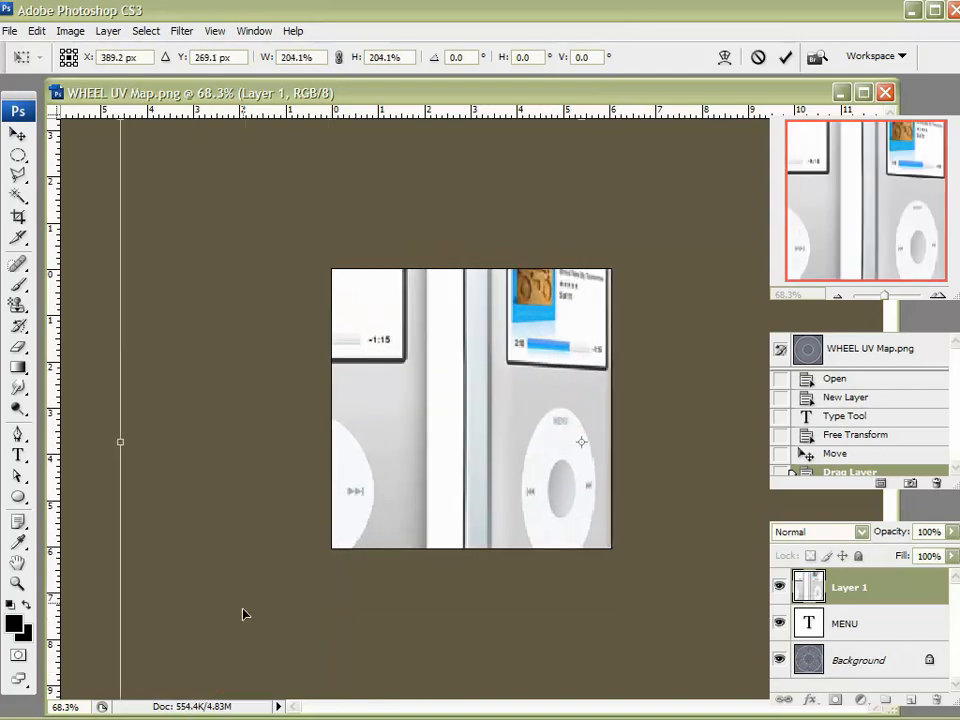
pyautogui.click(786, 57)
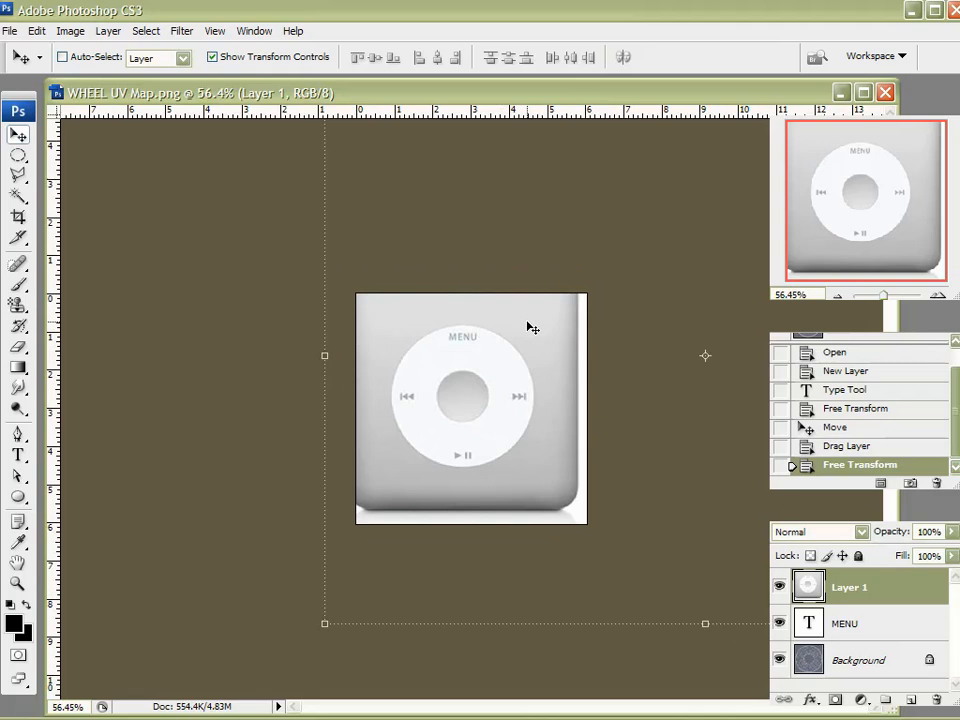
pyautogui.click(18, 217)
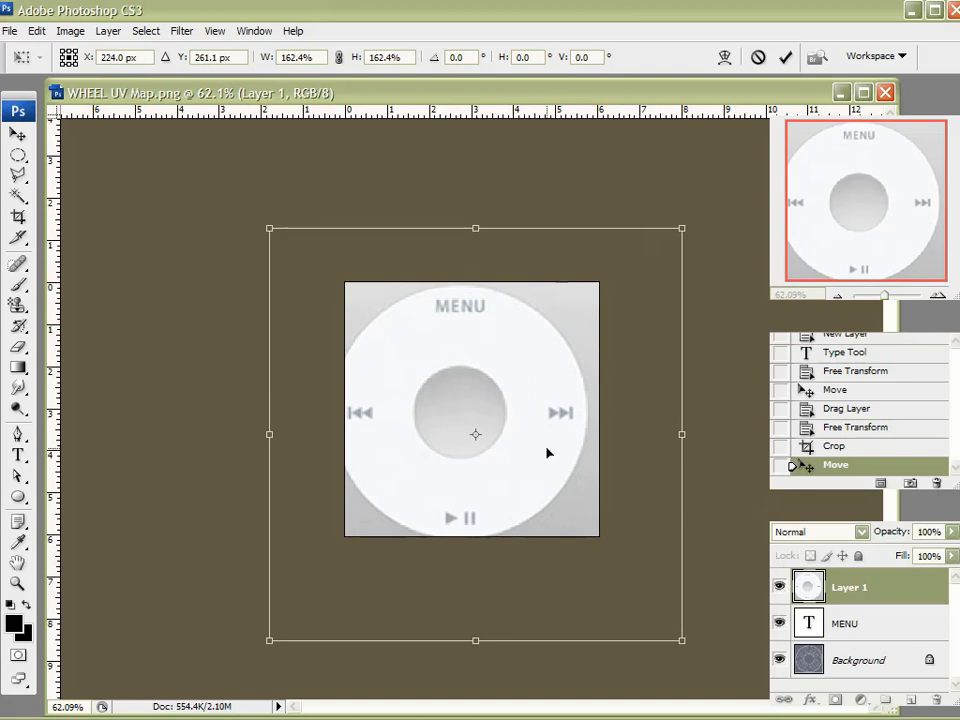
pyautogui.moveTo(475, 433); pyautogui.dragTo(492, 430)
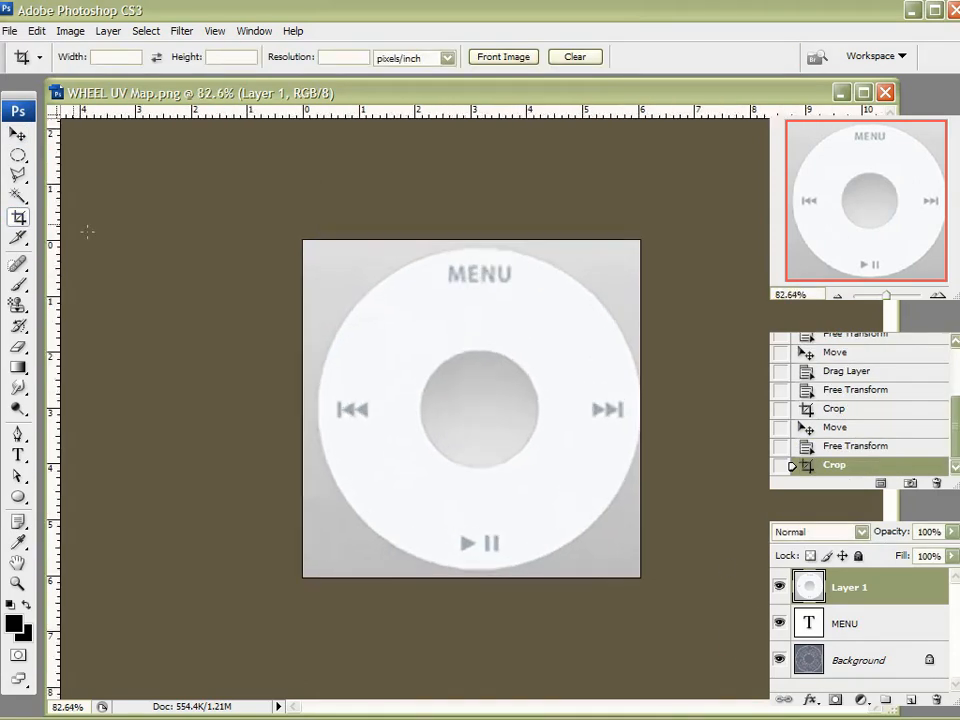
pyautogui.click(18, 134)
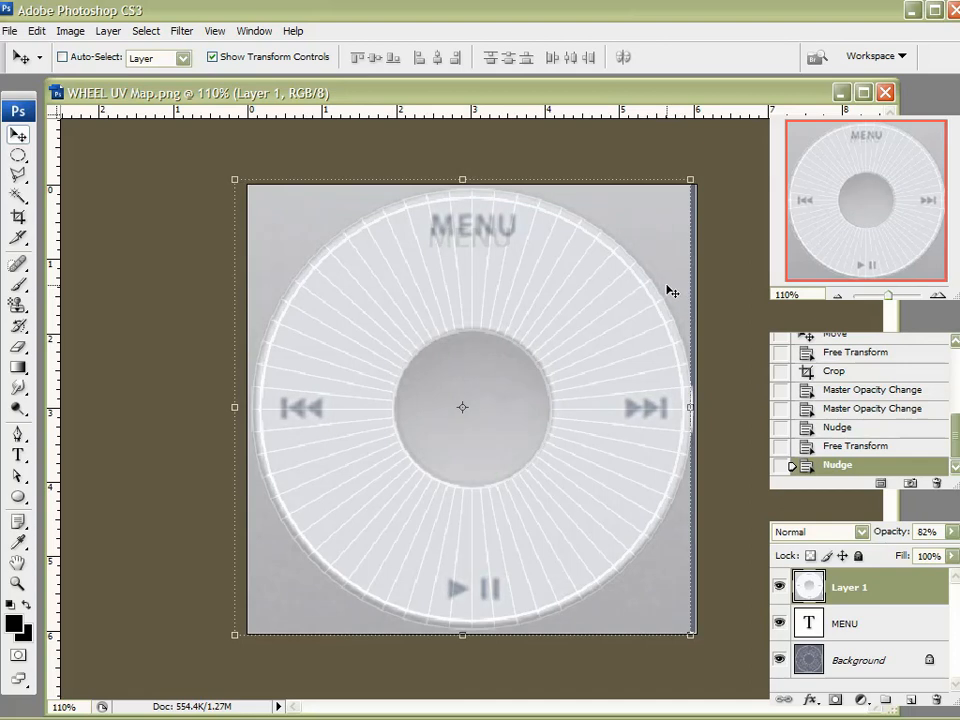
pyautogui.moveTo(880, 593)
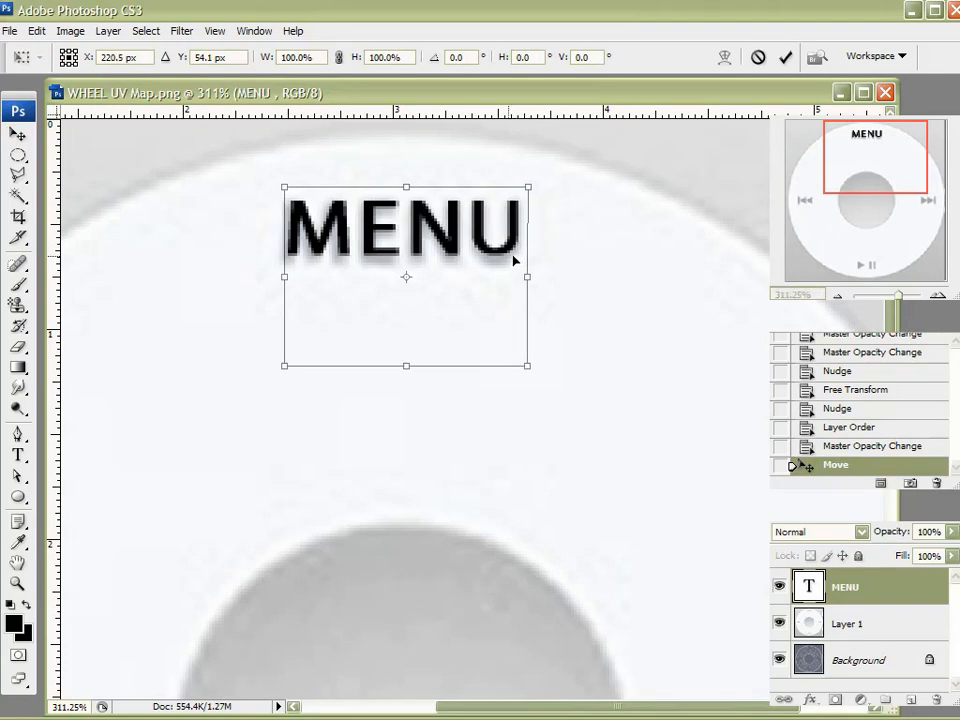
# Resize the MENU text over the faded label and restyle it black Myriad Pro.
pyautogui.moveTo(406, 365); pyautogui.dragTo(406, 378)
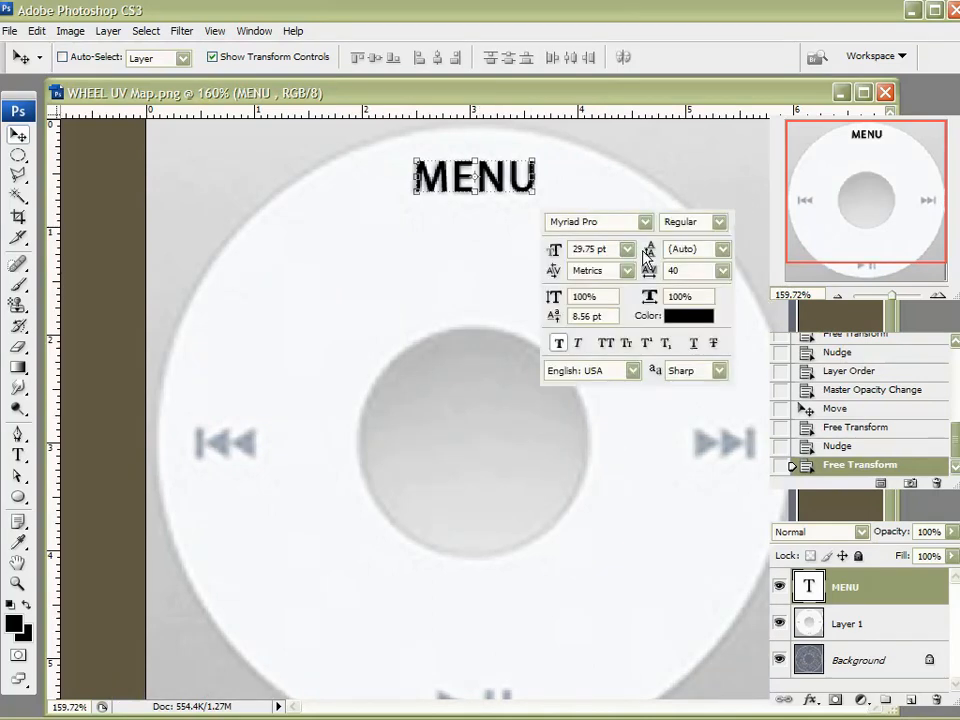
pyautogui.click(558, 343)
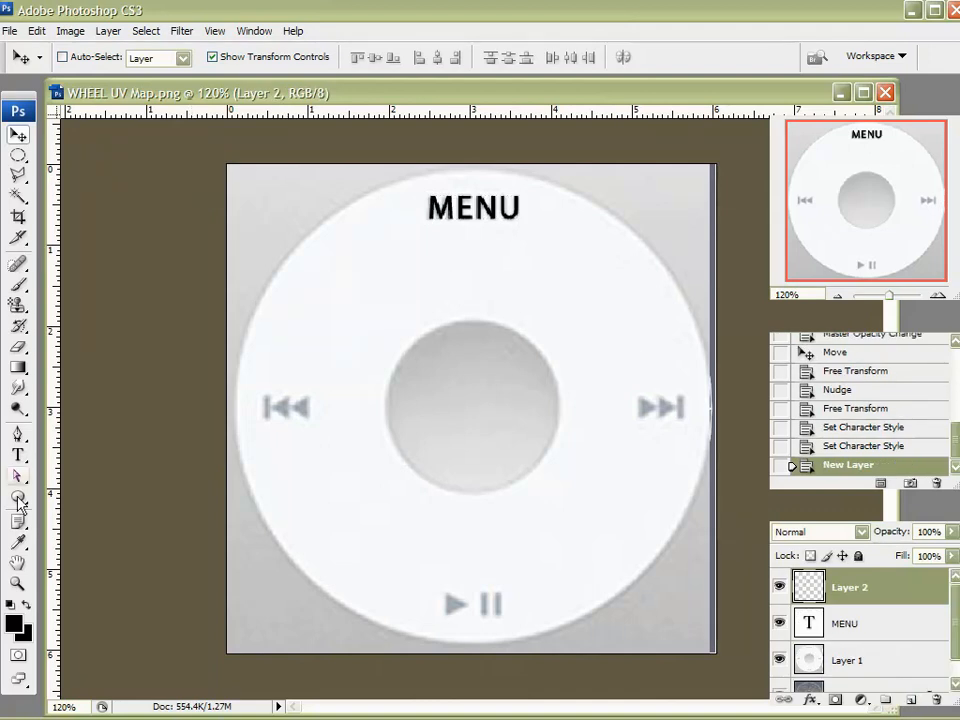
# Pick the downward triangle from the Custom Shape picker for the skip icon.
pyautogui.click(18, 497)
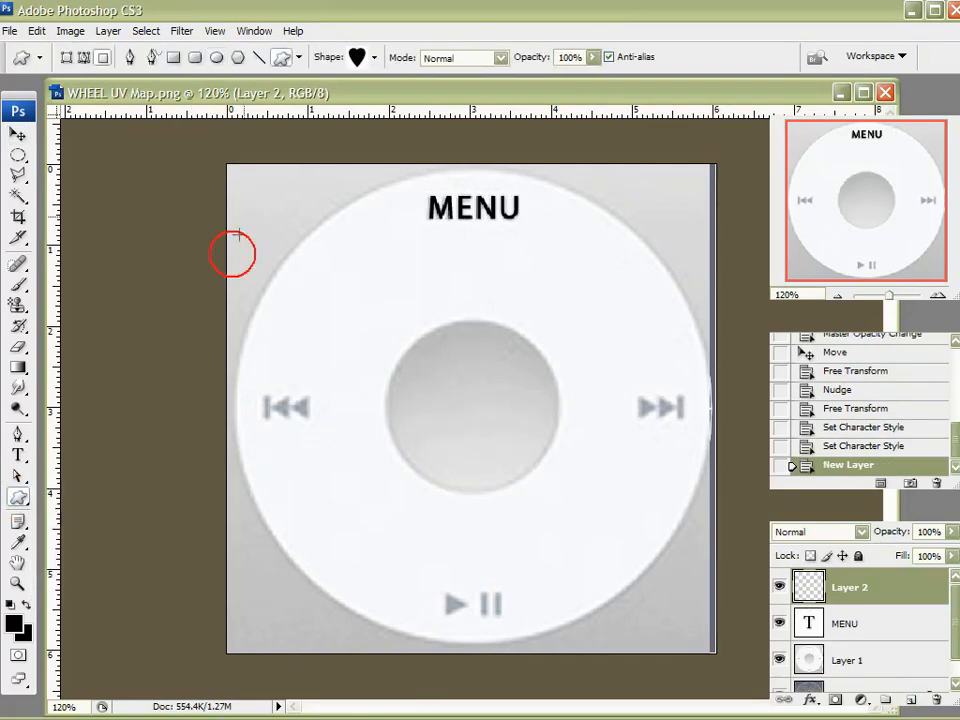
pyautogui.click(357, 57)
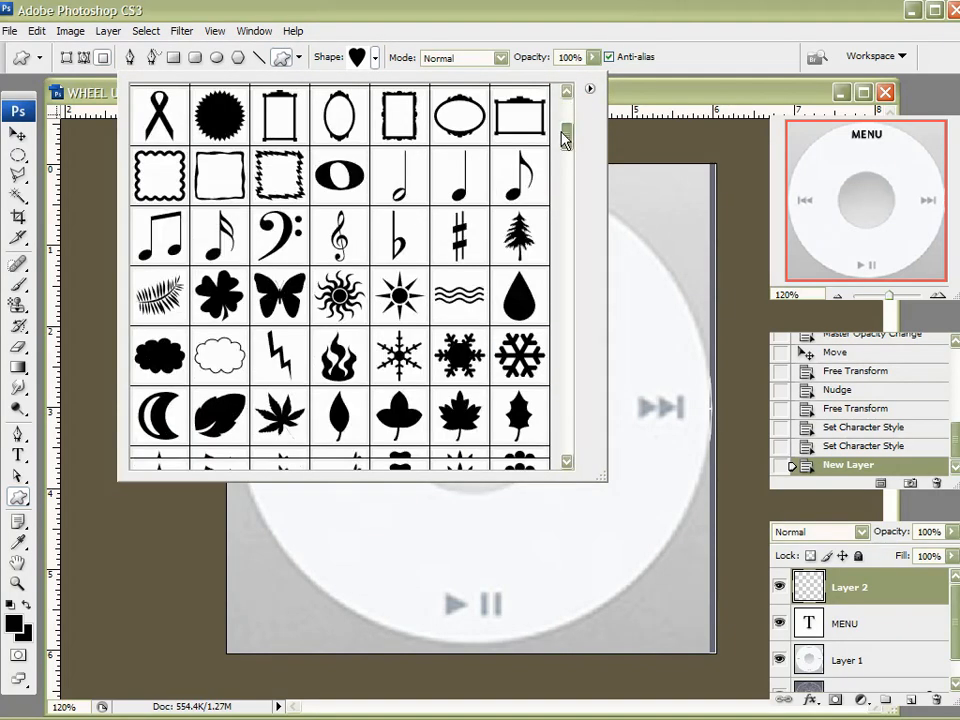
pyautogui.scroll(-3)
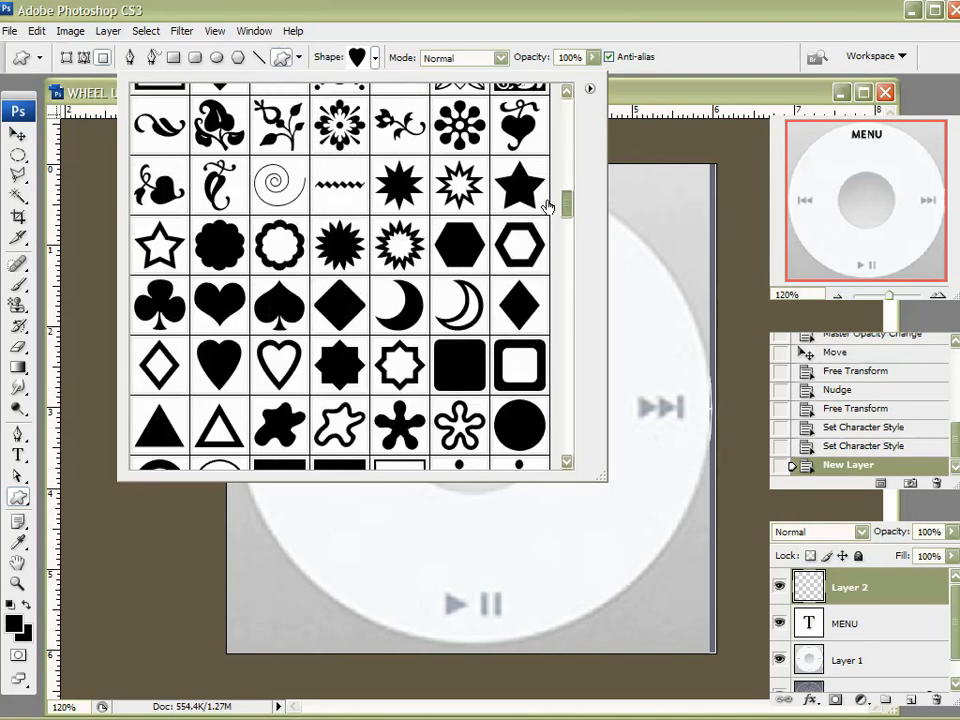
pyautogui.scroll(-3)
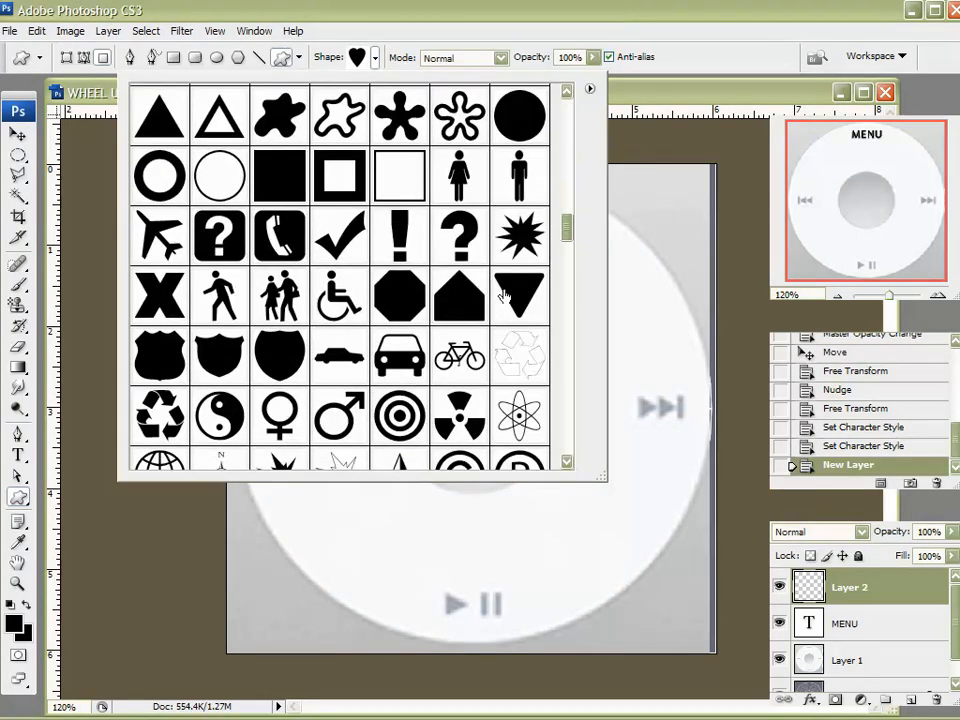
pyautogui.click(519, 295)
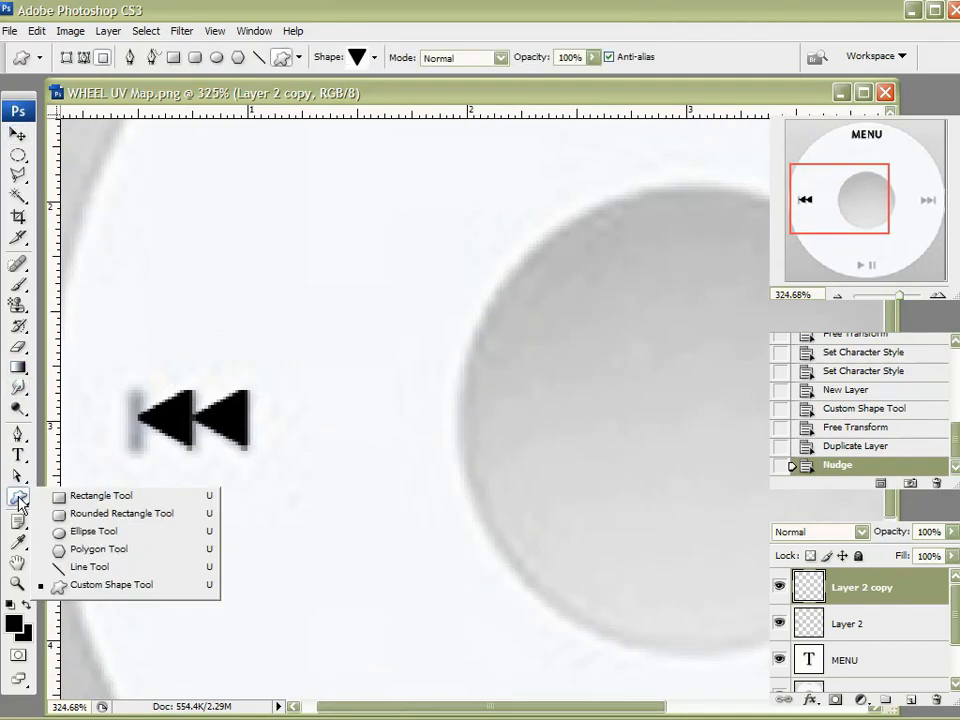
pyautogui.moveTo(91, 503)
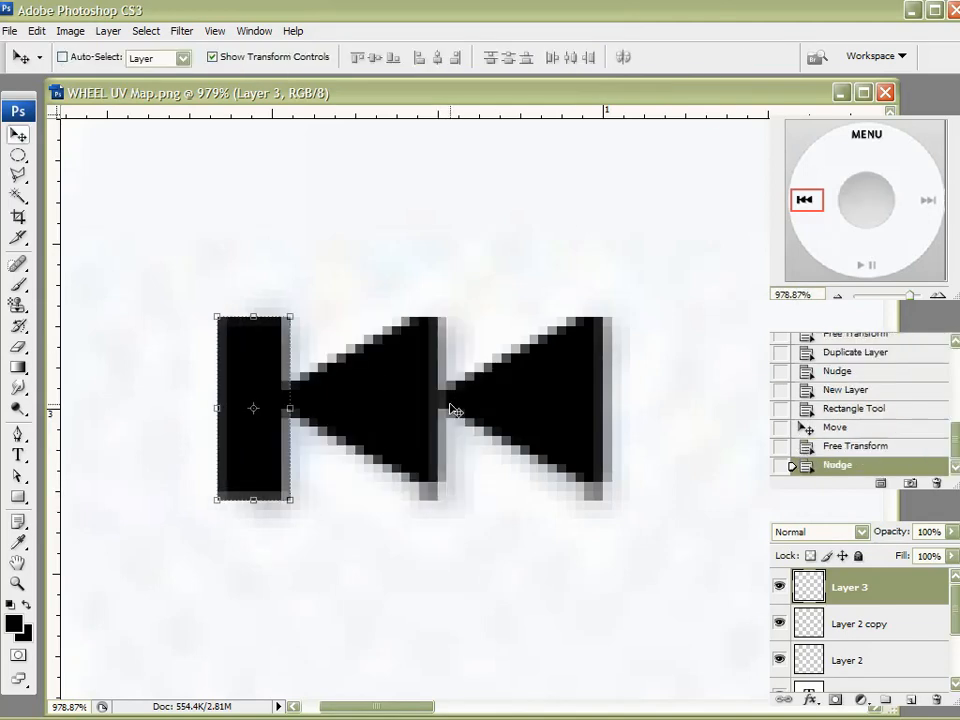
# Slide the black bar against the left triangle to complete the skip-back icon.
pyautogui.moveTo(253, 408); pyautogui.dragTo(217, 408)
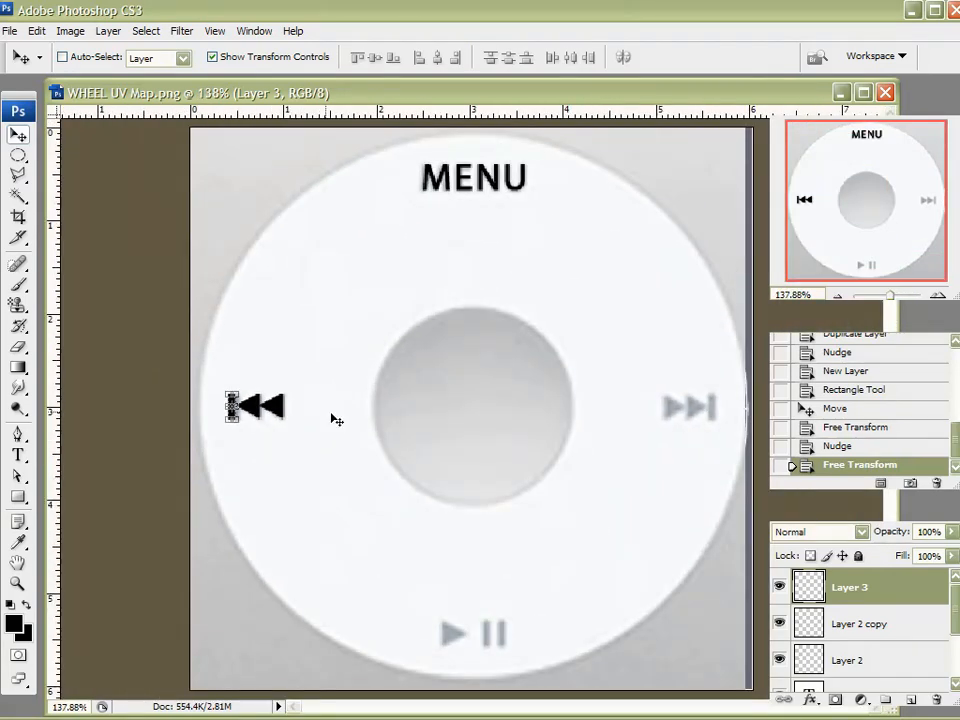
pyautogui.moveTo(417, 372)
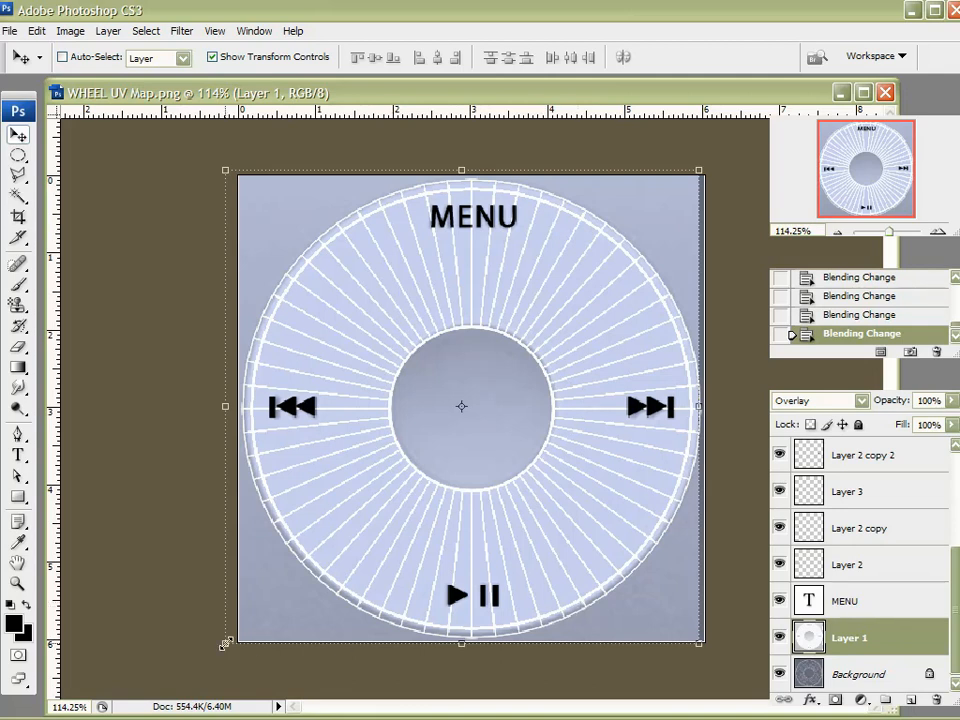
# Free Transform the wheel image against the wireframe and select the MENU text layer.
pyautogui.press('ctrl+t')
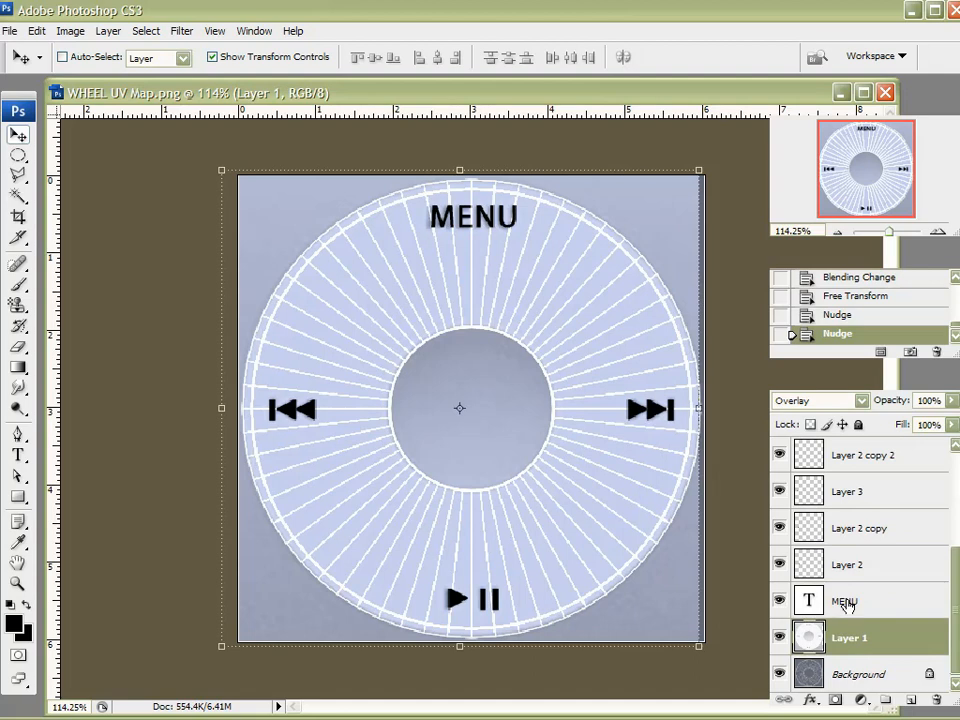
pyautogui.click(845, 600)
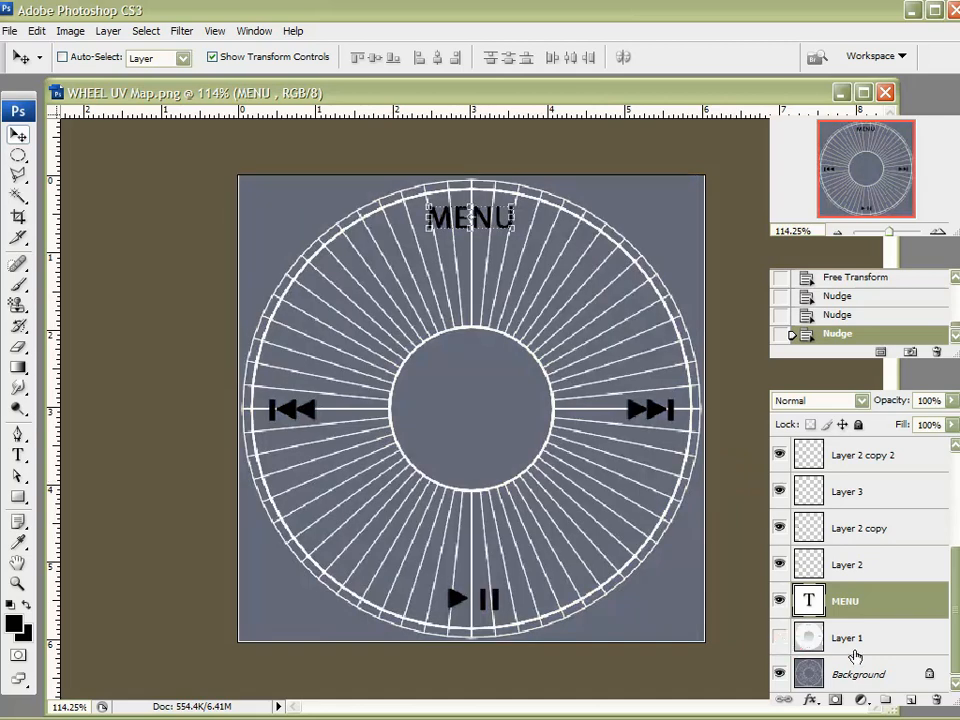
# Hide Layer 1's wheel photo and prepare a white-filled bottom layer behind the icons.
pyautogui.click(858, 673)
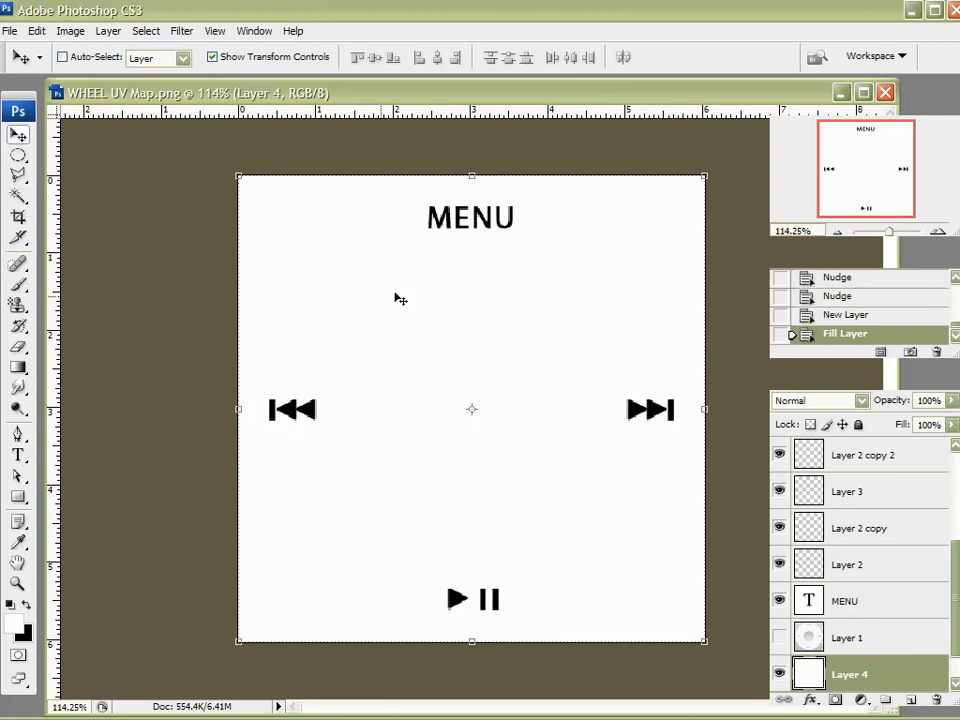
pyautogui.click(11, 30)
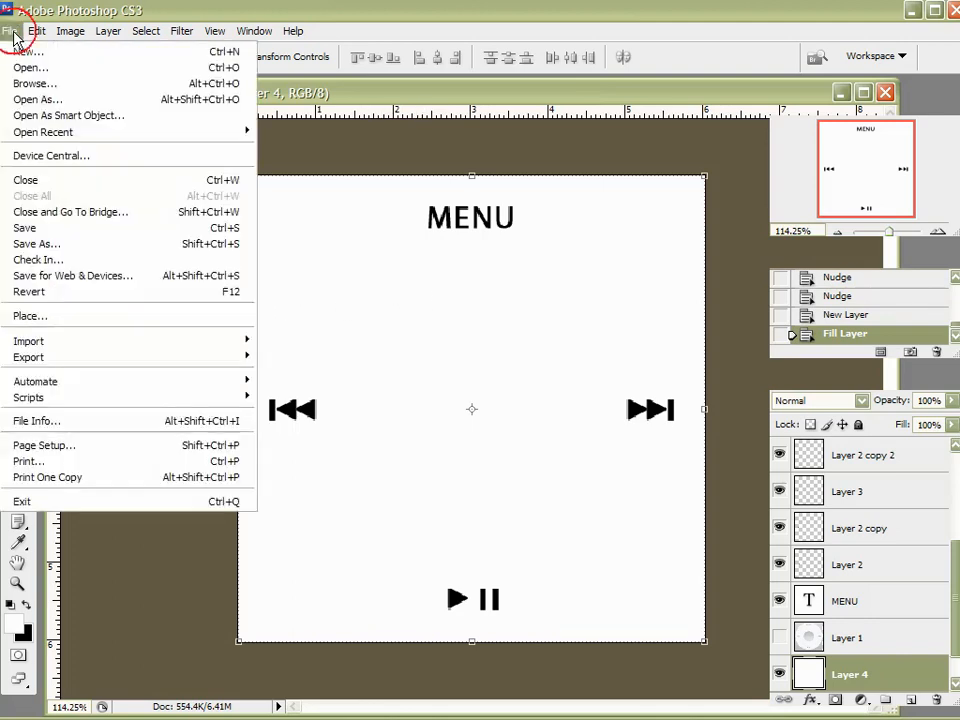
# Save the map as a maximum-quality JPEG named WHEEL UV Map.
pyautogui.click(37, 243)
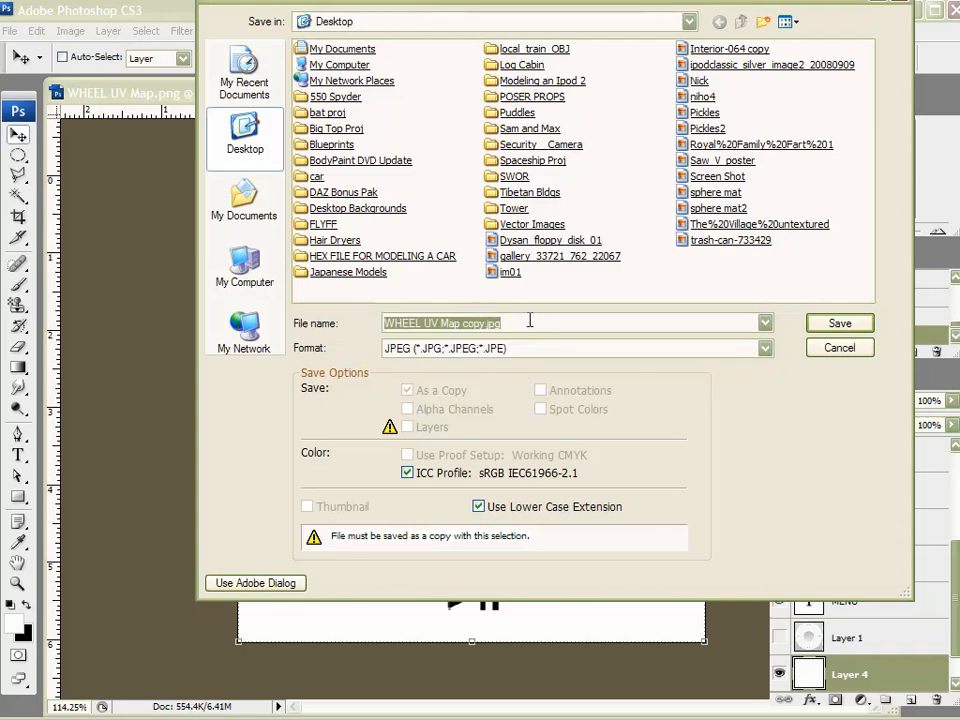
pyautogui.click(530, 322)
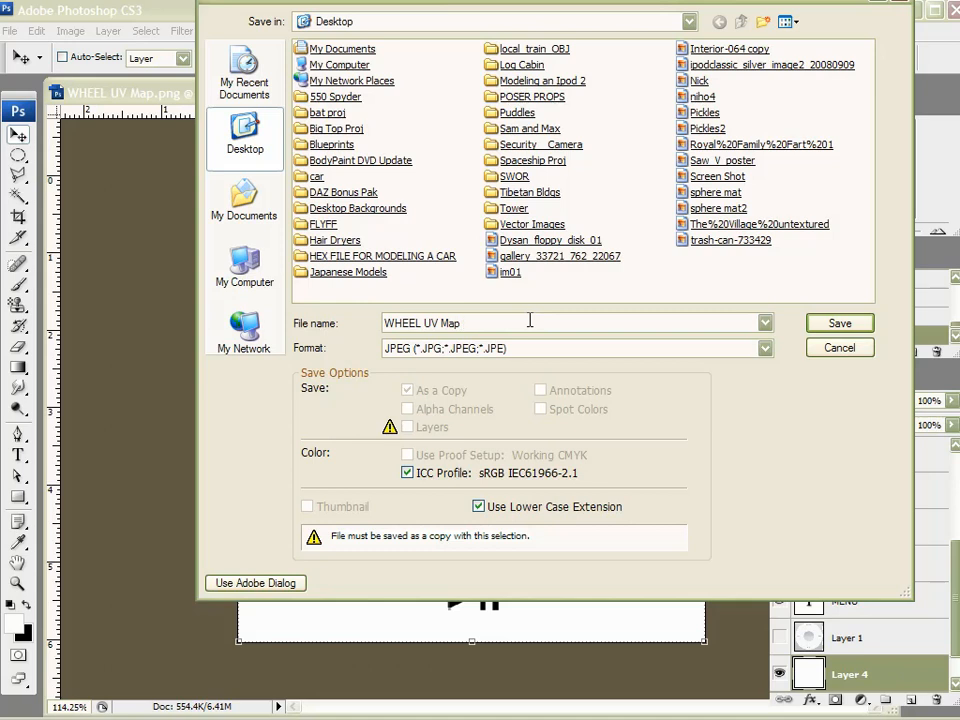
pyautogui.click(838, 322)
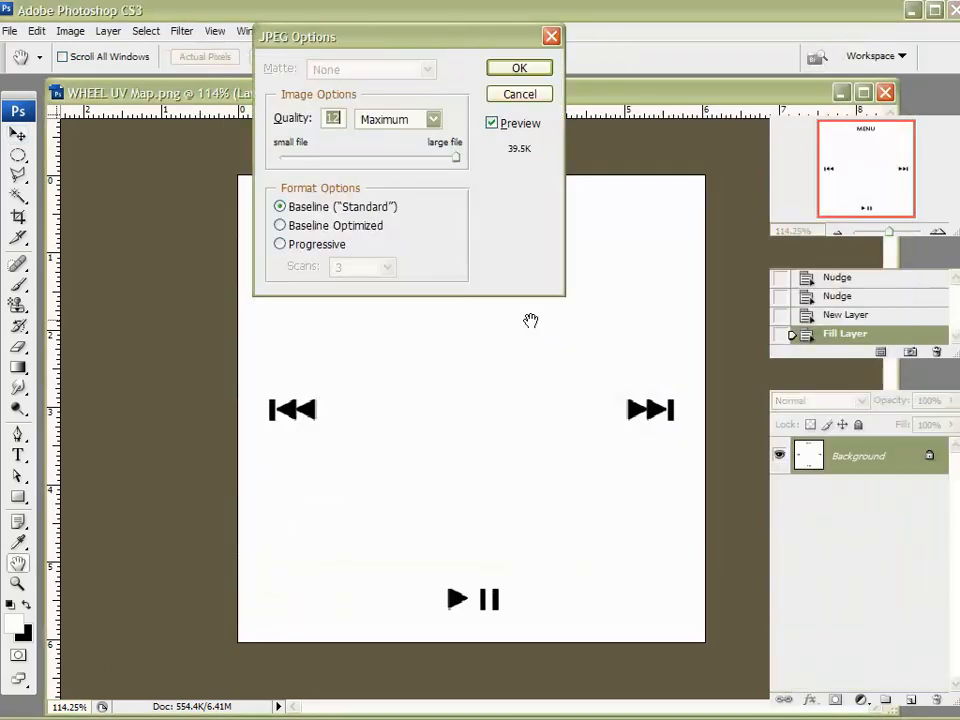
pyautogui.click(519, 67)
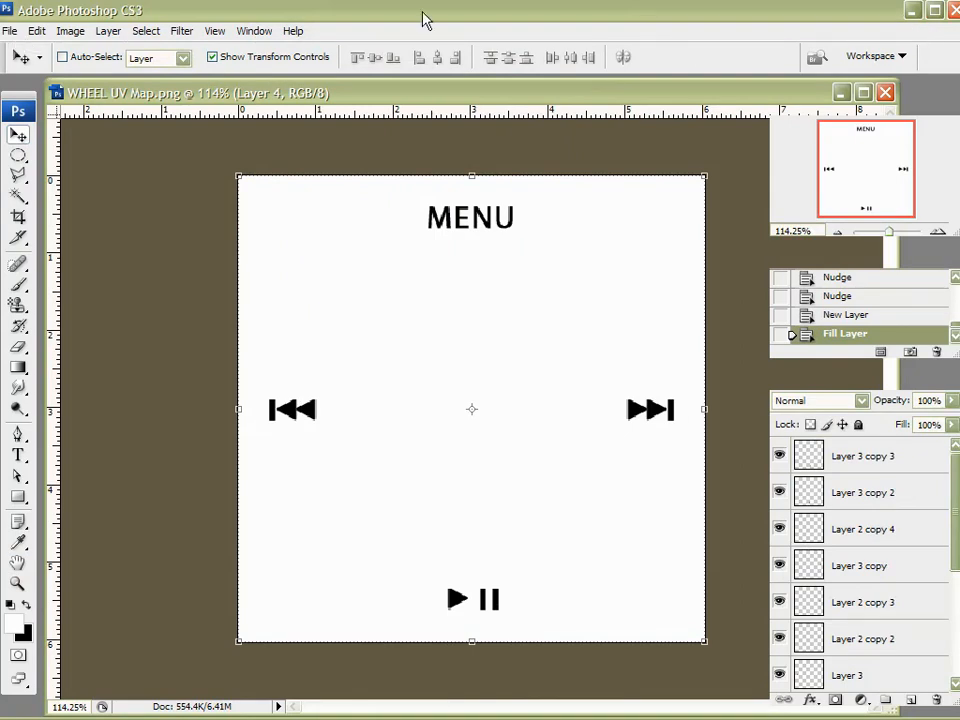
# Save a layered Photoshop PSD version of the wheel map.
pyautogui.click(10, 31)
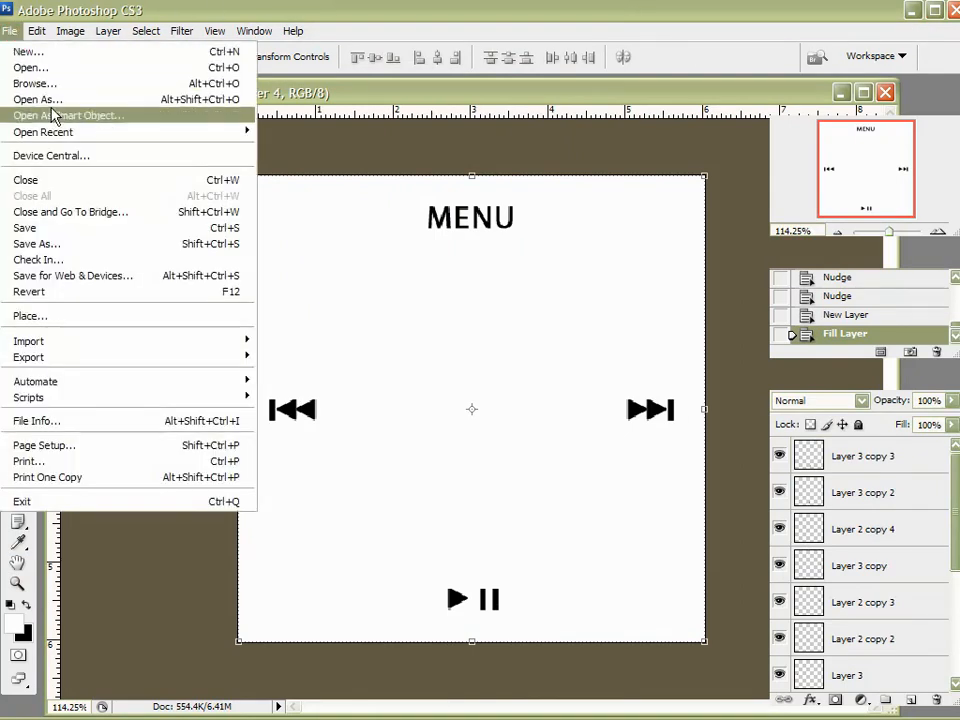
pyautogui.click(37, 243)
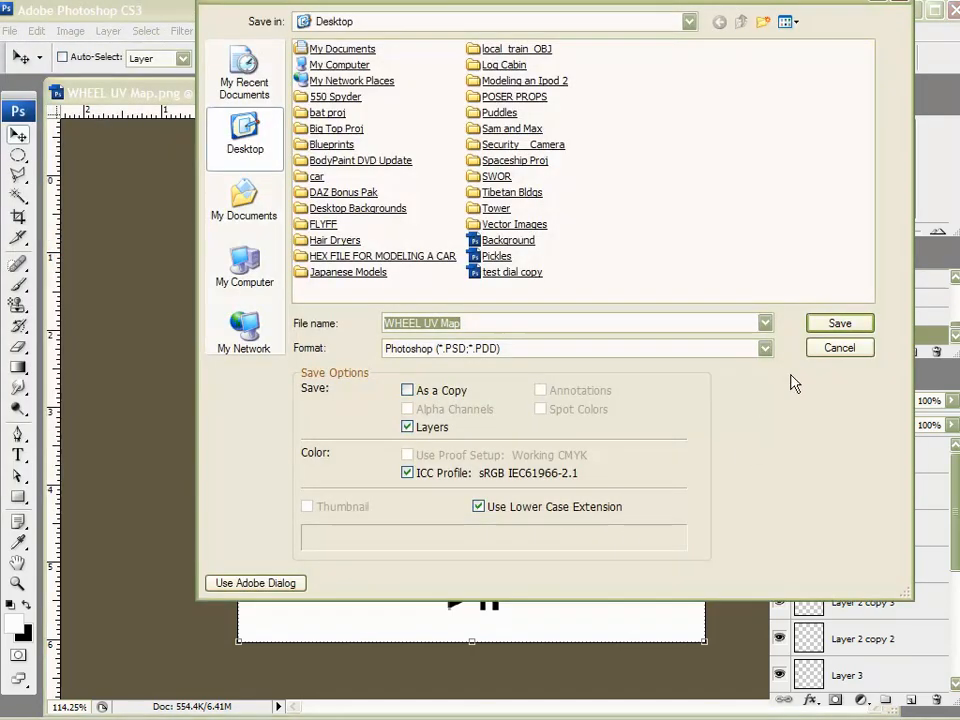
pyautogui.click(838, 322)
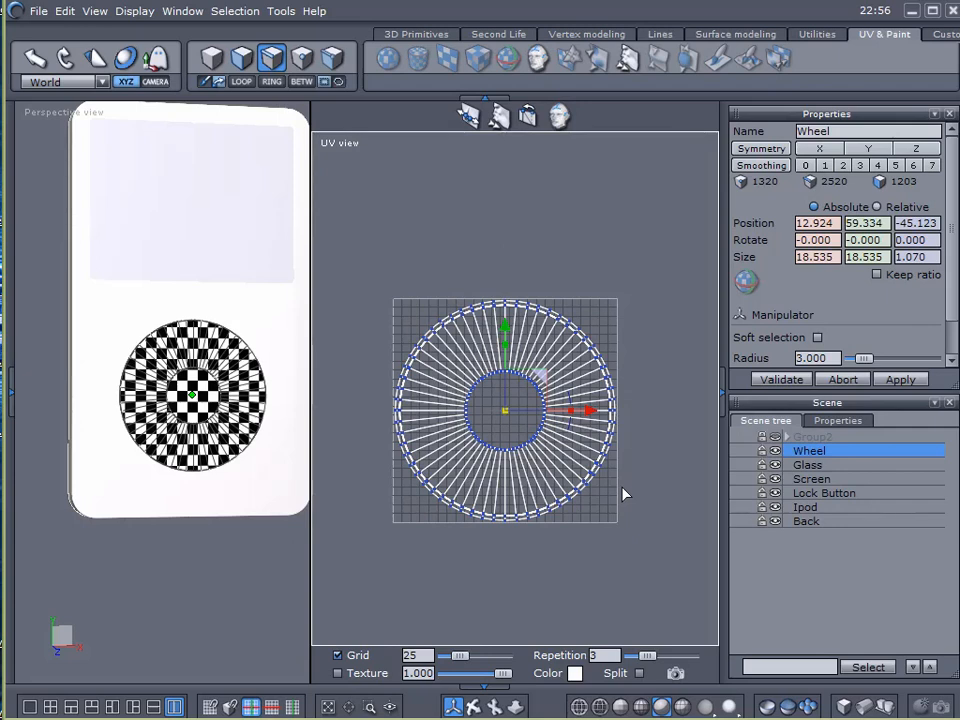
pyautogui.moveTo(623, 546)
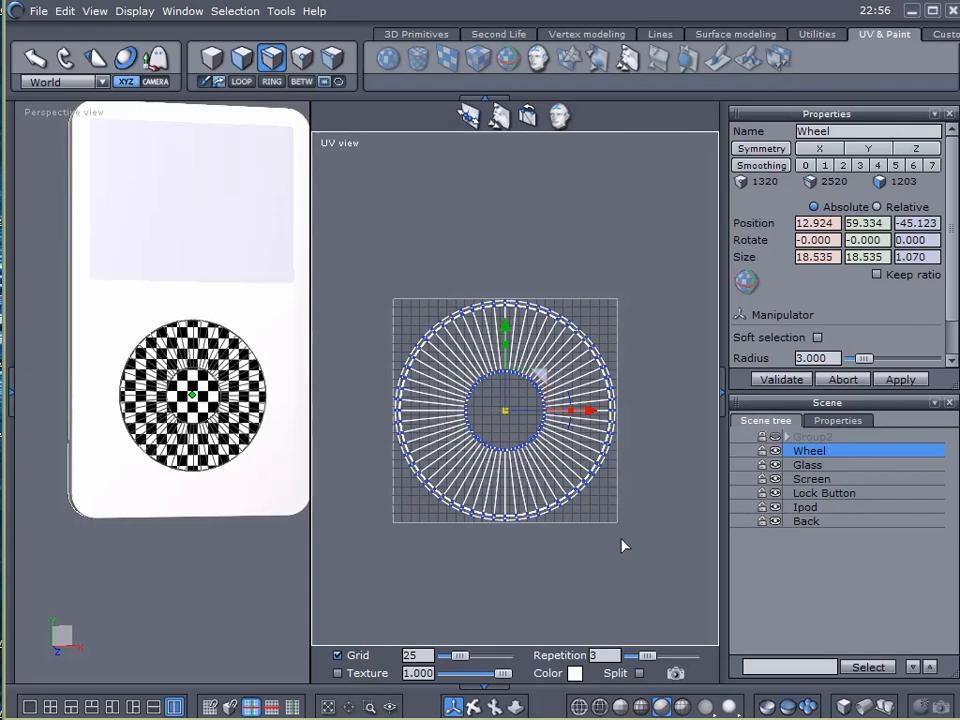